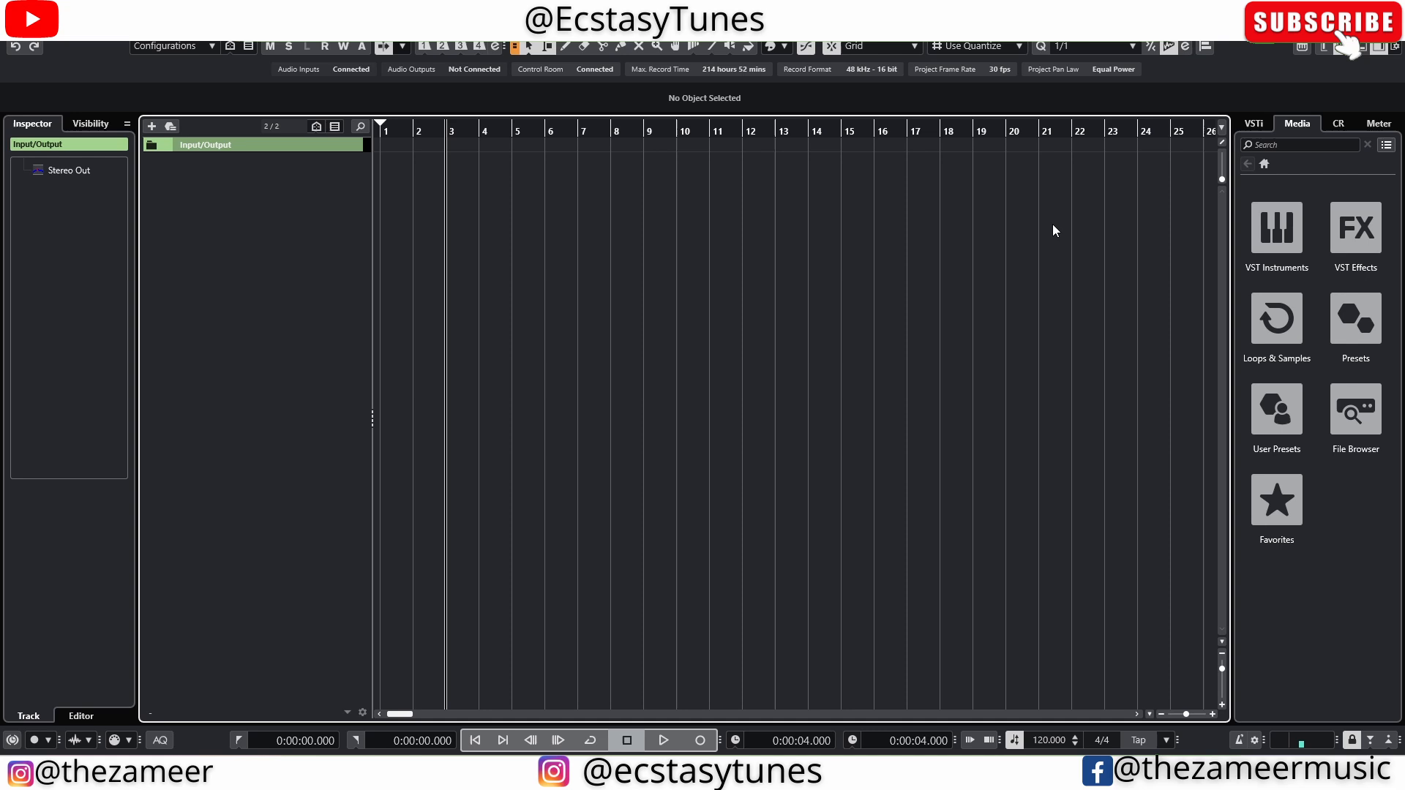
mouse_move(262, 156)
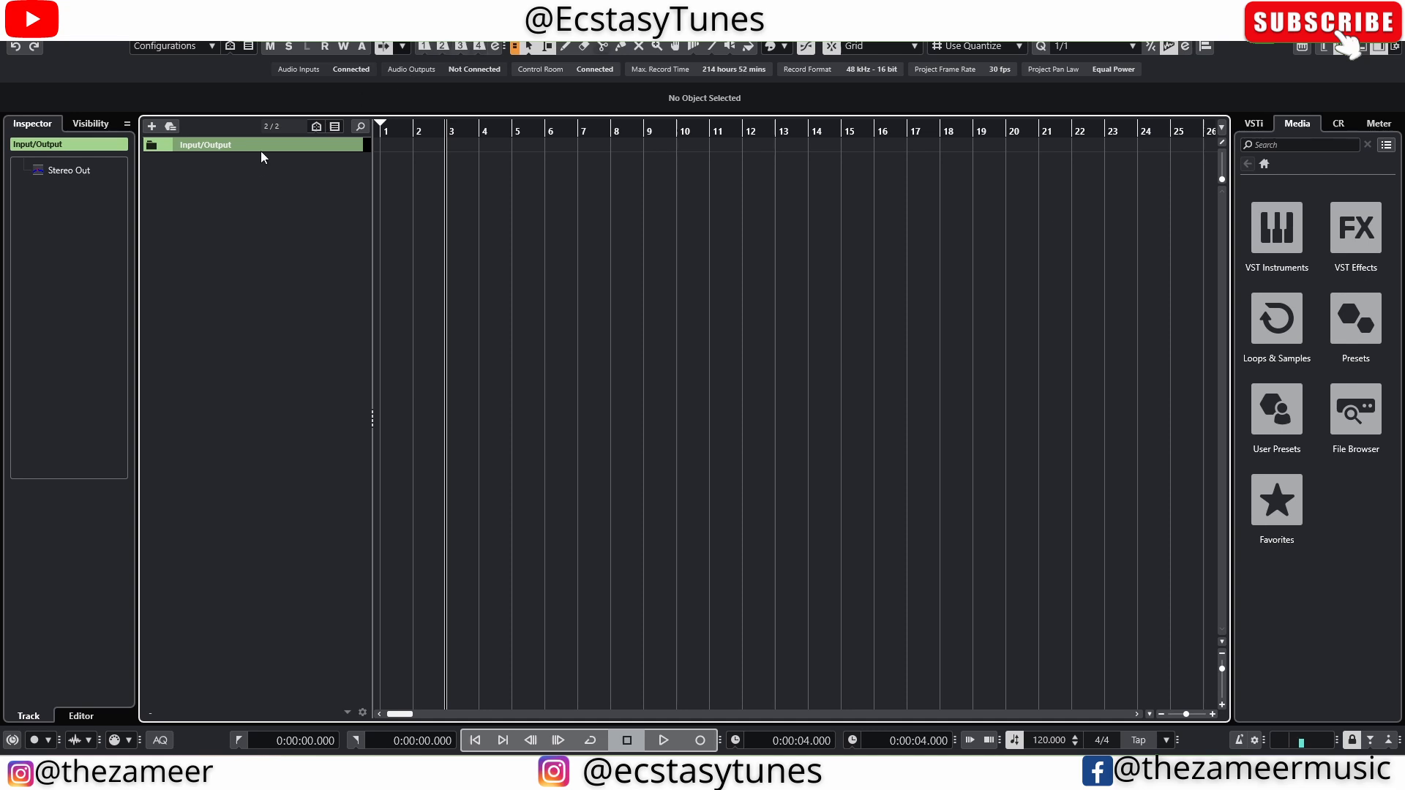
mouse_move(363, 227)
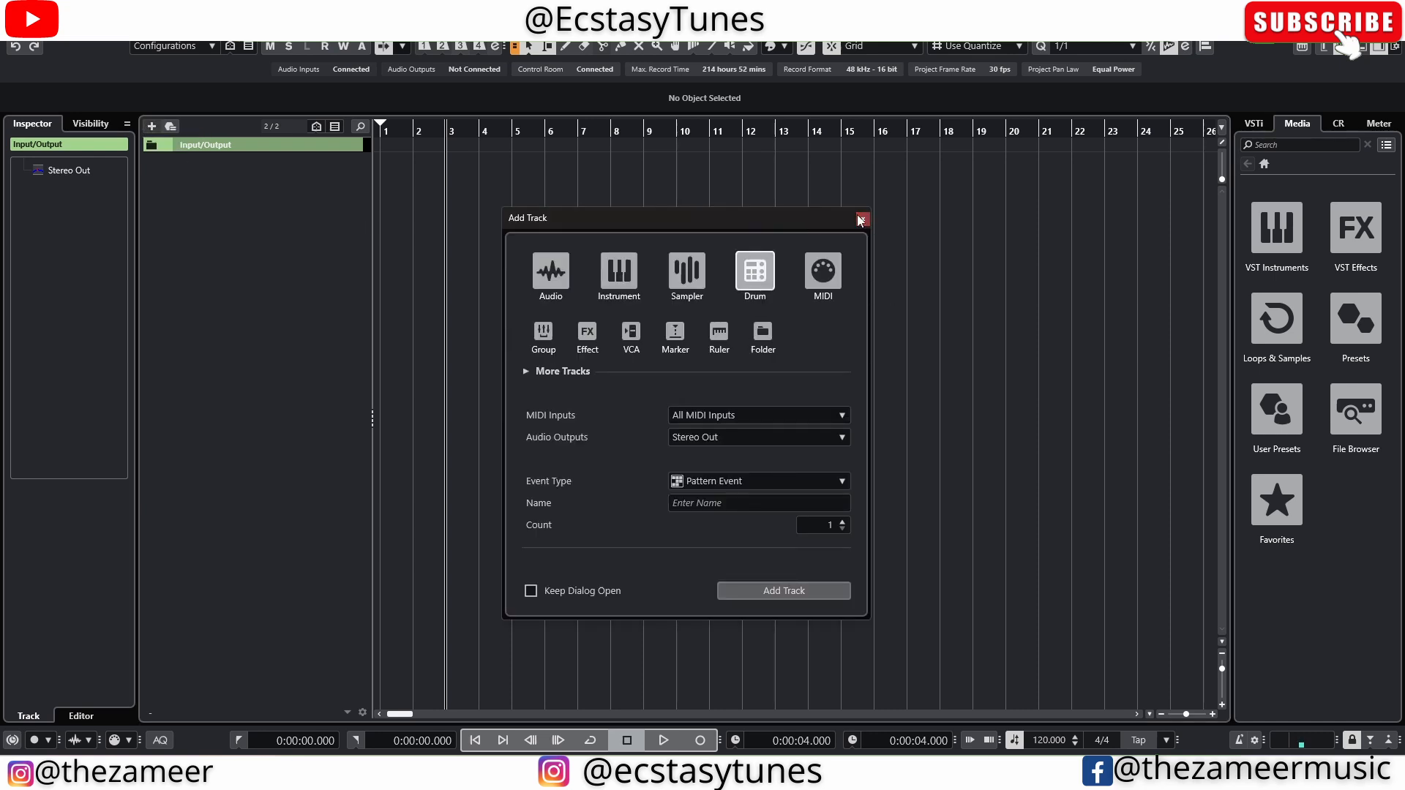
Add a Drums drum track and show its empty Drum Machine pad grid.
click(859, 219)
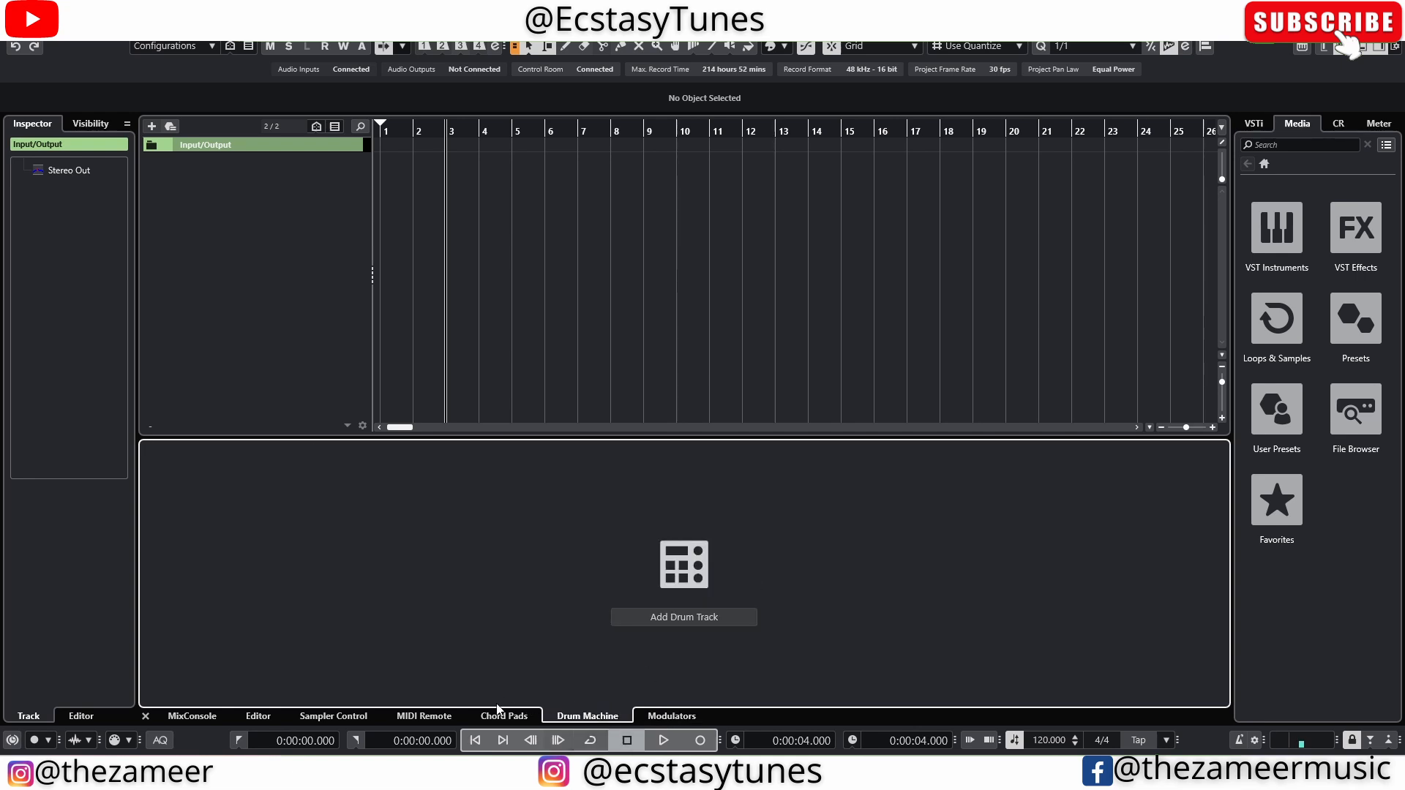
mouse_move(681, 695)
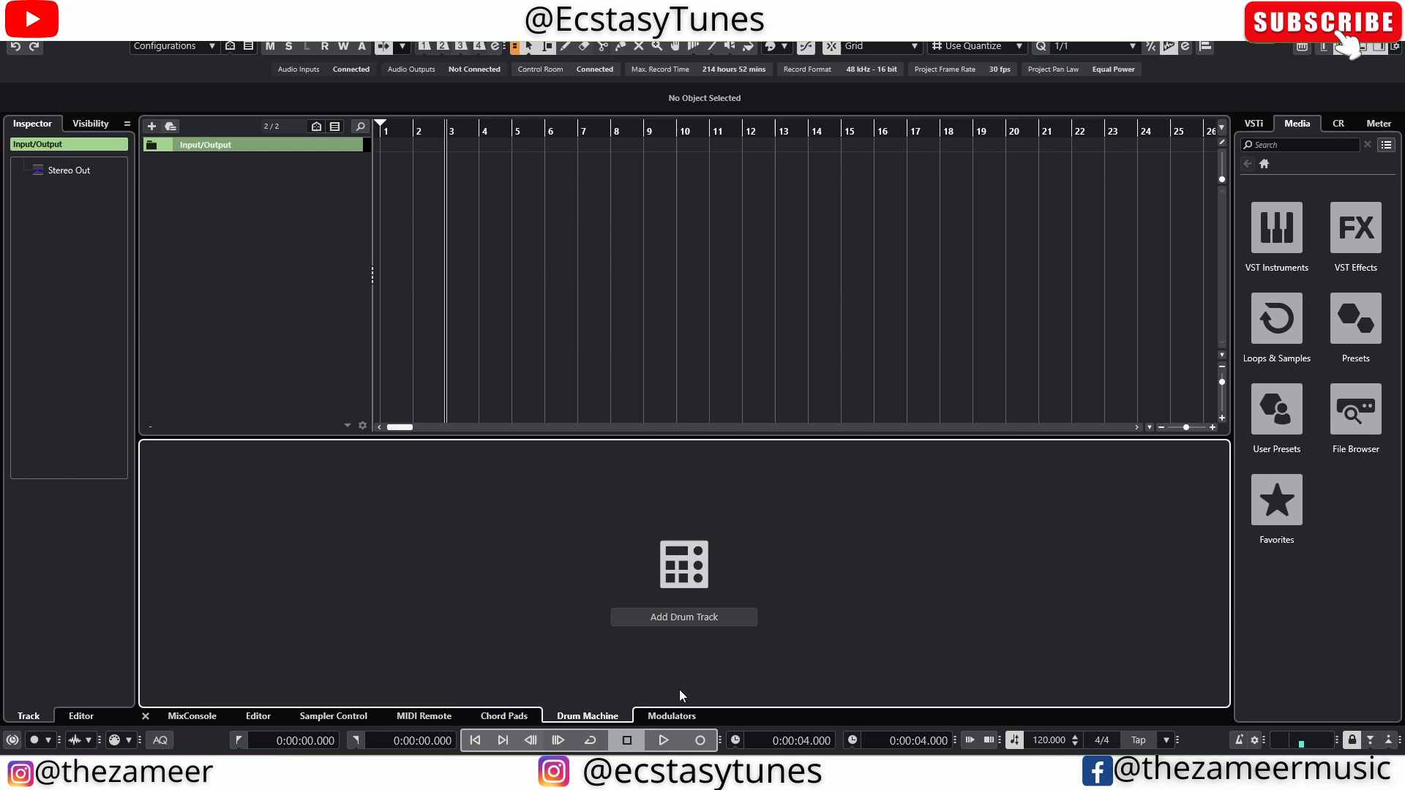
click(682, 616)
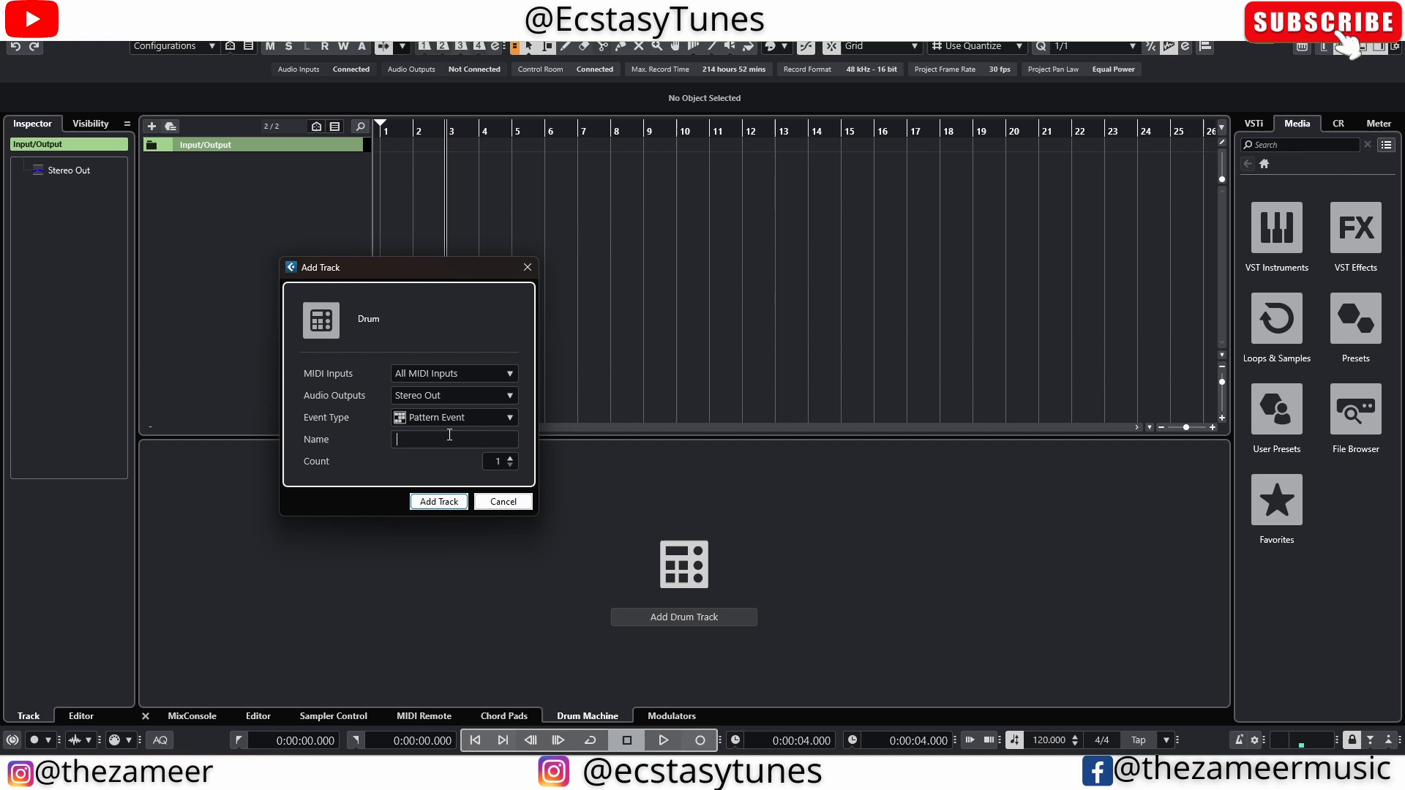
click(438, 501)
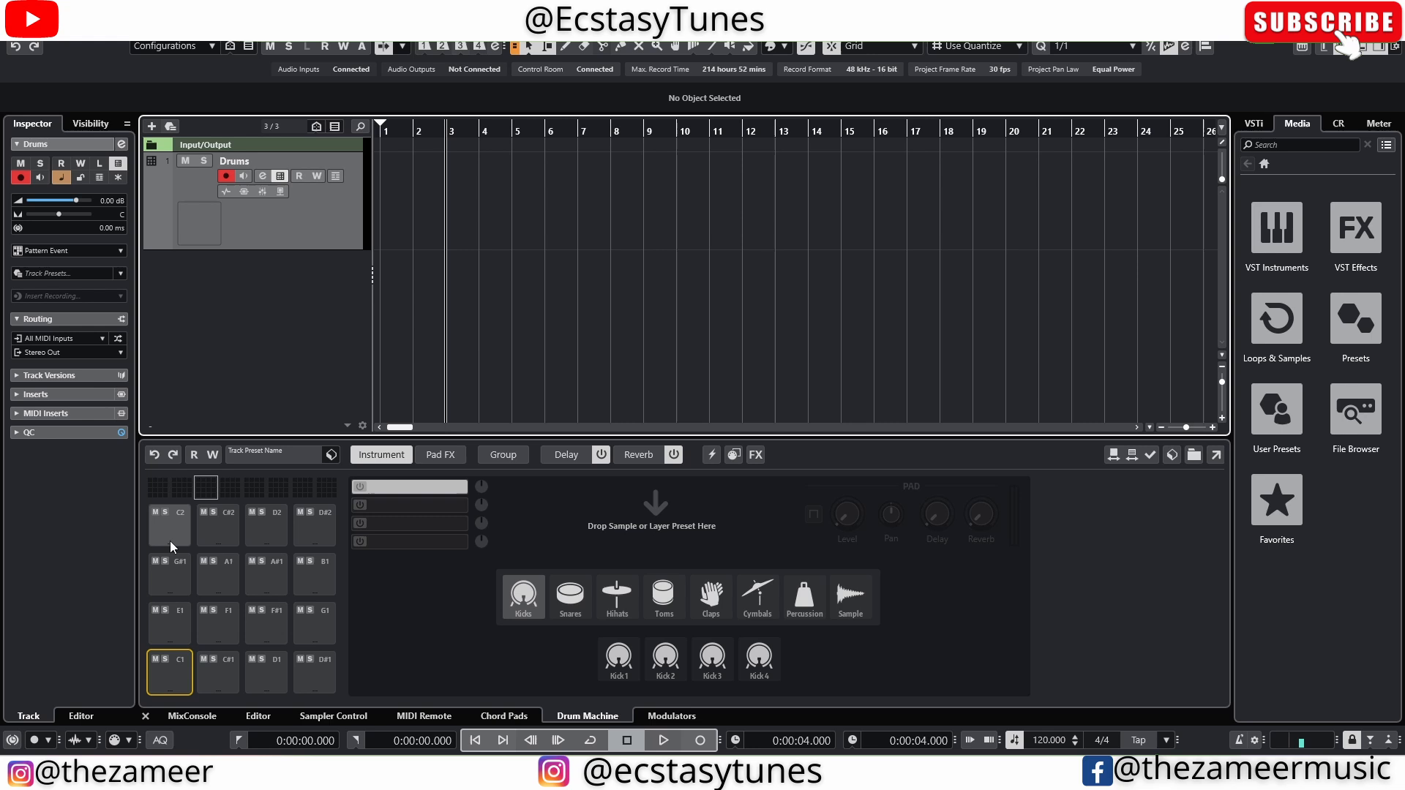
Load BMKICK17, BMSNARE11, BMSNARE18 and BM_2HIHAT37 onto pads C1, C#1, D1 and D#1.
click(1354, 413)
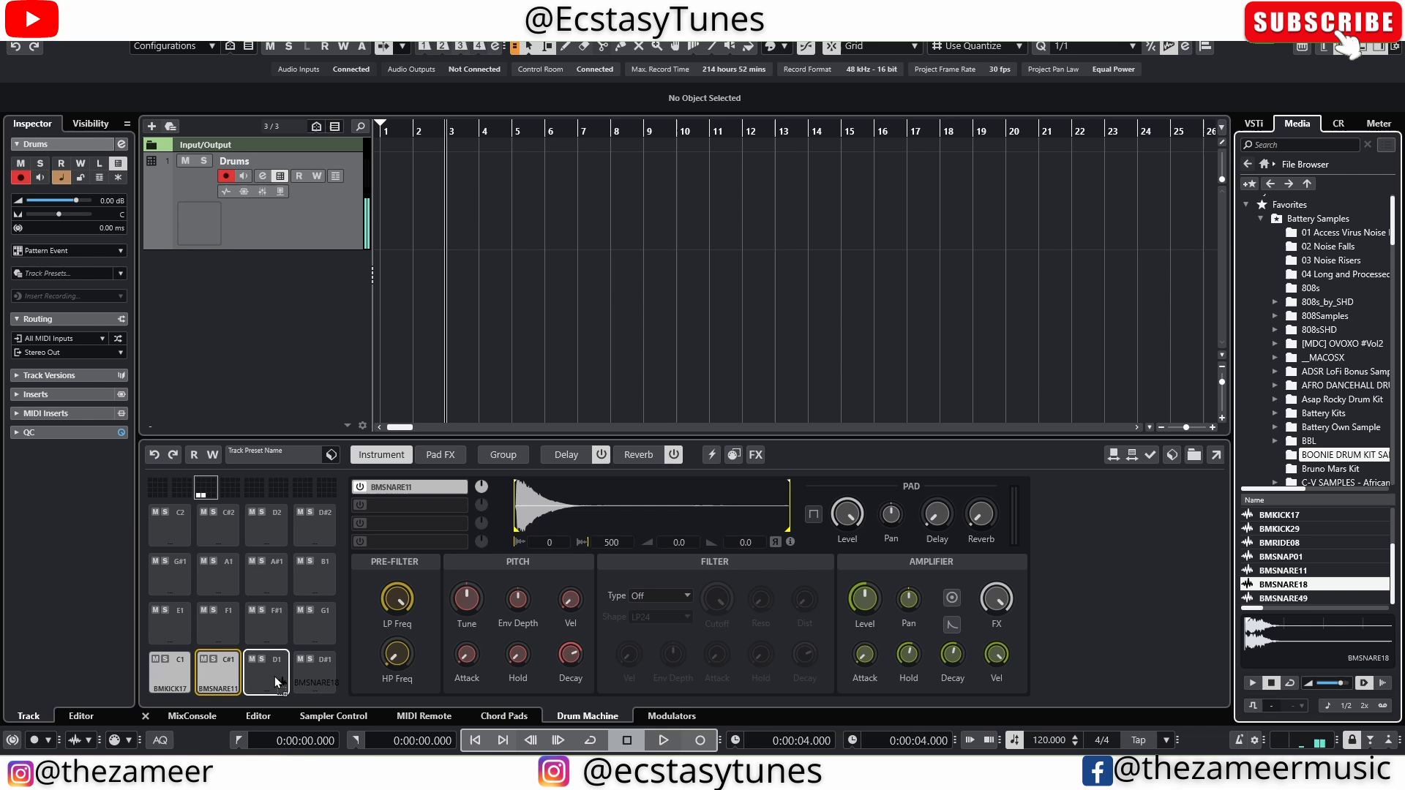
click(265, 672)
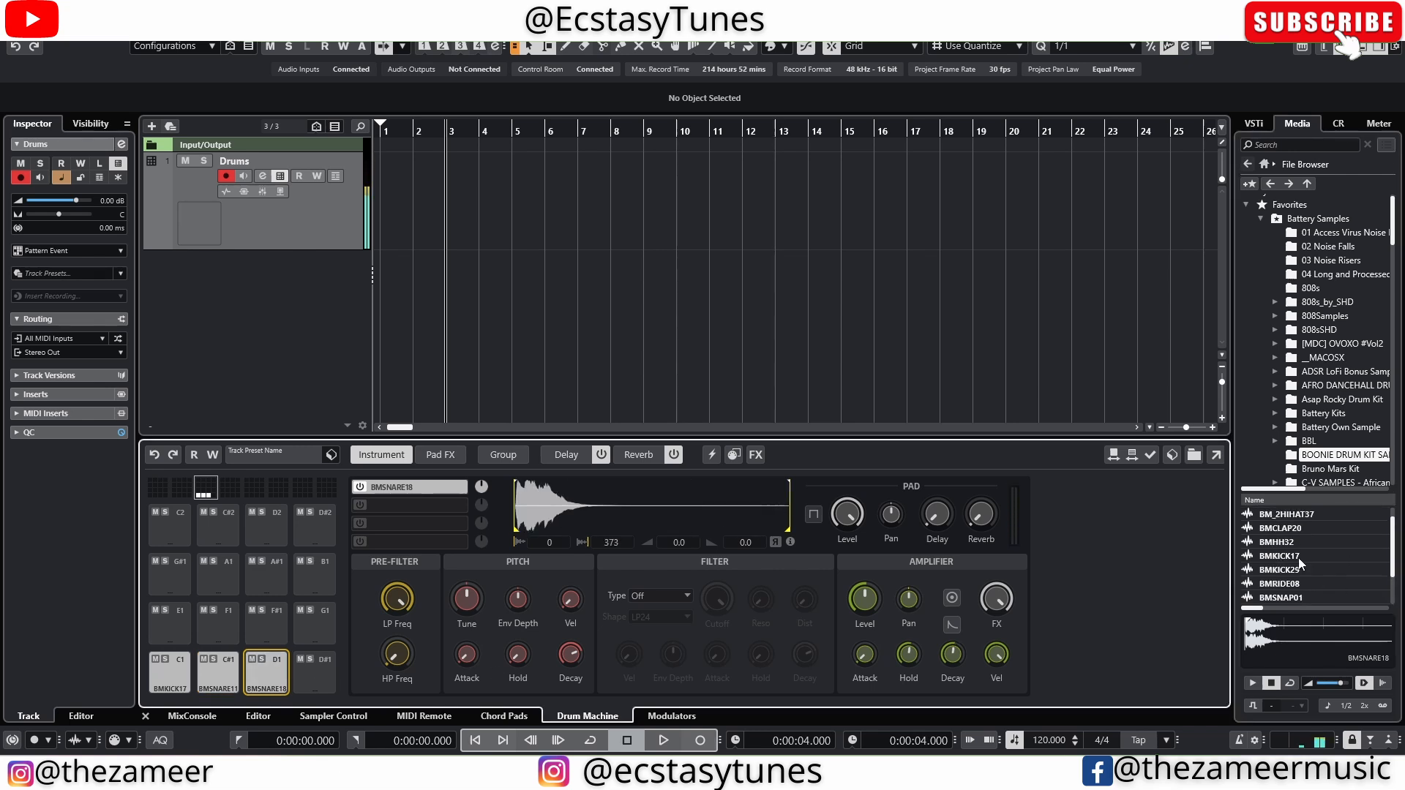
click(1314, 513)
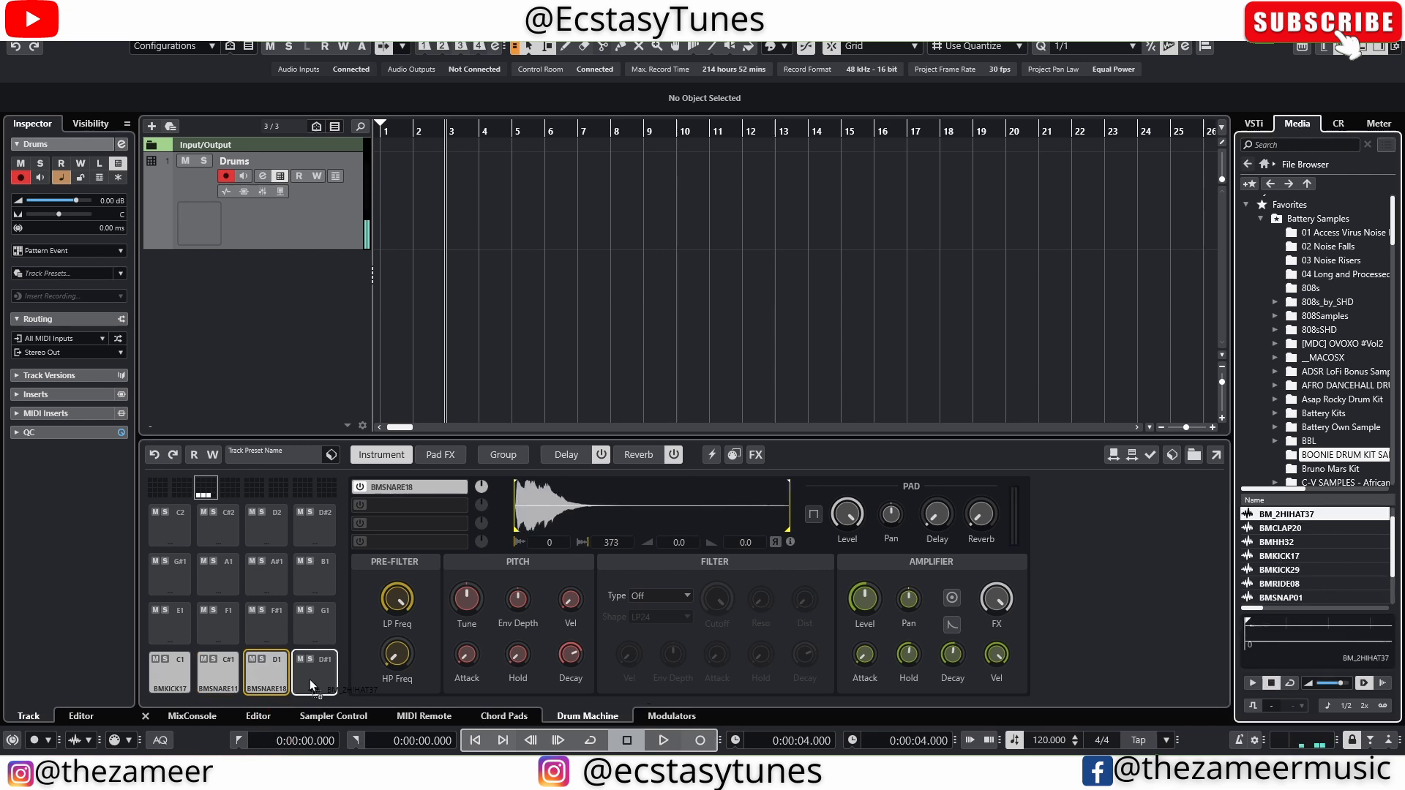
click(315, 671)
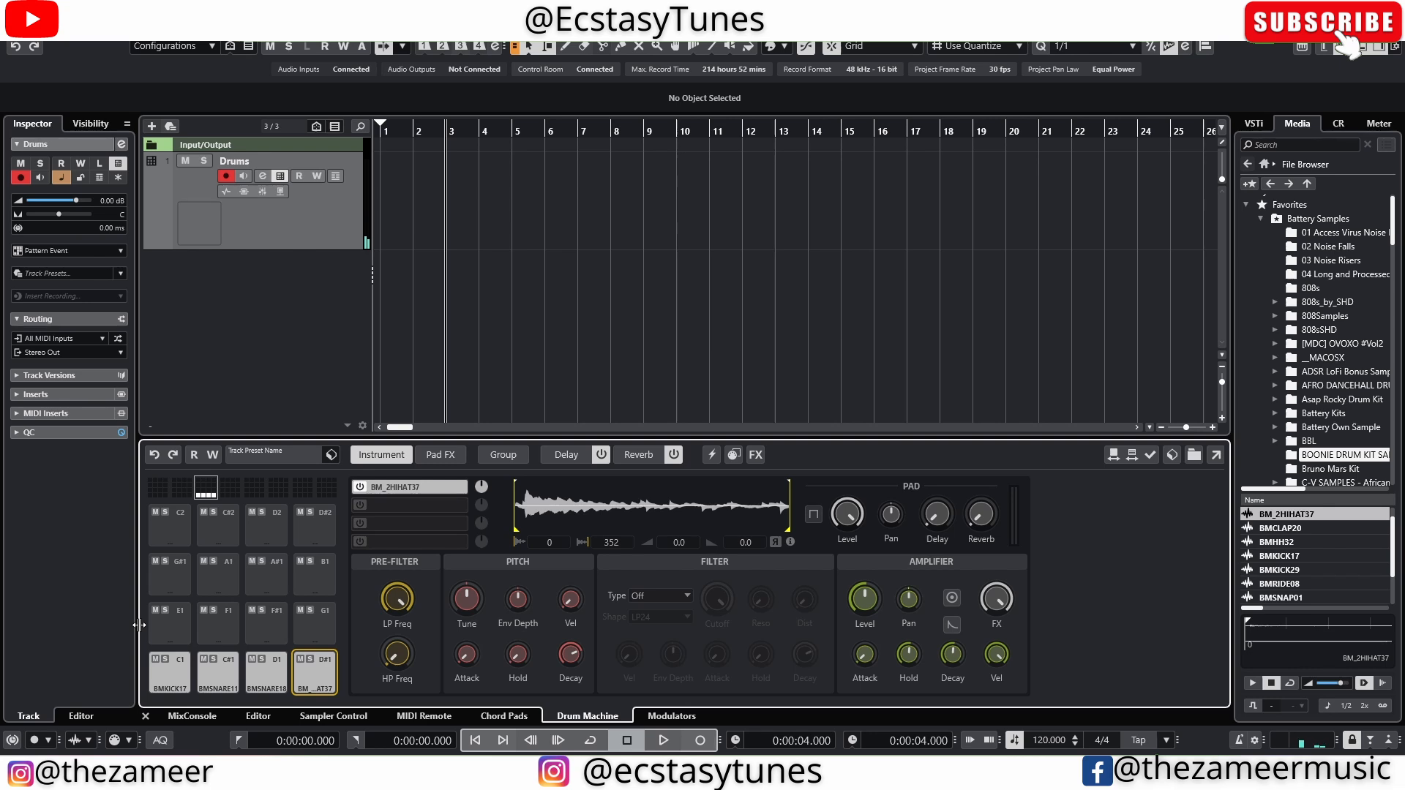
mouse_move(52, 534)
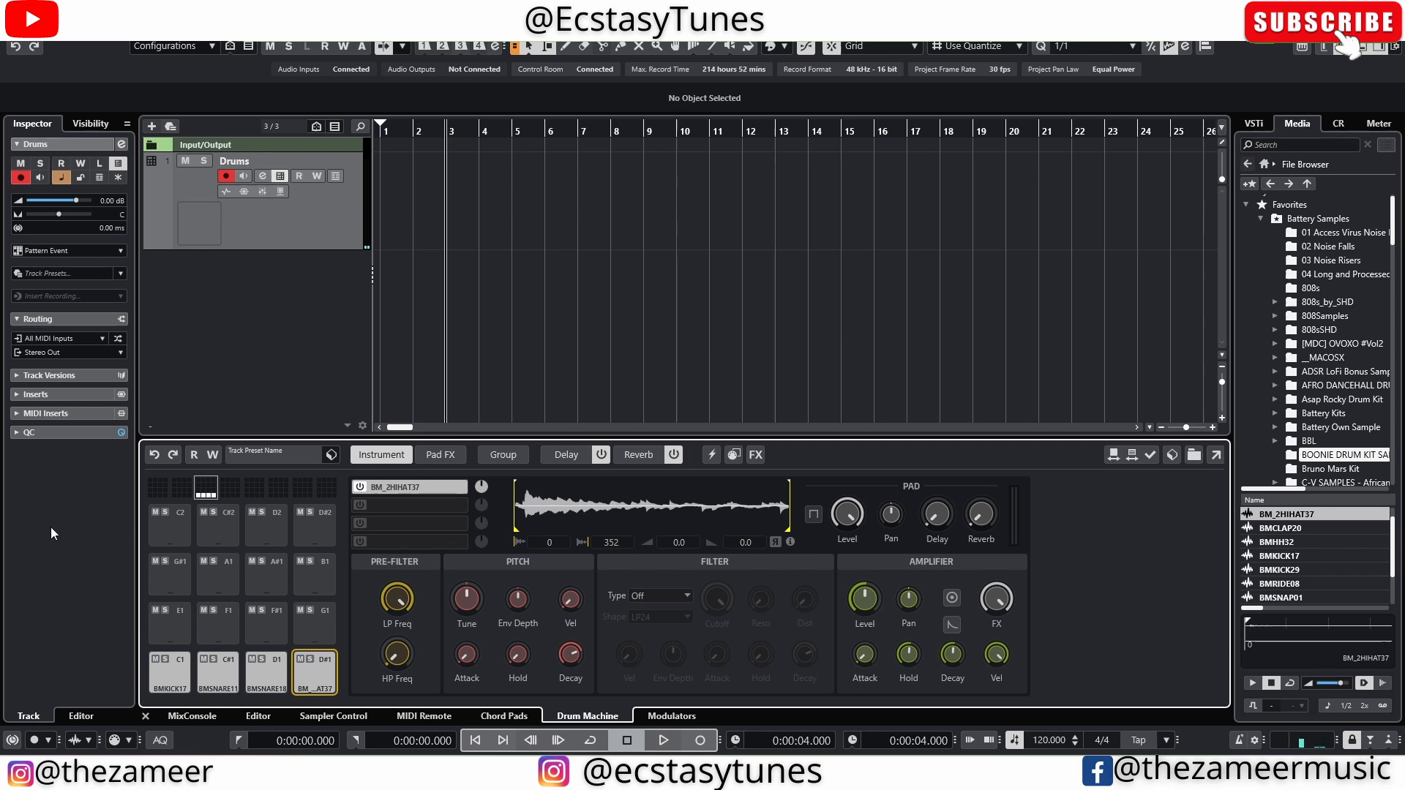
Show the Group overview of the four pads and select the BMSNARE11 and BMKICK17 pads.
click(502, 454)
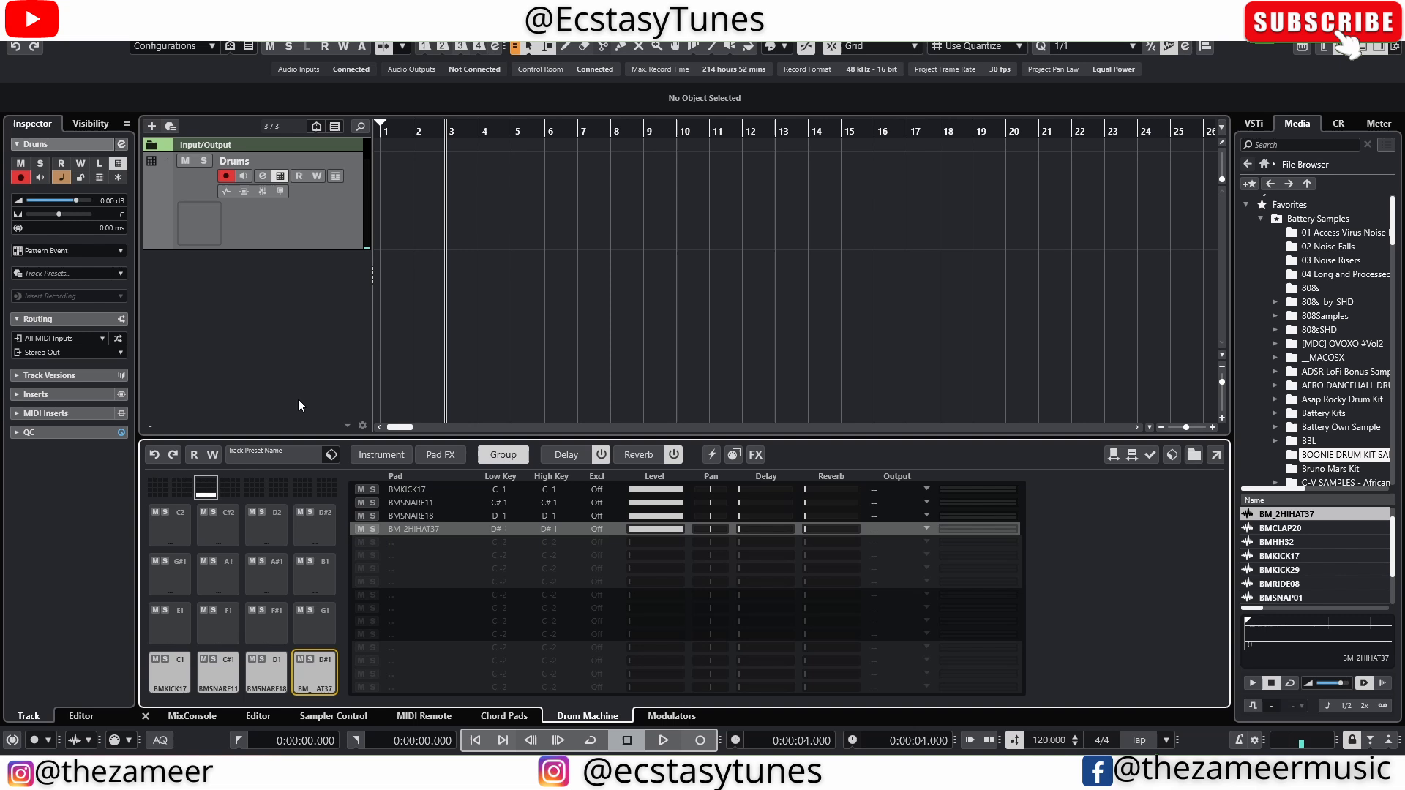
mouse_move(559, 526)
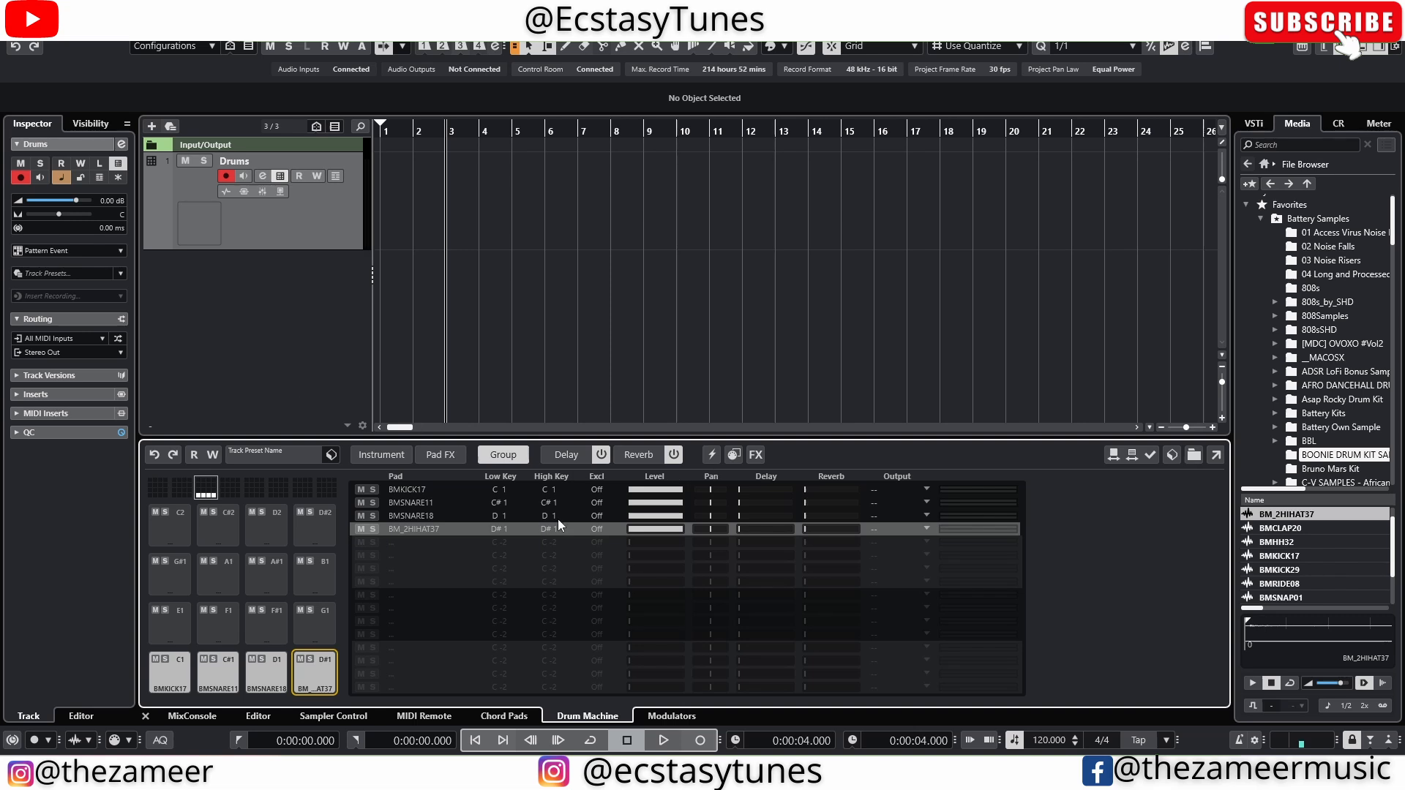
mouse_move(416, 542)
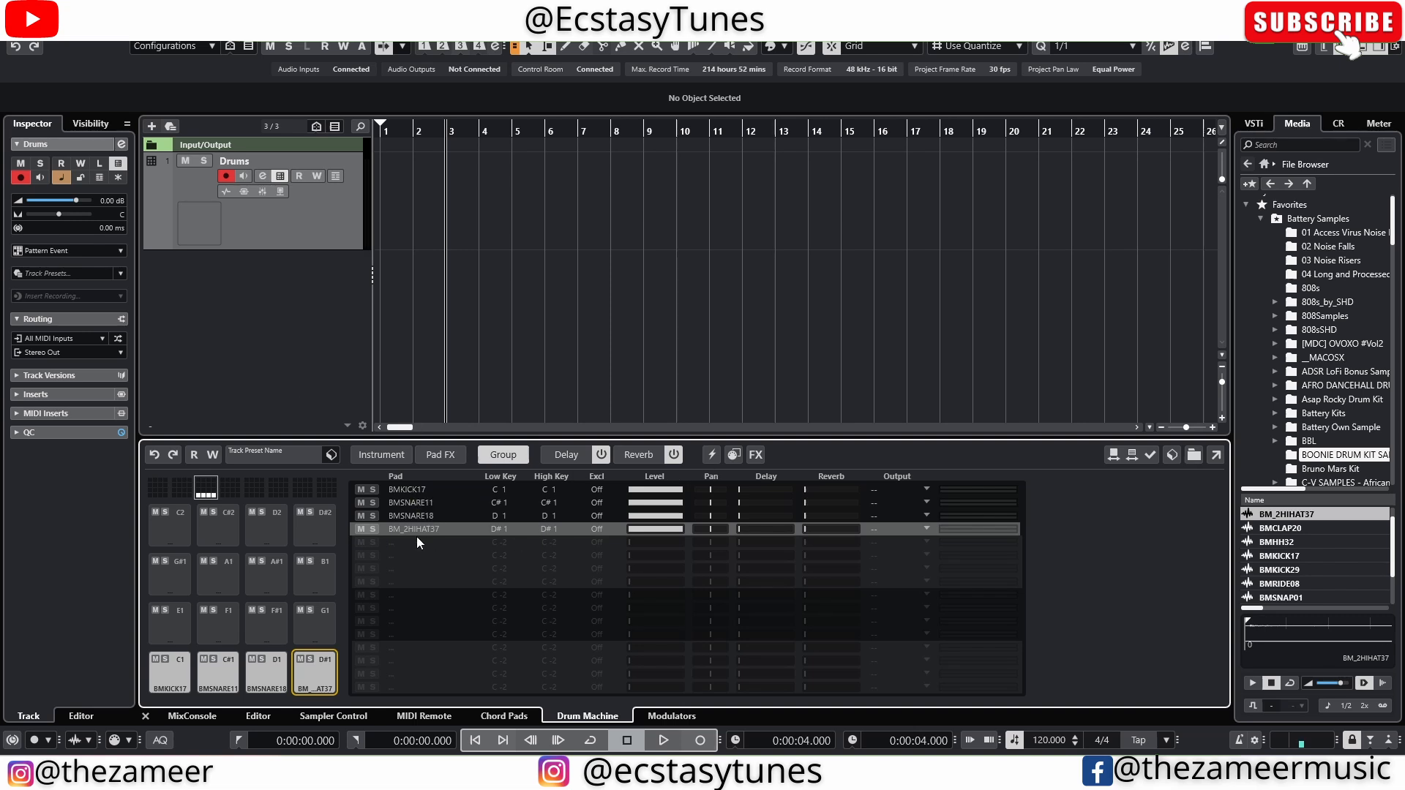
mouse_move(405, 481)
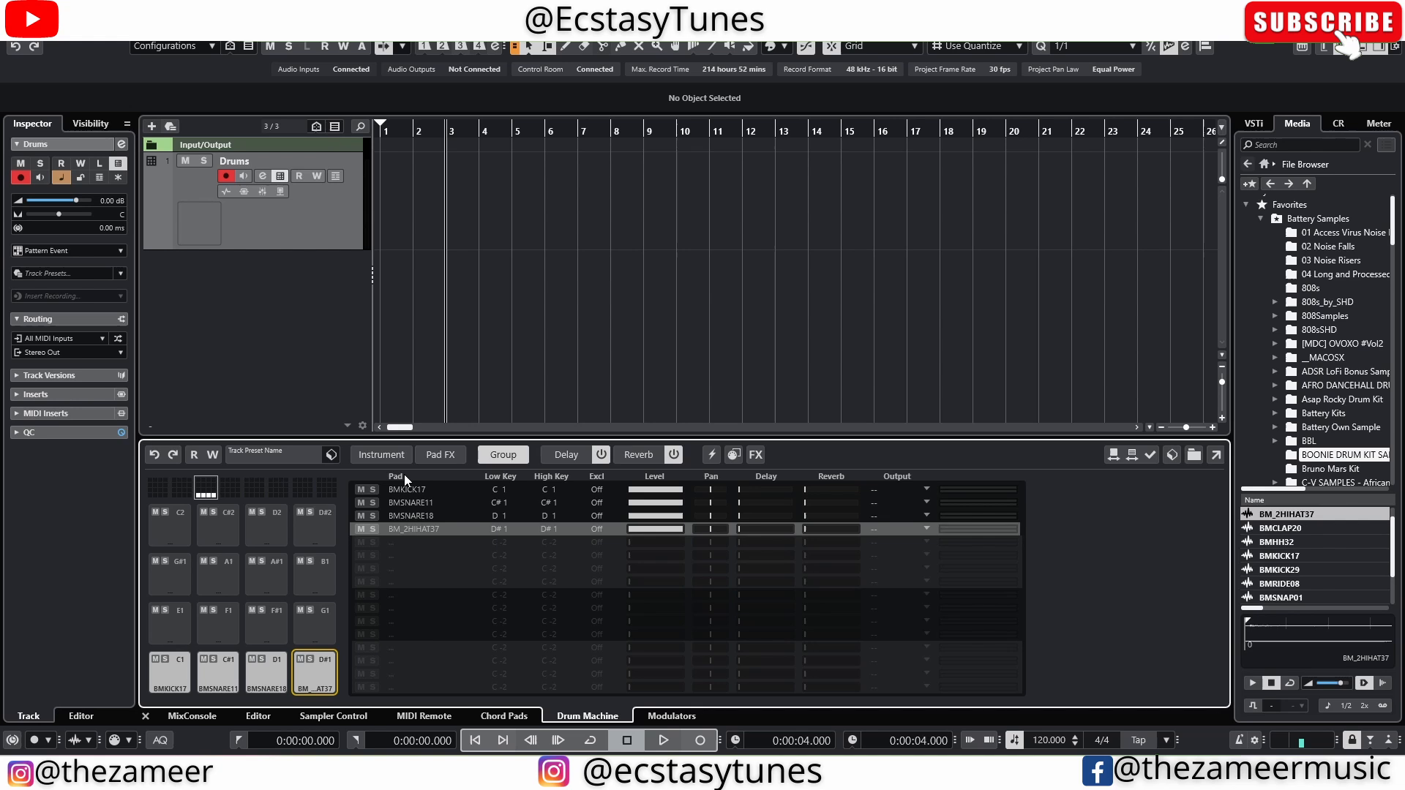
mouse_move(482, 488)
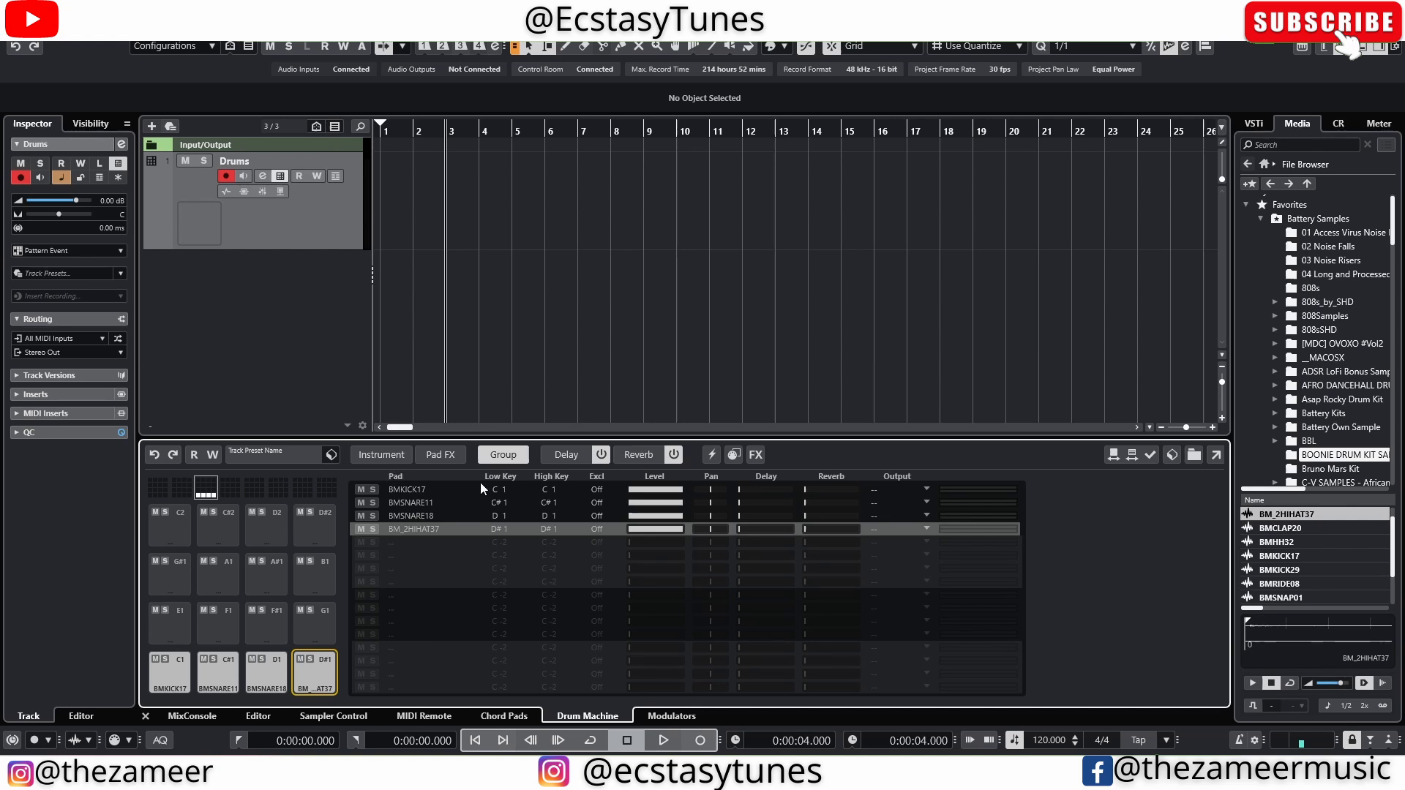
mouse_move(414, 498)
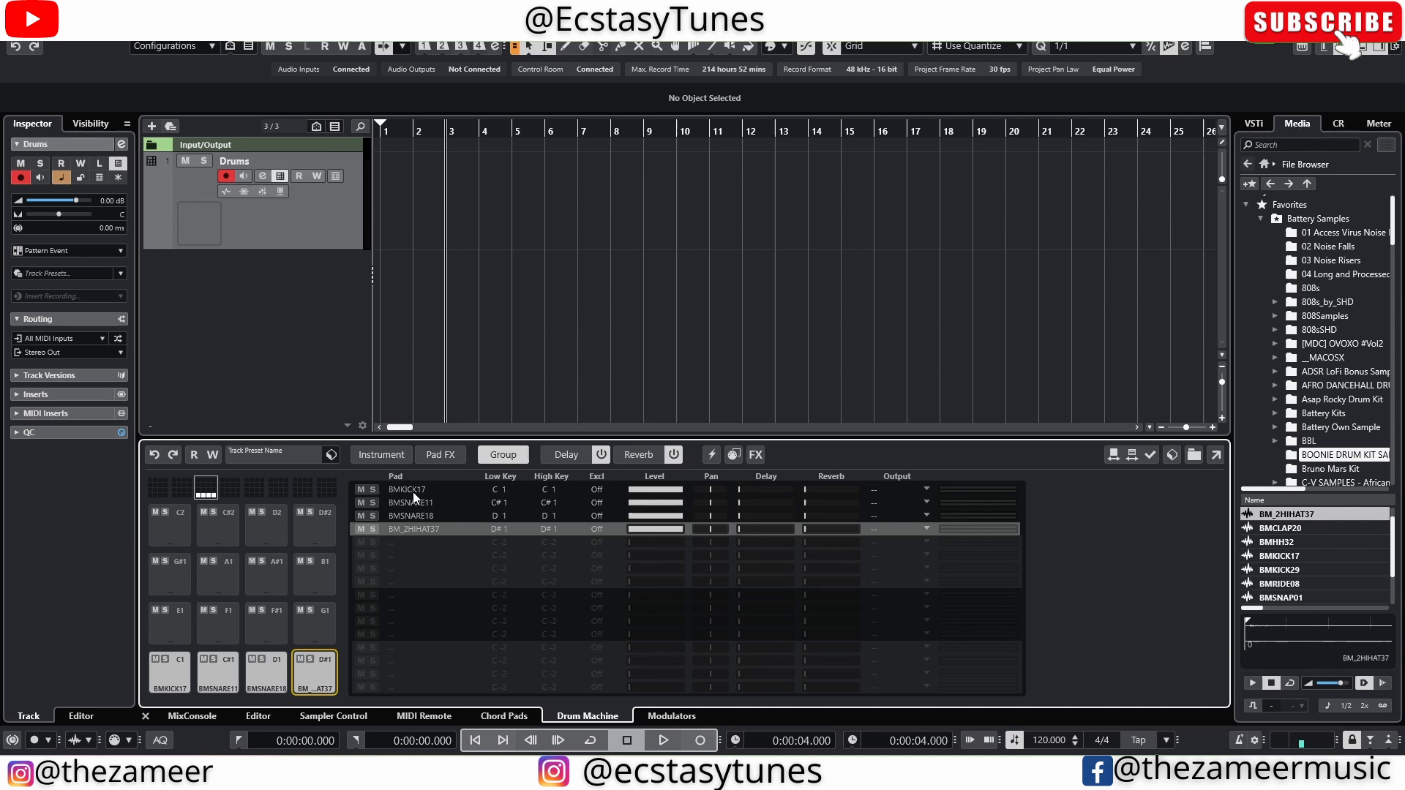
click(217, 672)
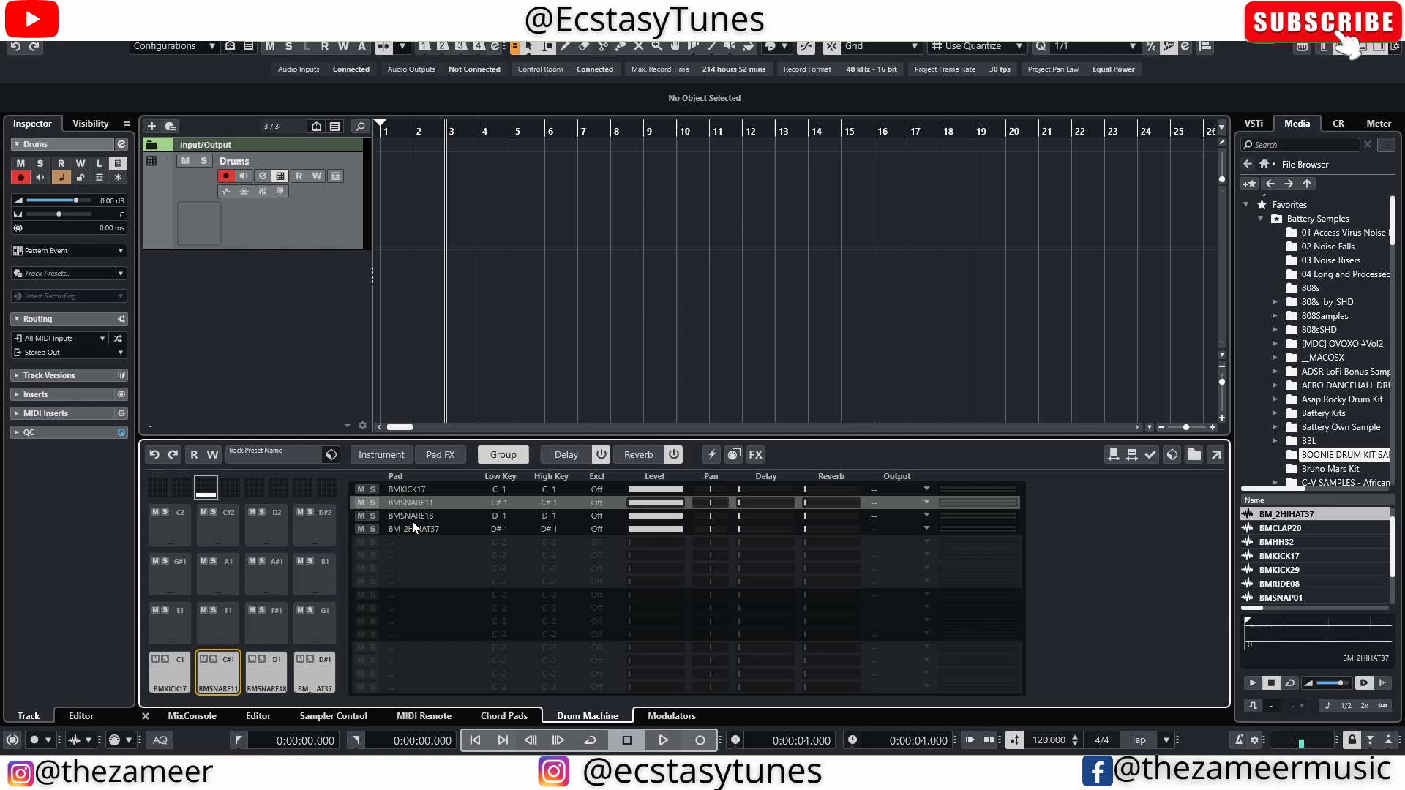
click(314, 672)
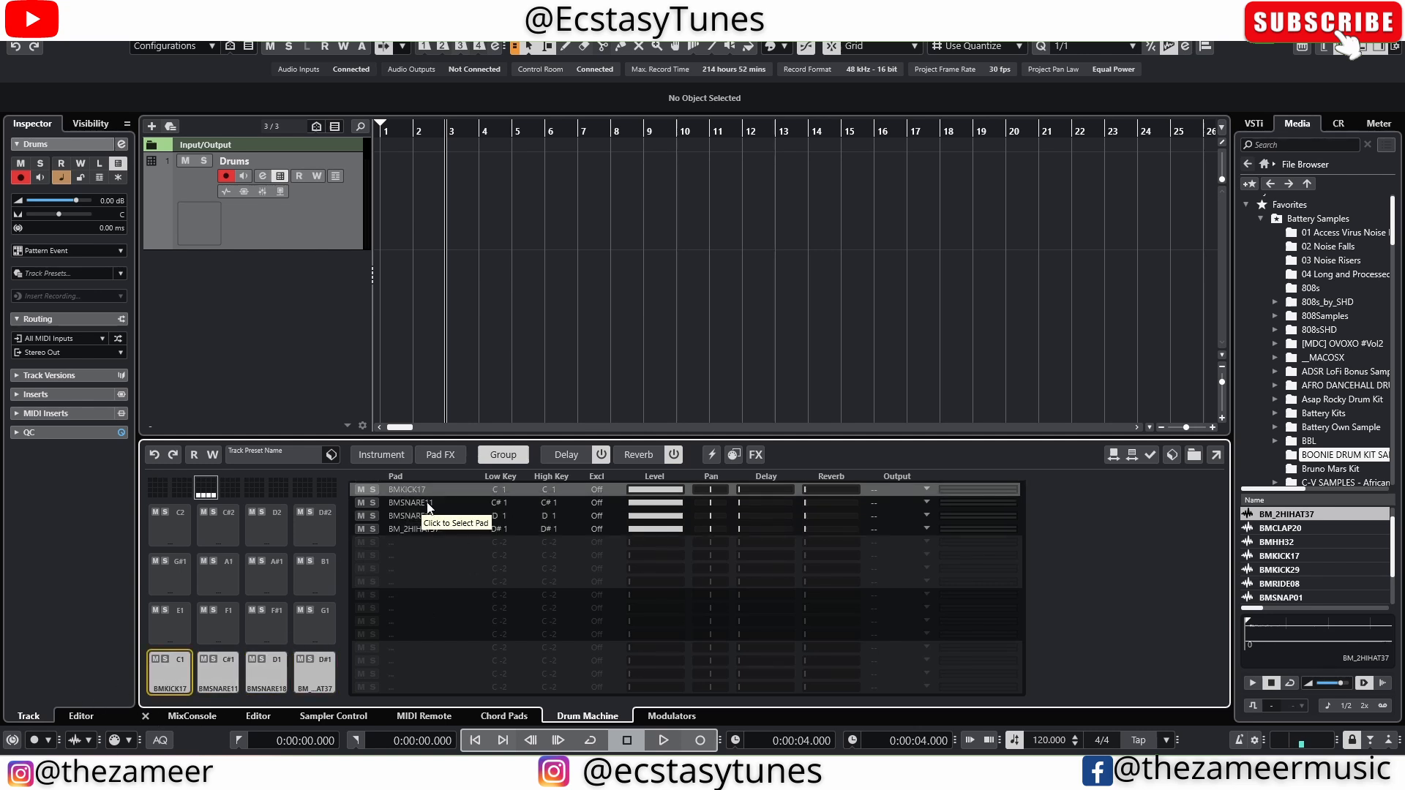
mouse_move(184, 676)
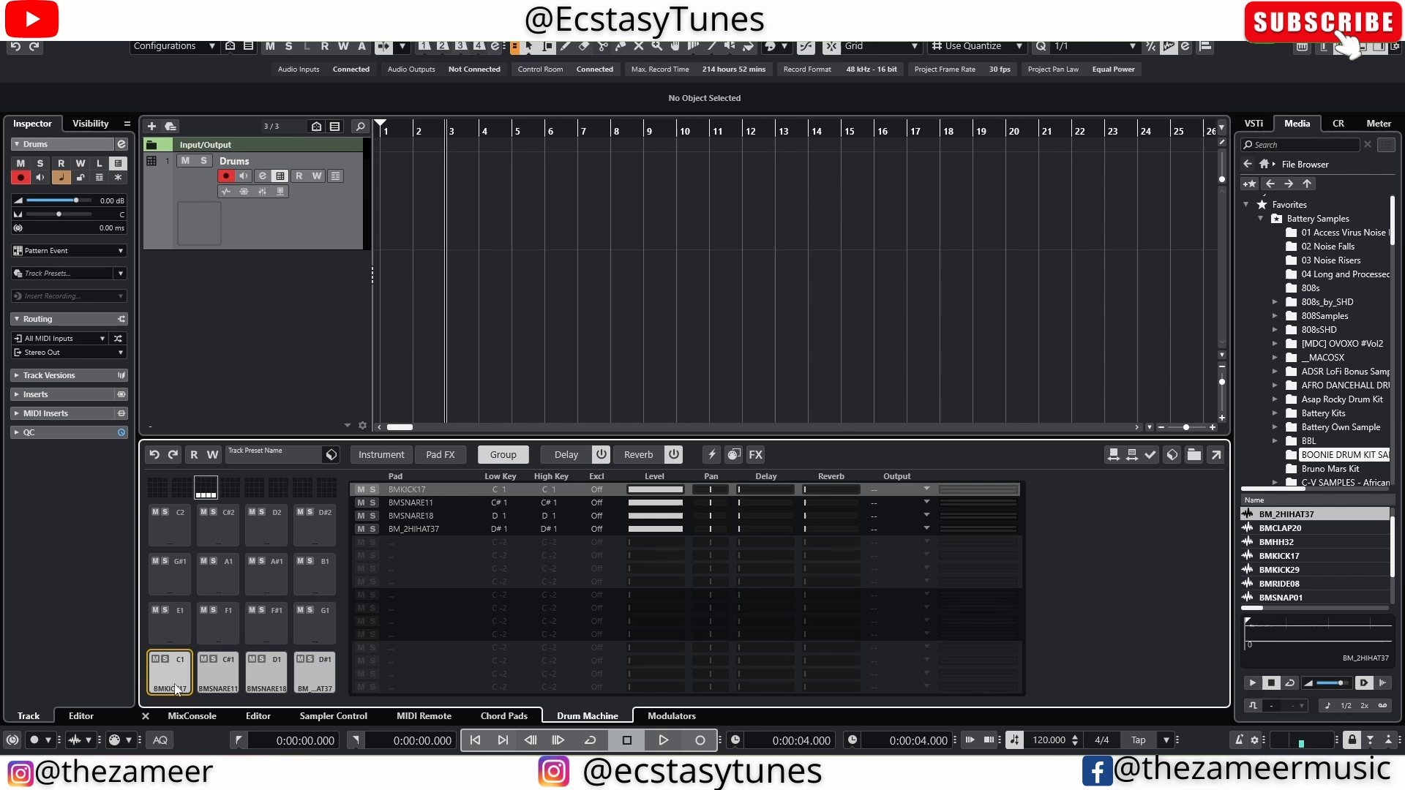
Name the pad fields Kick, Snare, Snare 2 and Hi hat in the Group view.
right_click(169, 671)
text(Kick)
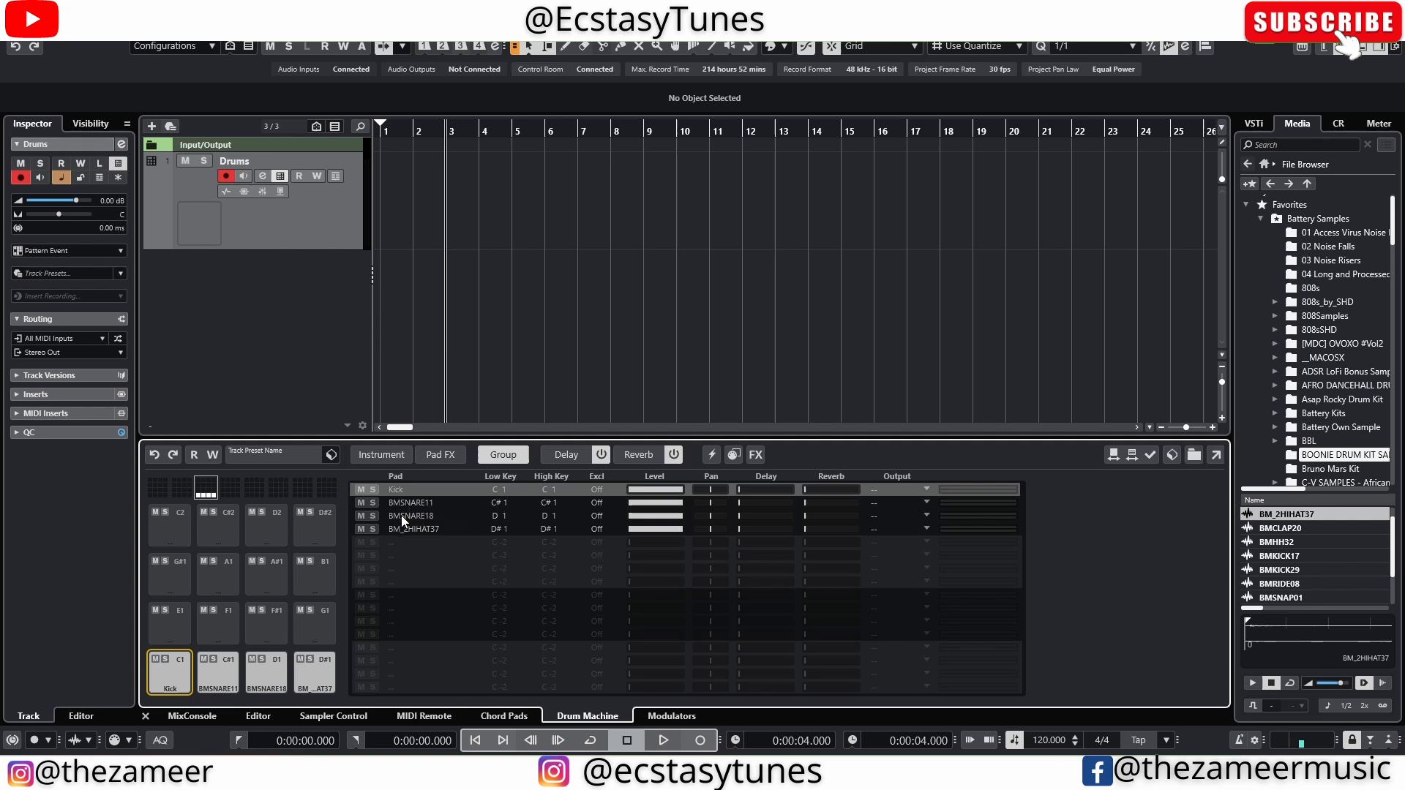
click(218, 671)
text(Snare 2)
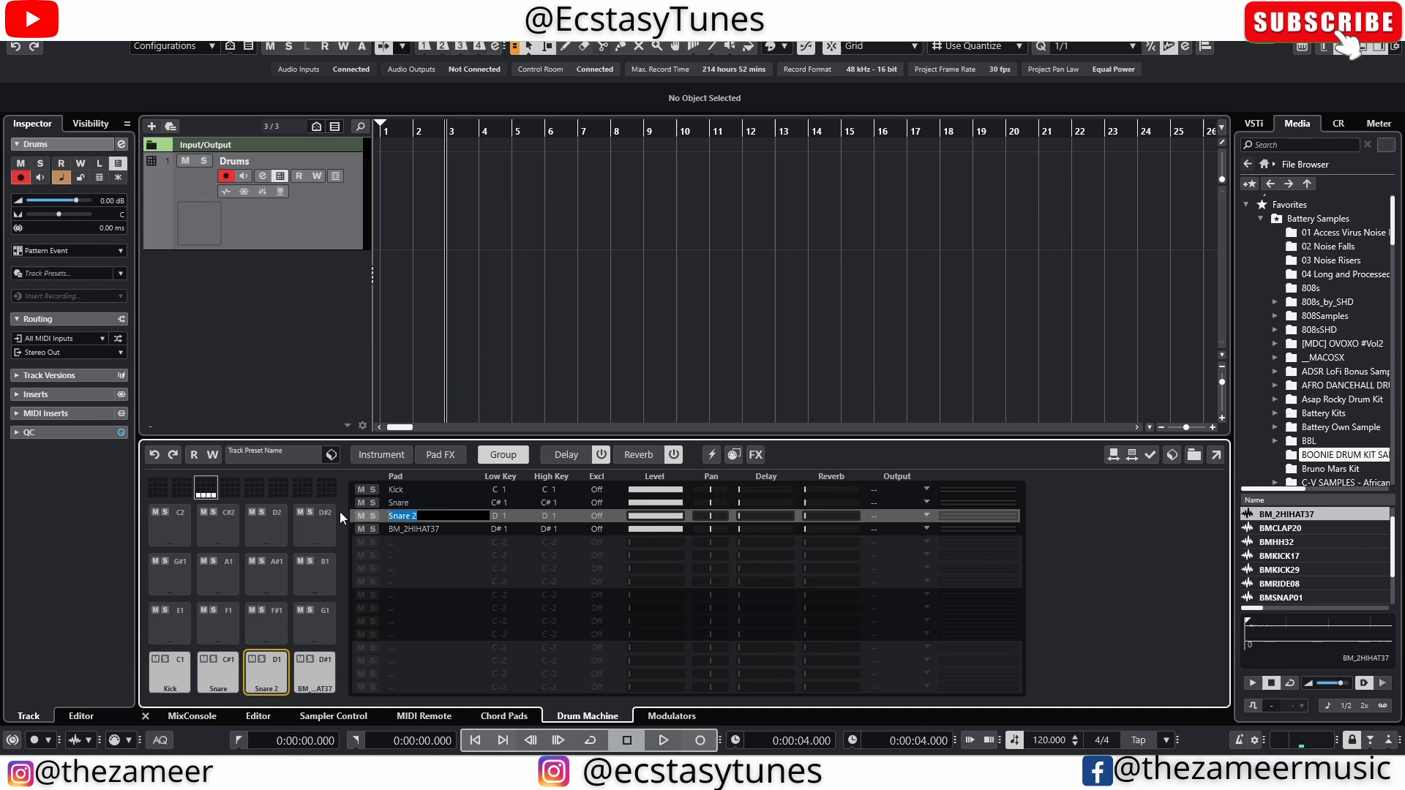
click(413, 528)
text(Hi hat)
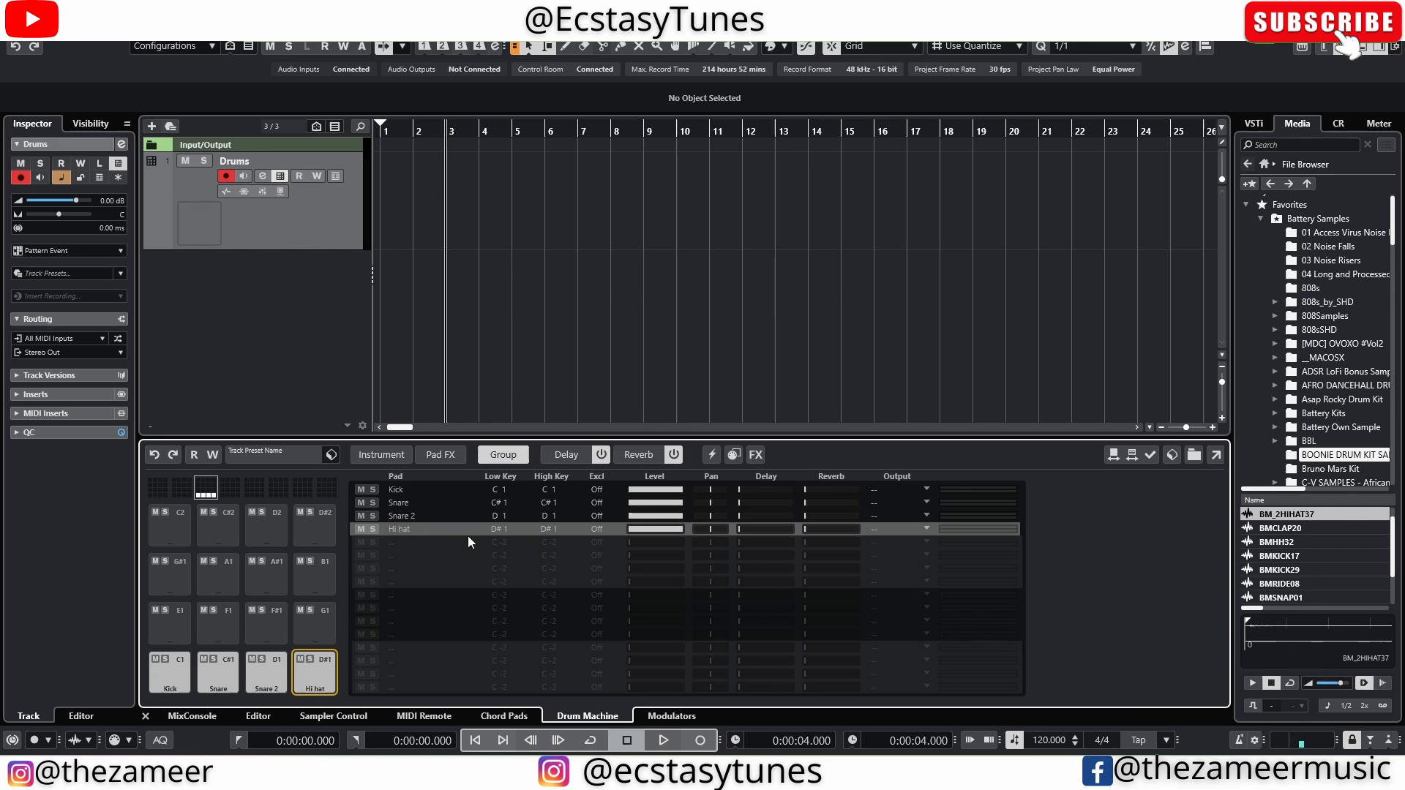
mouse_move(412, 540)
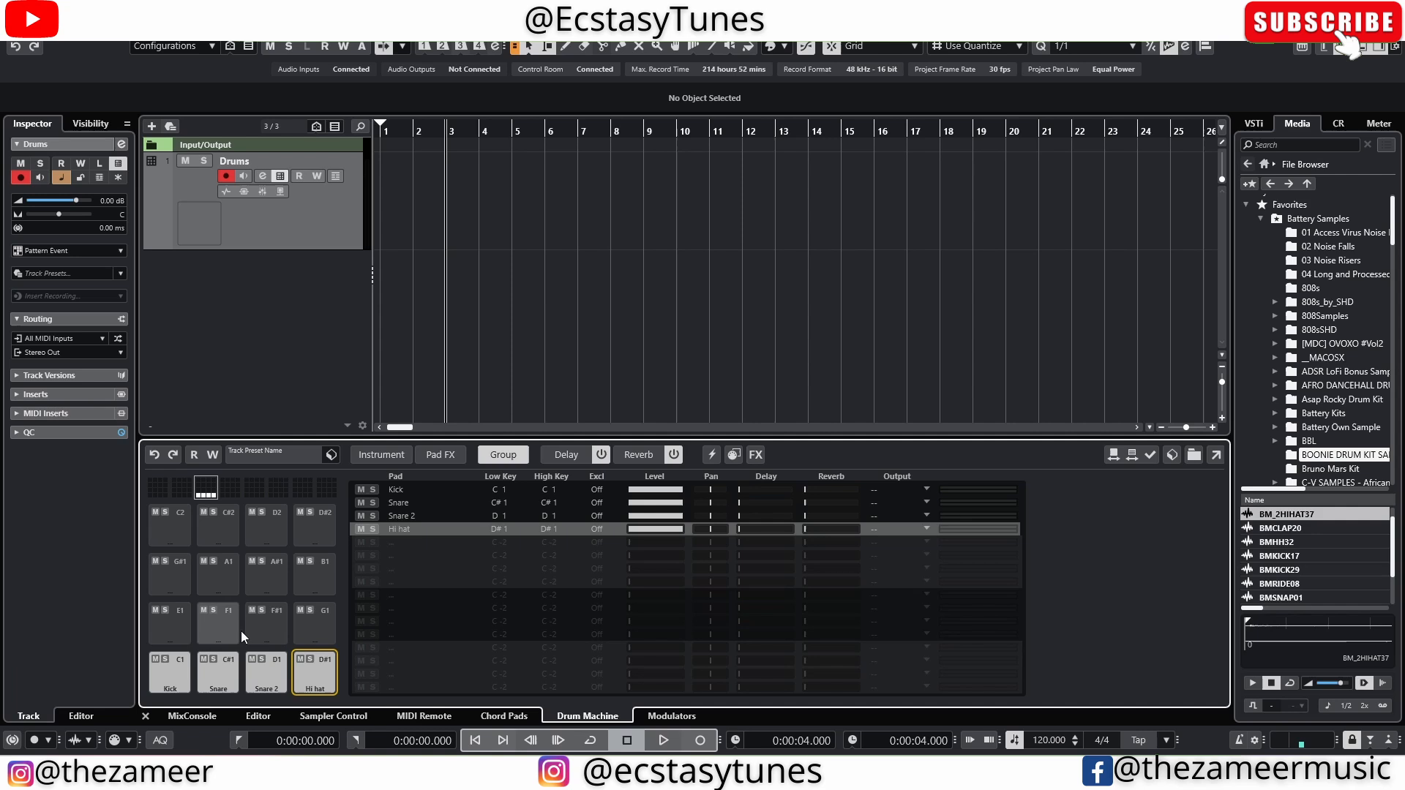
mouse_move(304, 584)
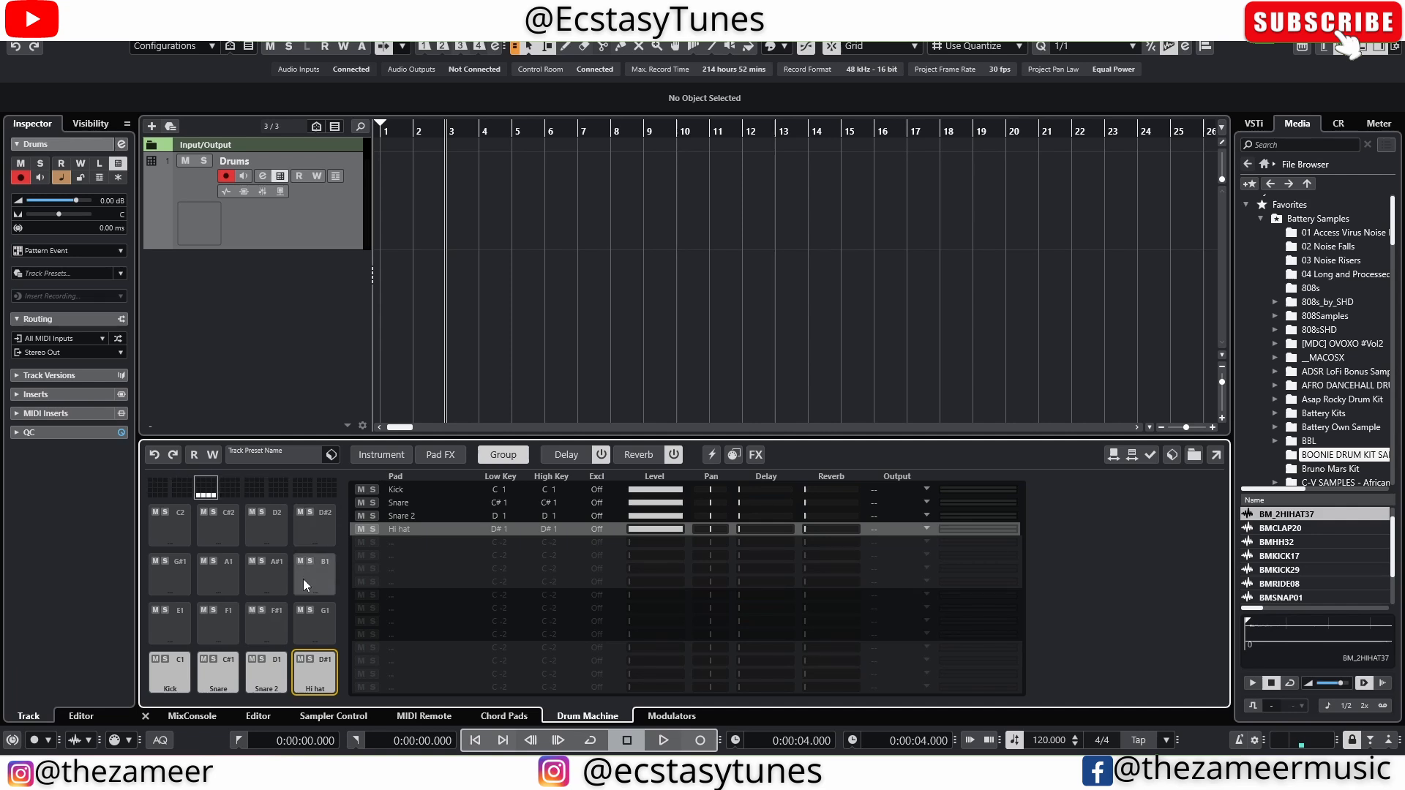
Show the Hi hat pad's sound settings and bring up its pan parameter options.
click(380, 454)
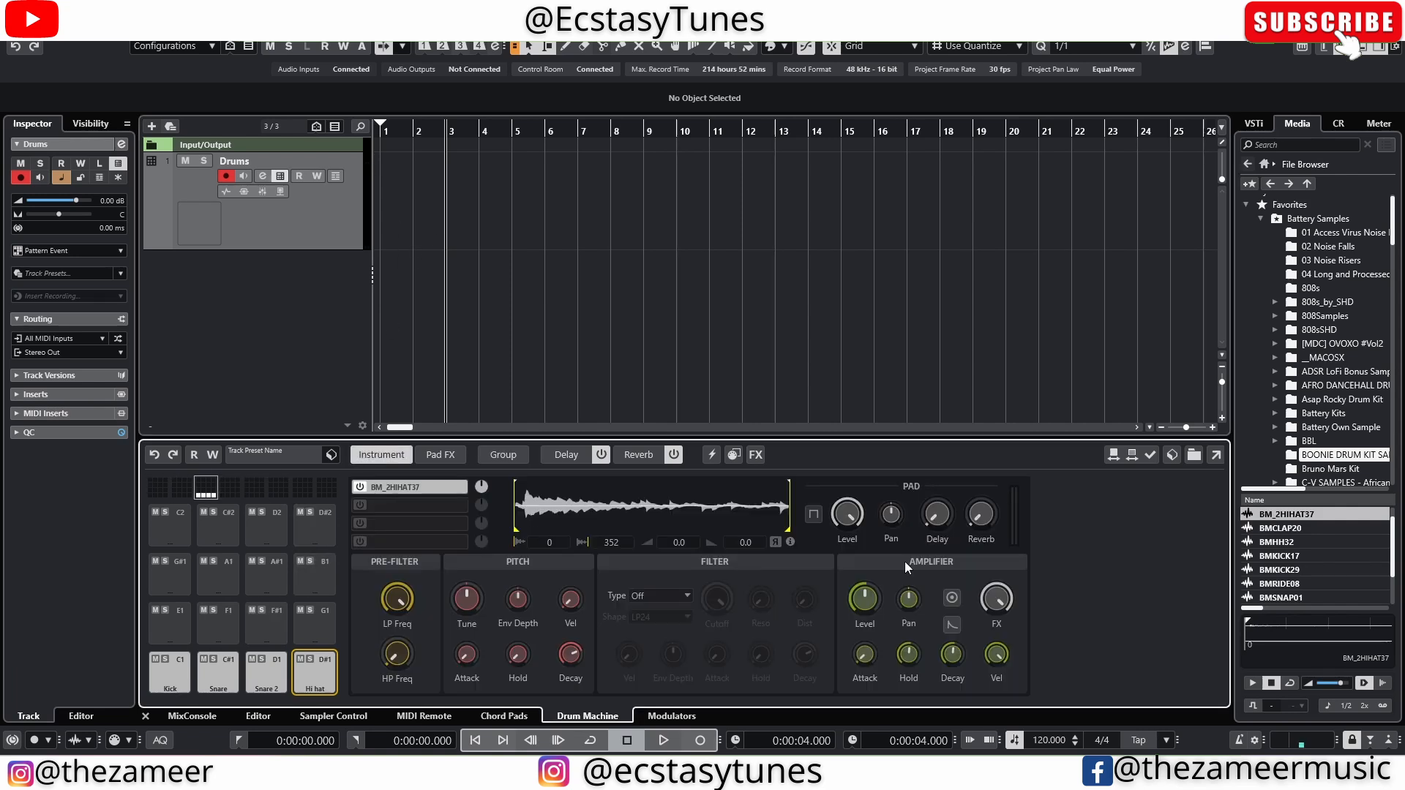
mouse_move(1039, 627)
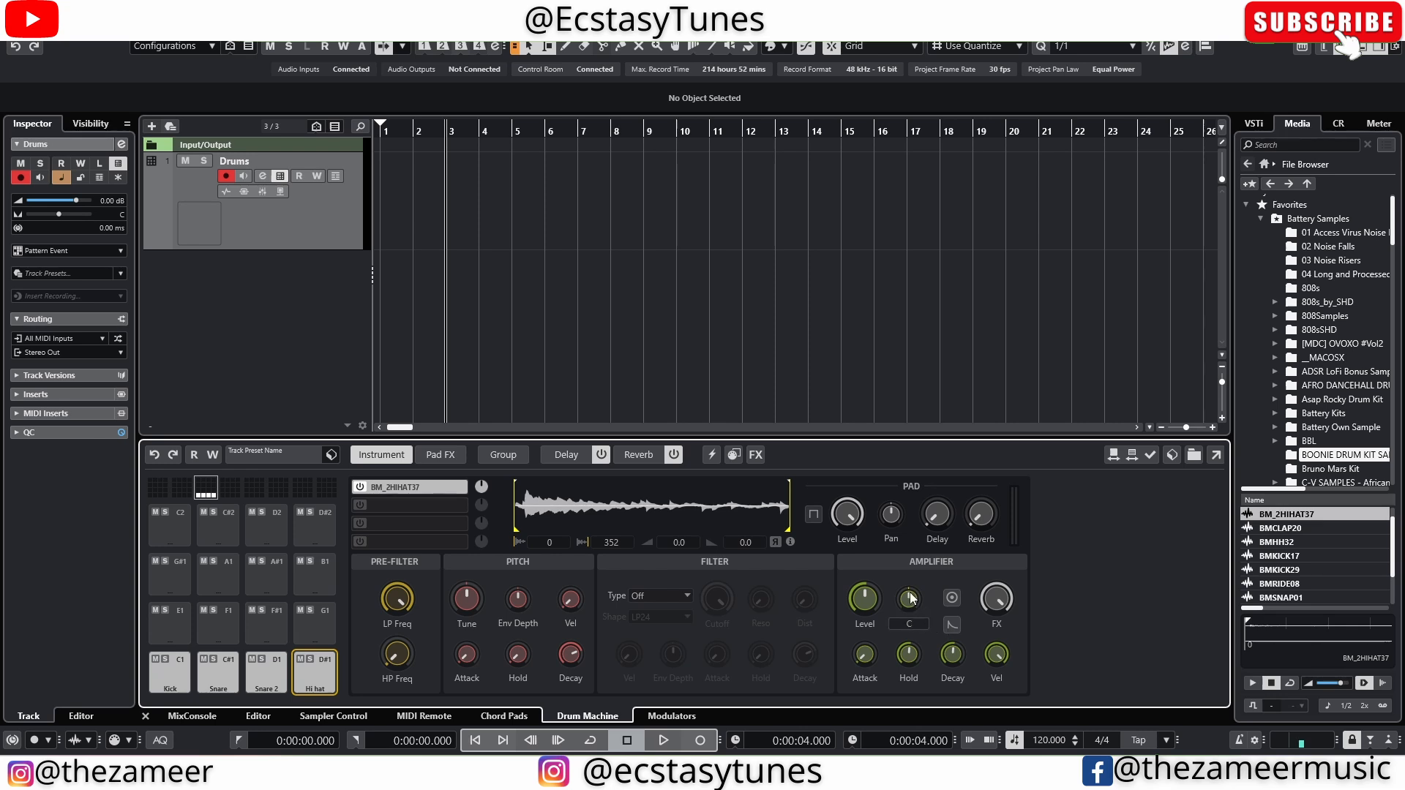
right_click(890, 598)
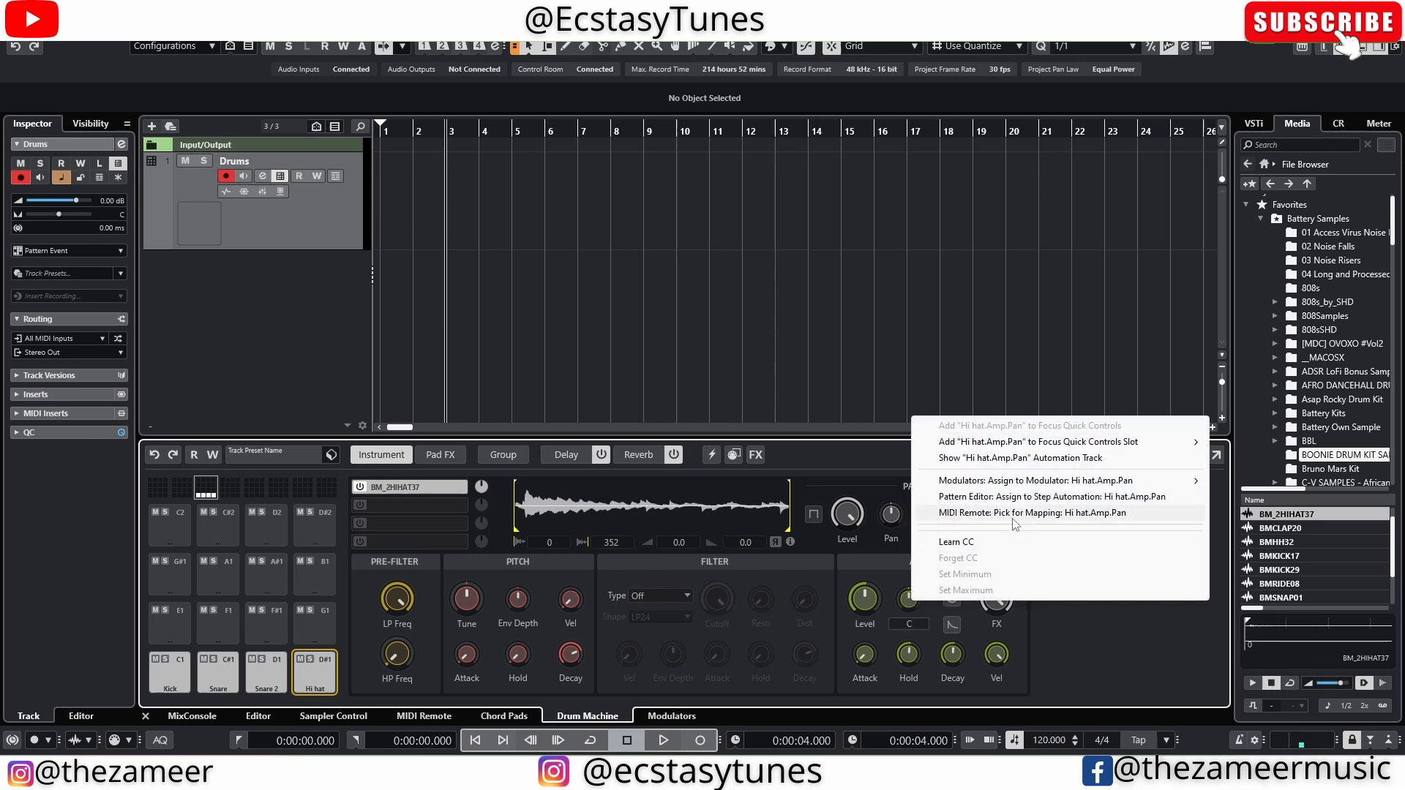
mouse_move(1012, 502)
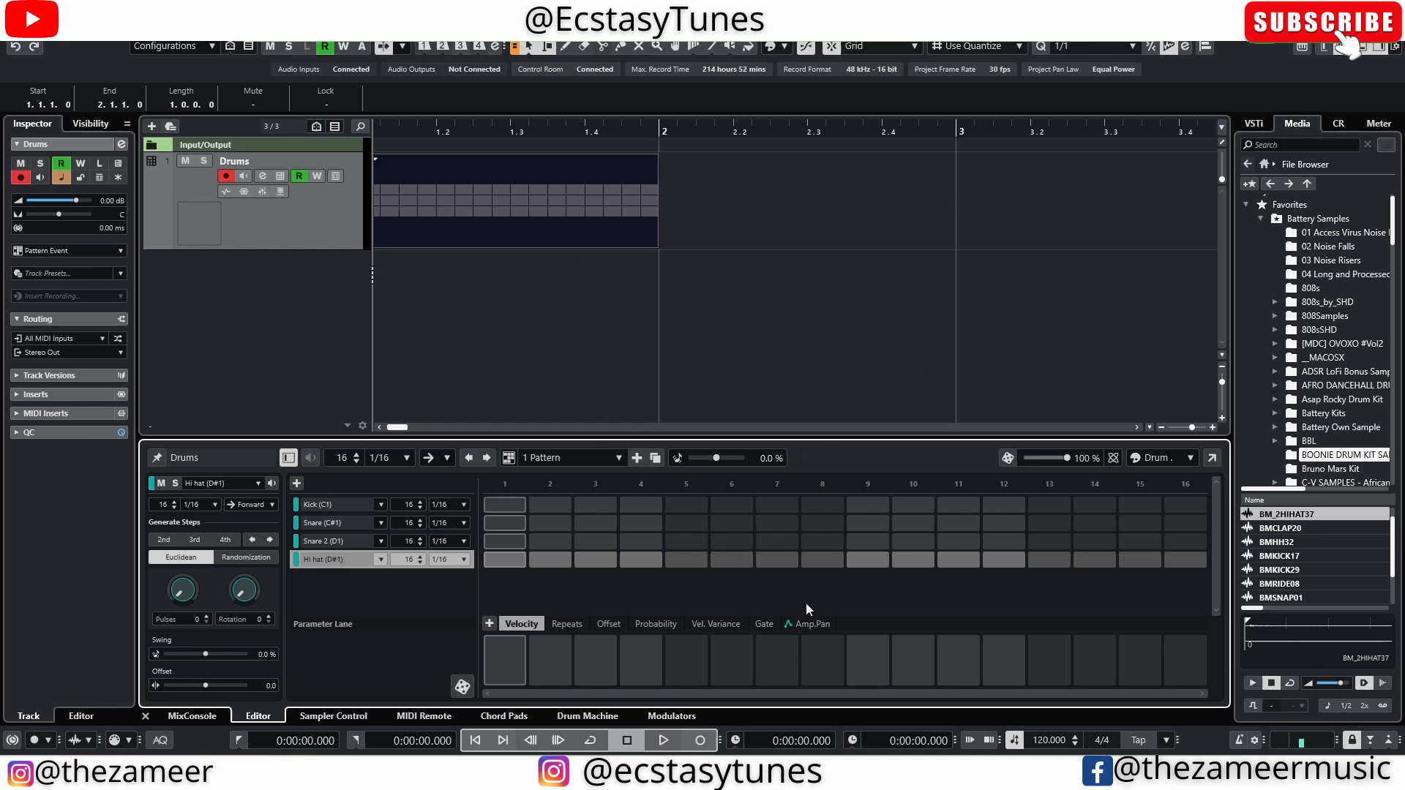
mouse_move(809, 624)
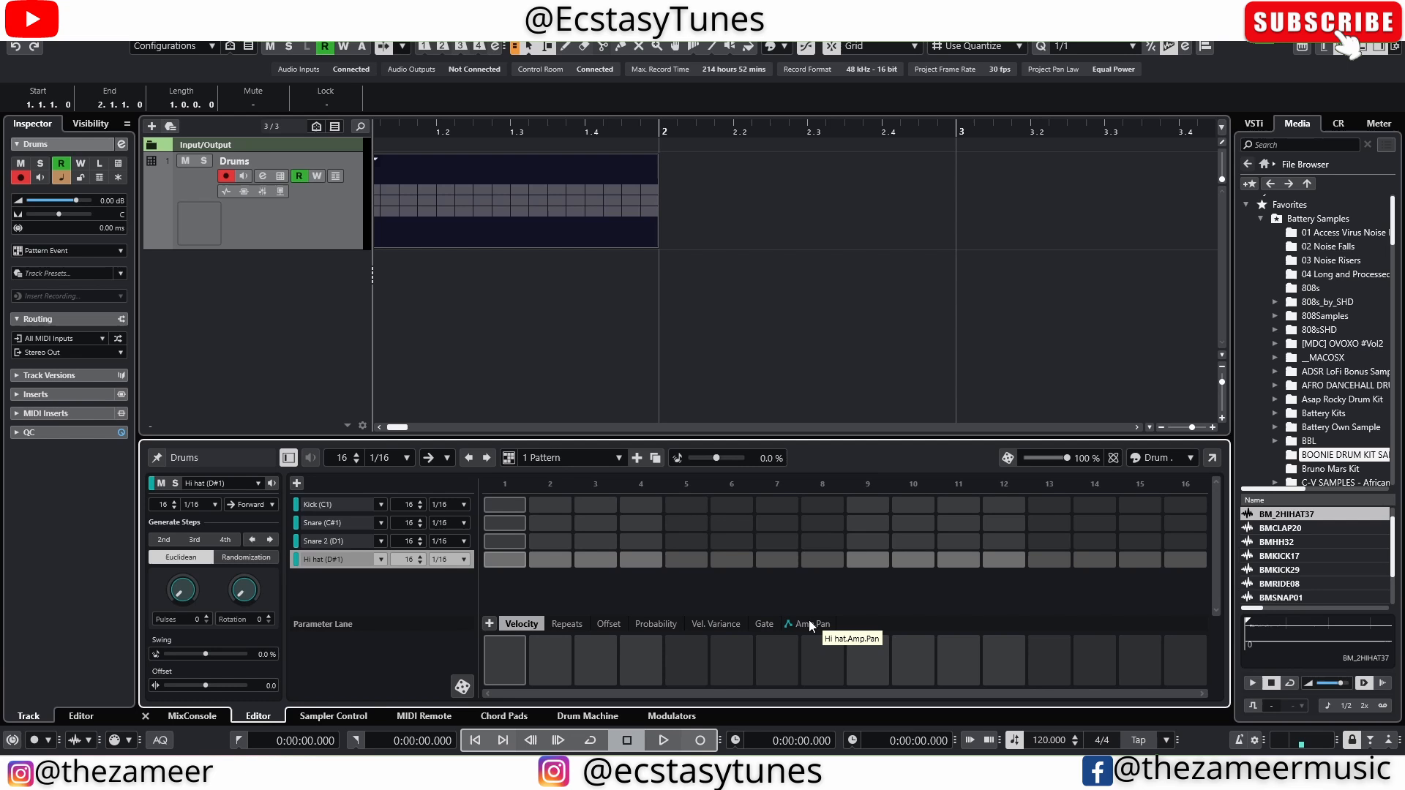
mouse_move(614, 595)
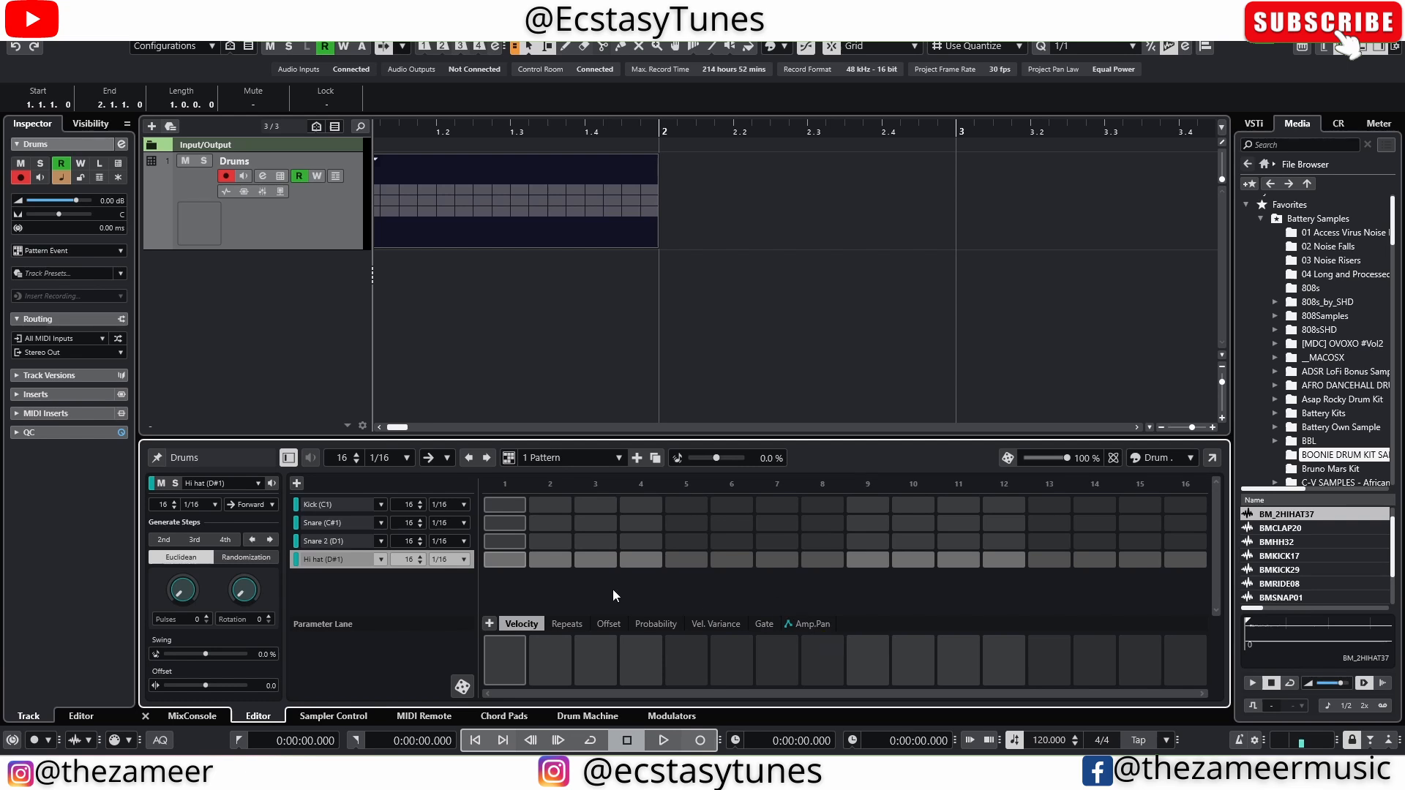
mouse_move(236, 431)
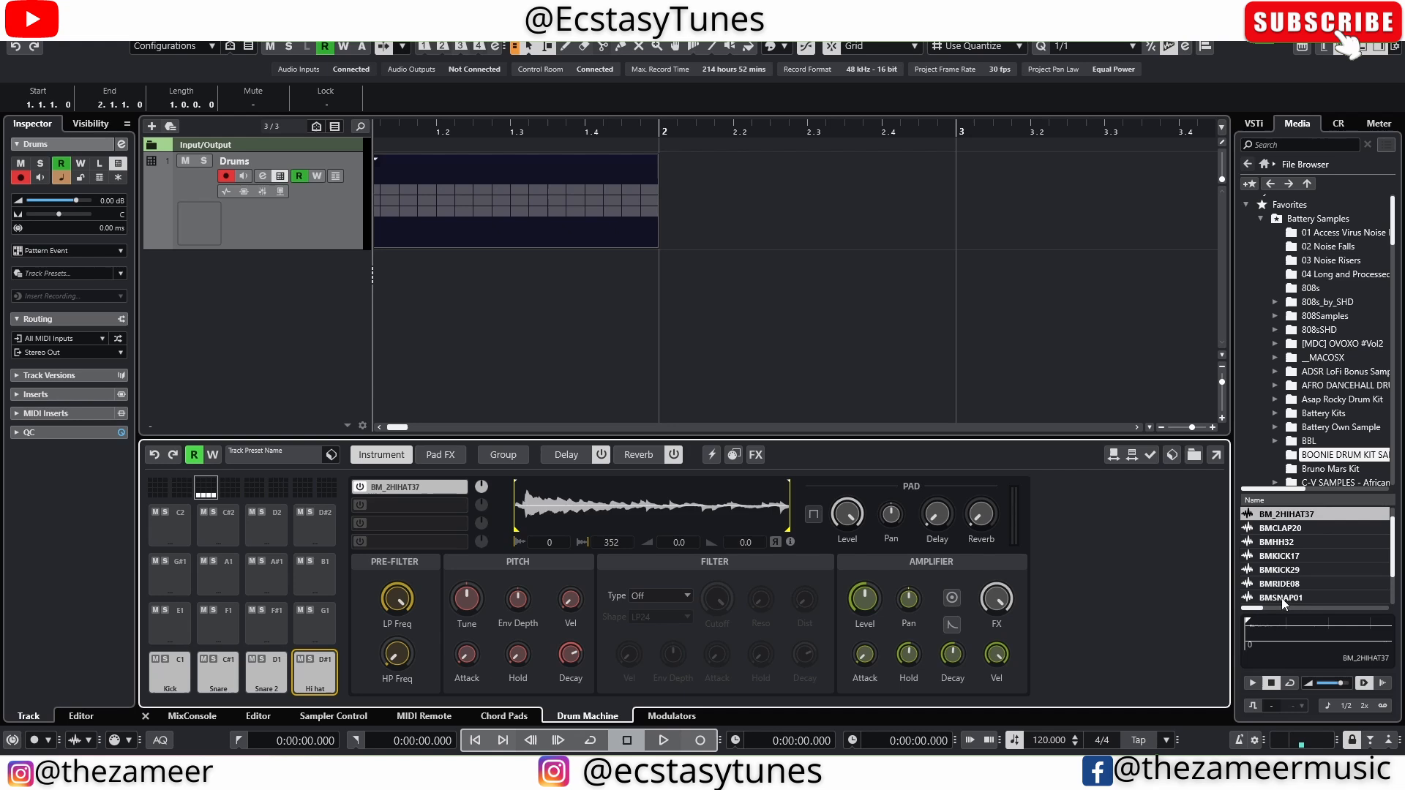
Drop the BMHH32 hi-hat sample onto pad E1.
click(1285, 542)
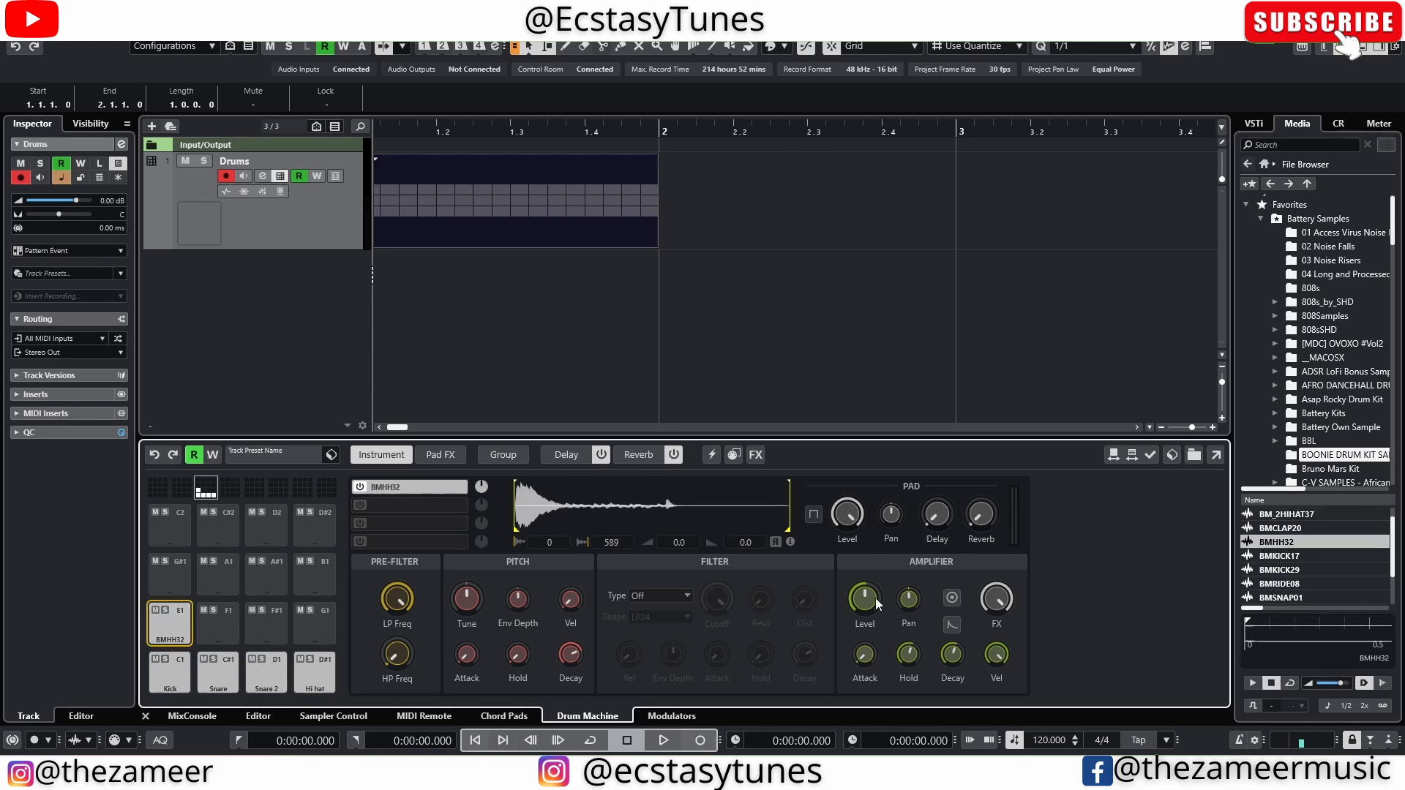
mouse_move(889, 451)
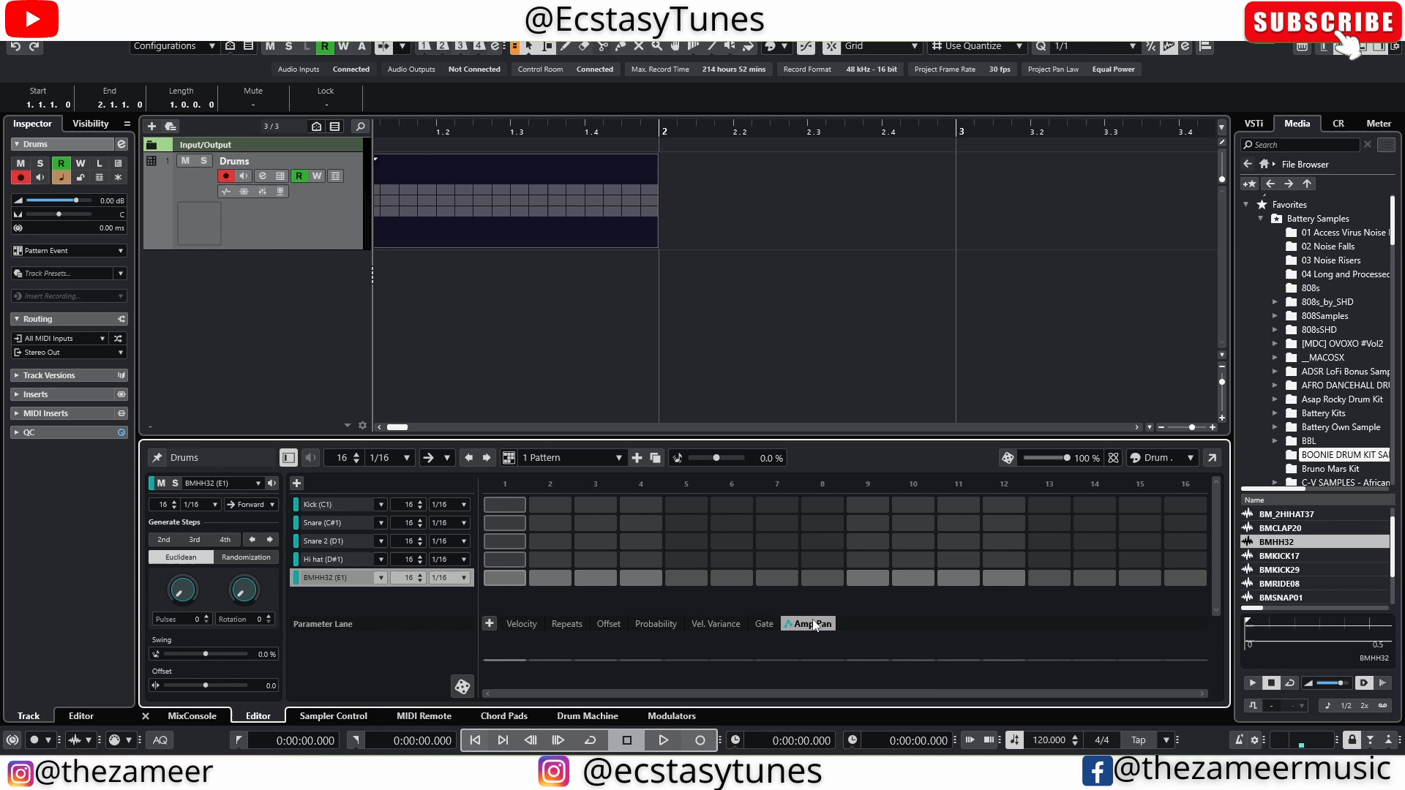
mouse_move(813, 623)
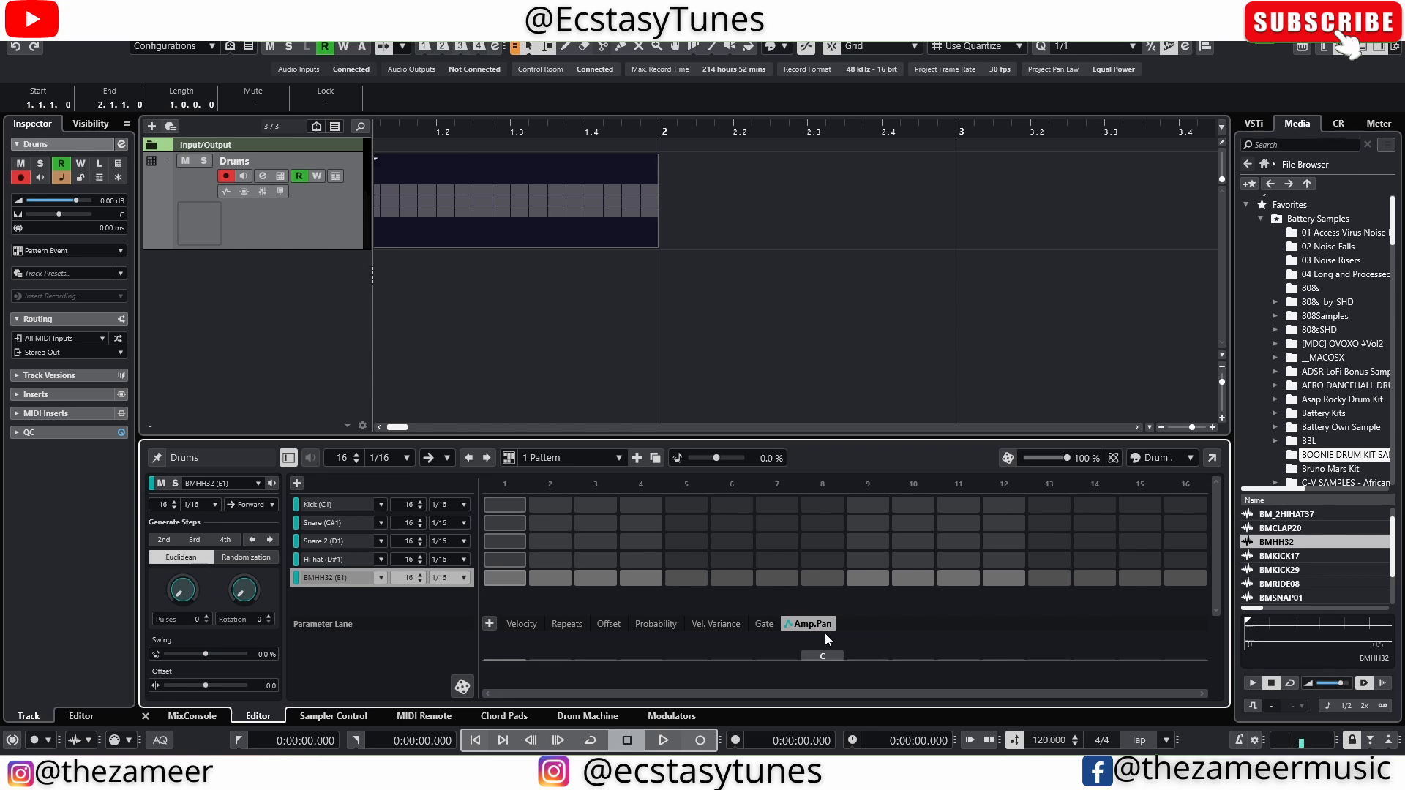
mouse_move(808, 623)
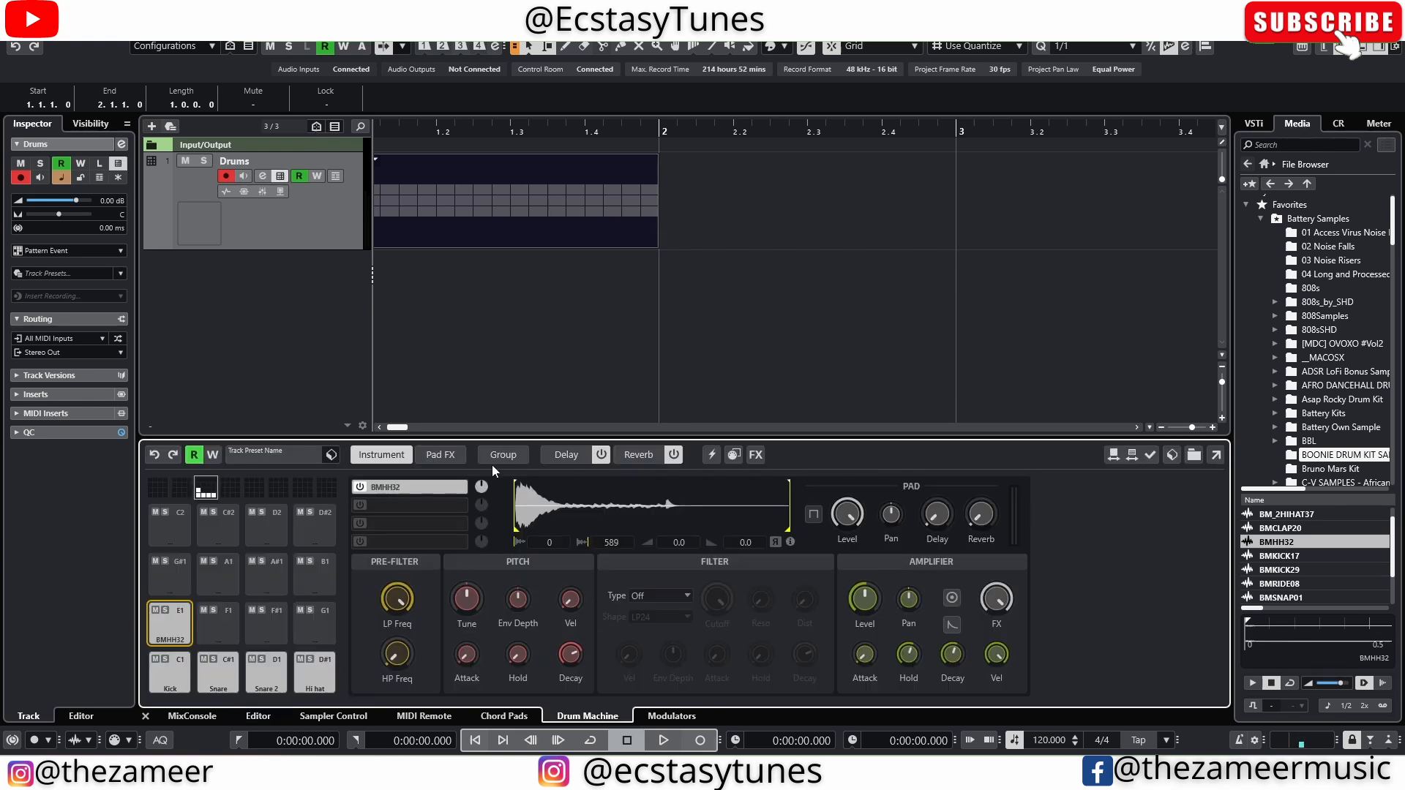
In the Group list, set the Hi hat and BMHH32 pads to exclusive group 1.
click(503, 454)
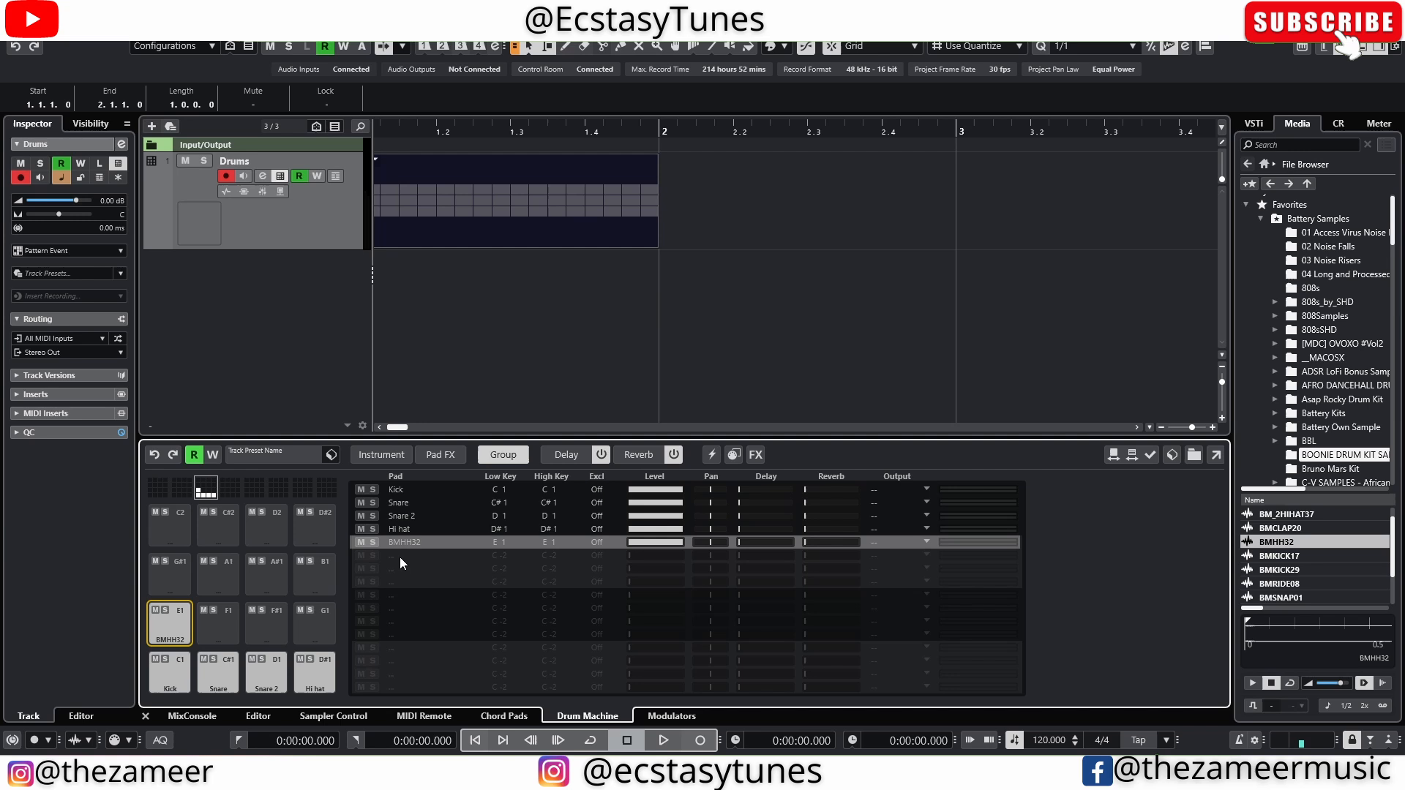
mouse_move(408, 556)
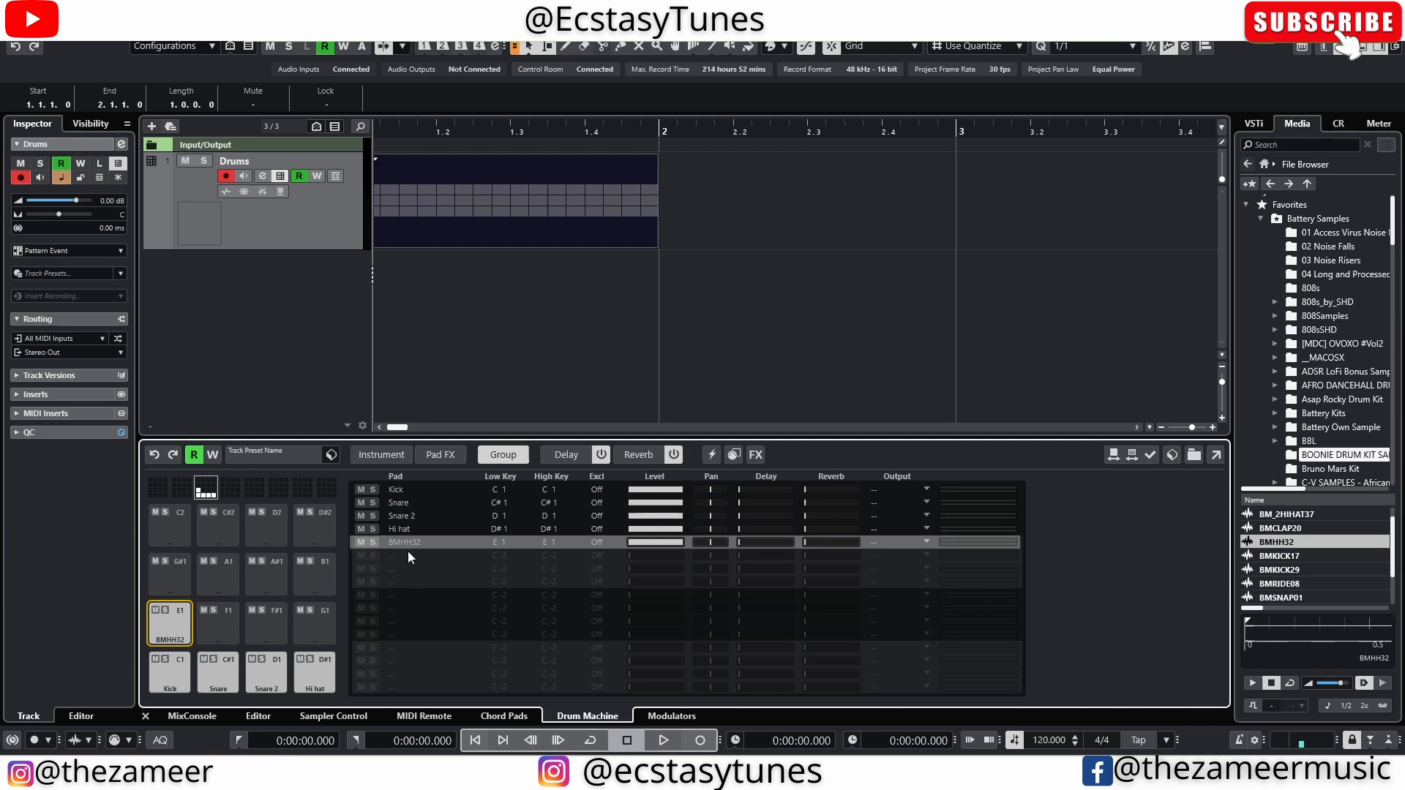
mouse_move(392, 536)
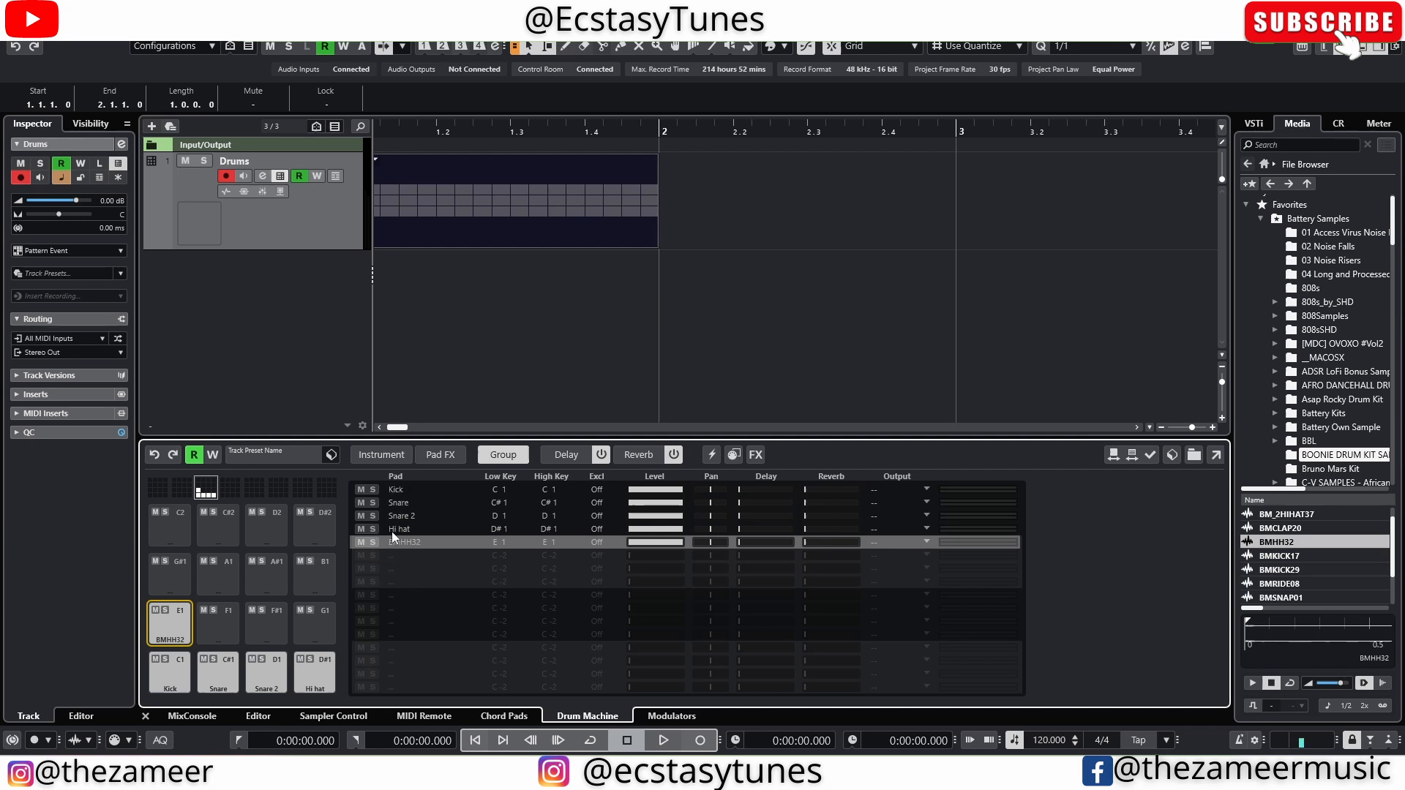
mouse_move(523, 476)
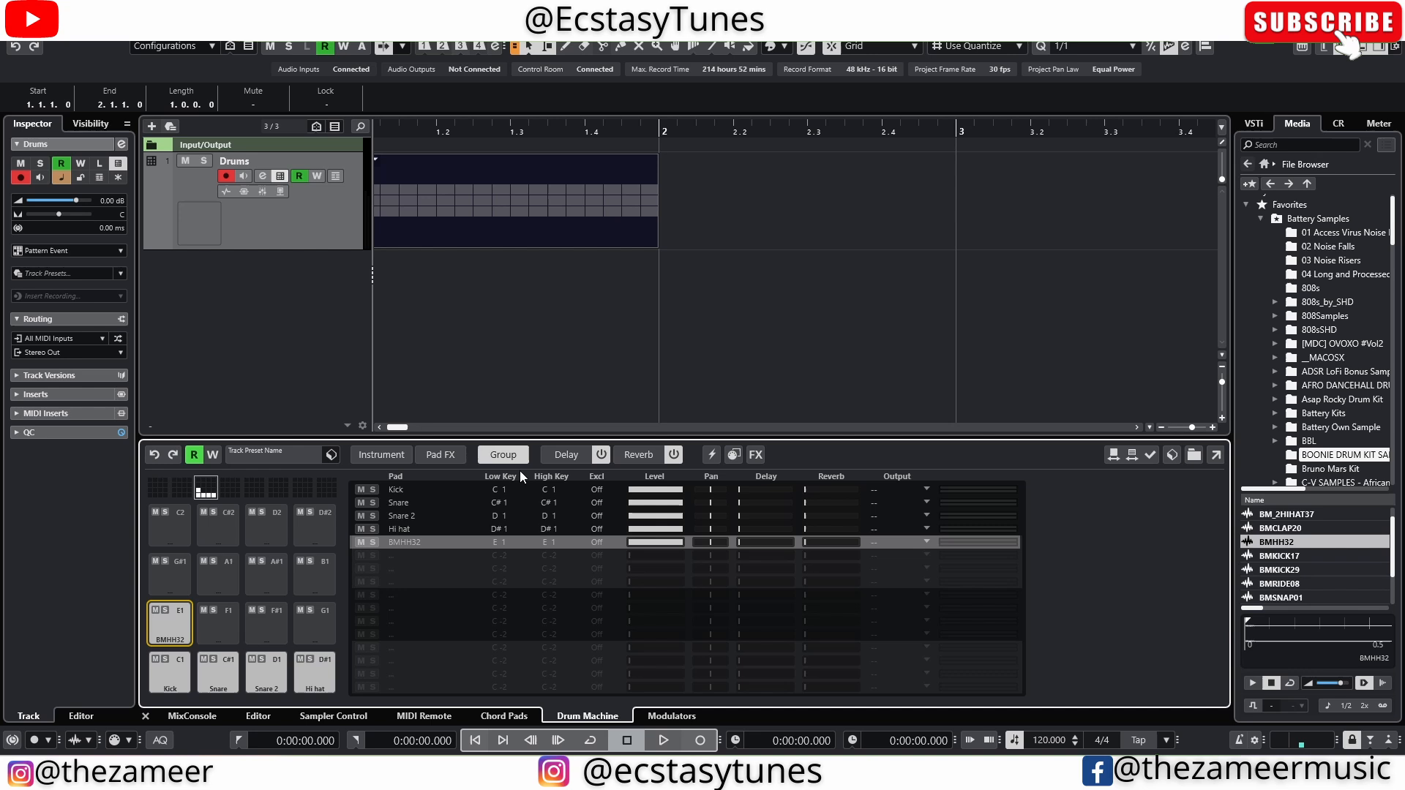
mouse_move(524, 487)
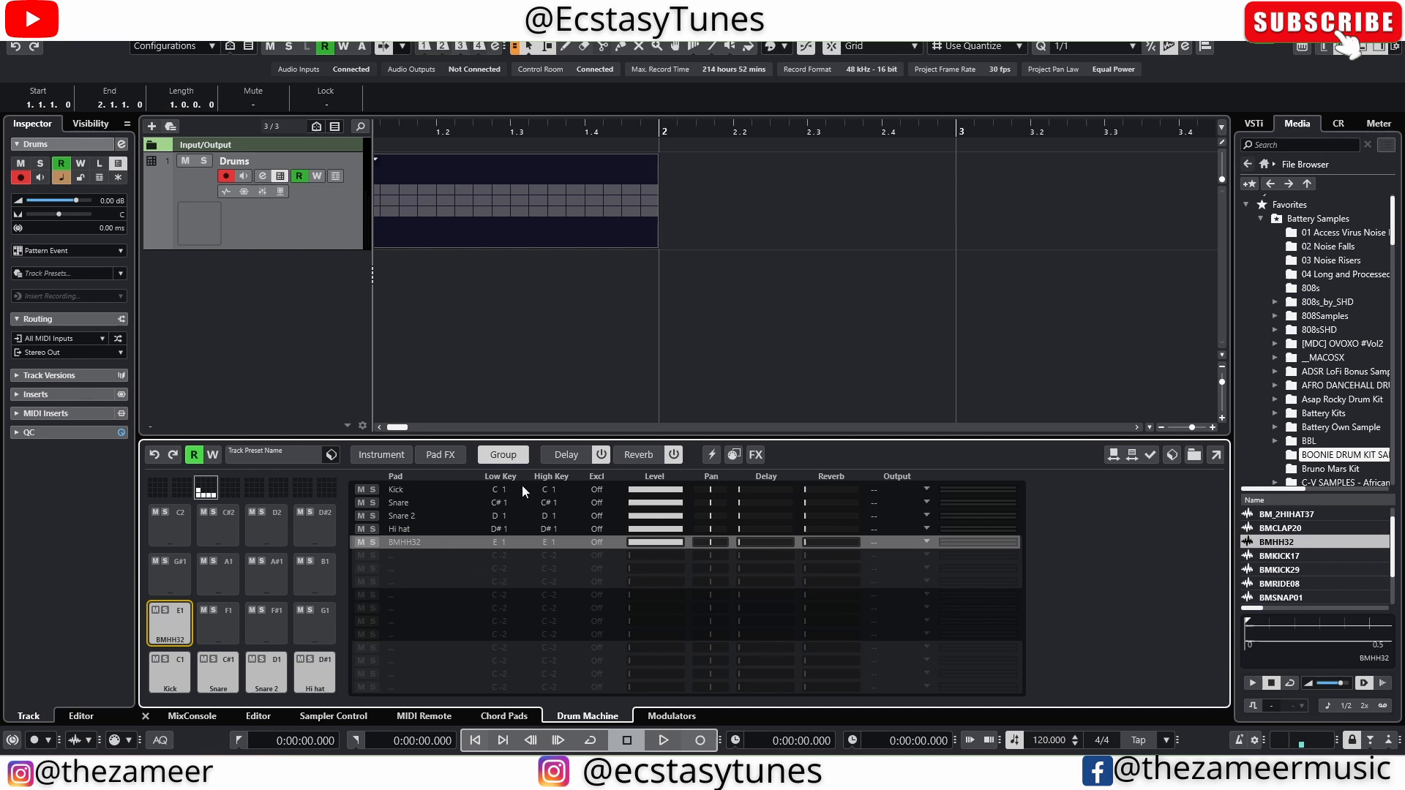
mouse_move(422, 571)
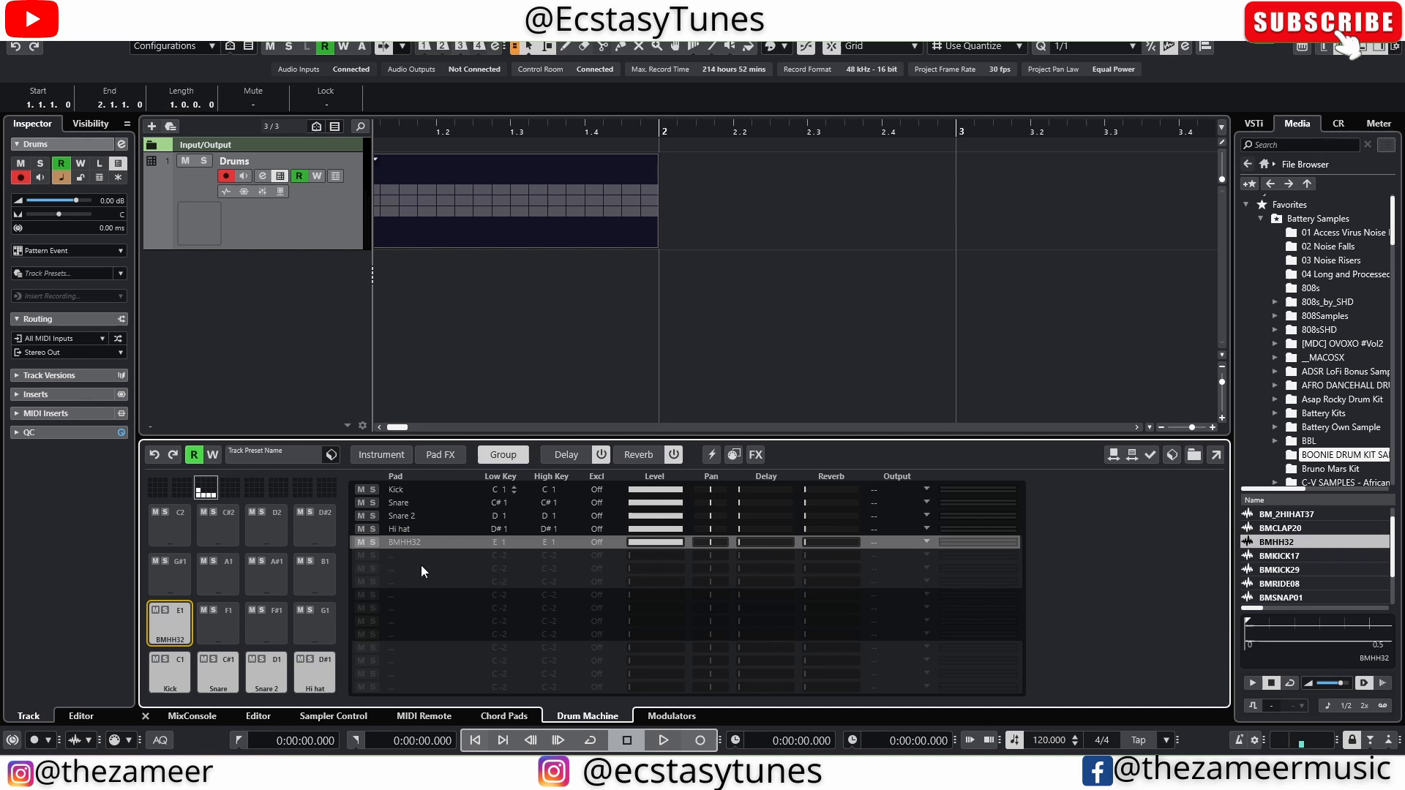
click(168, 667)
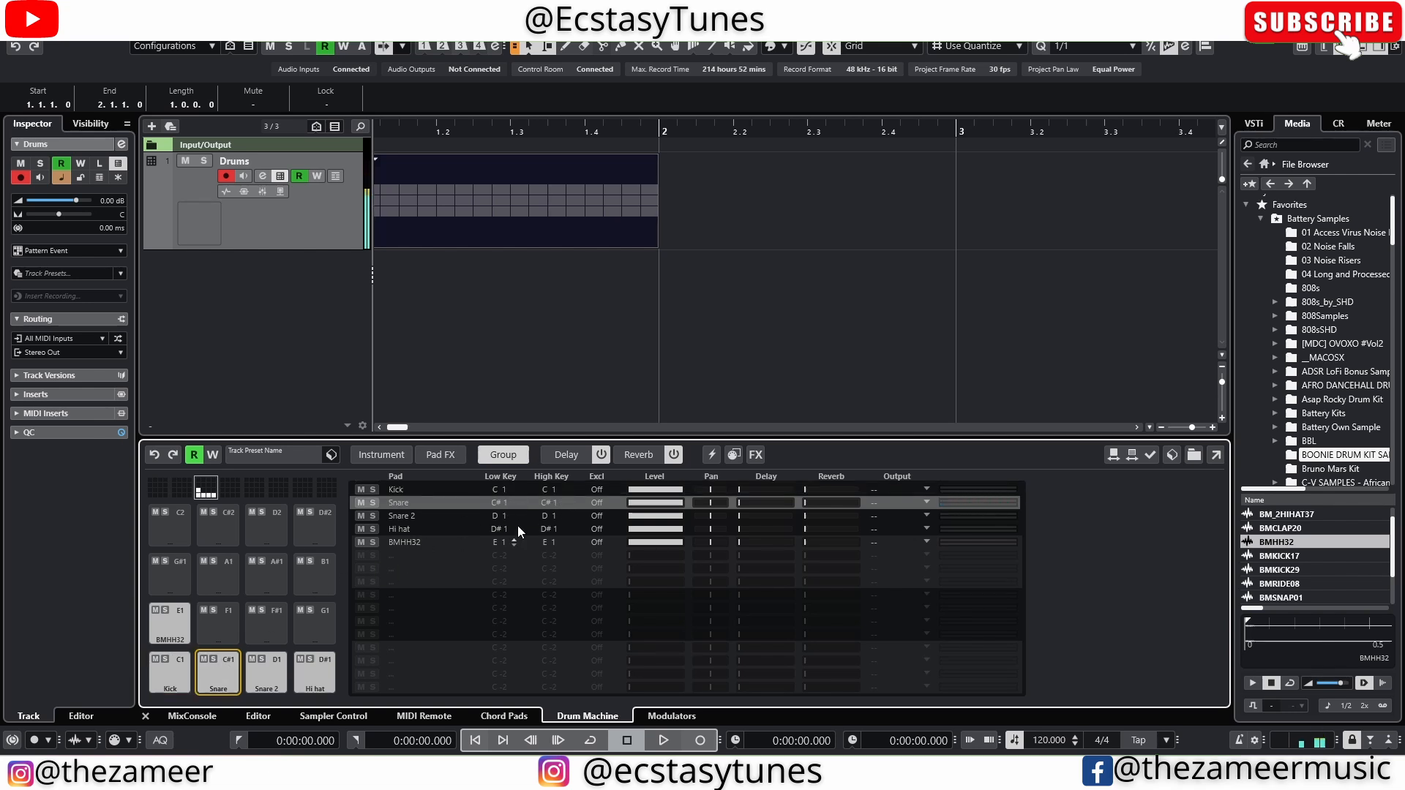
mouse_move(598, 490)
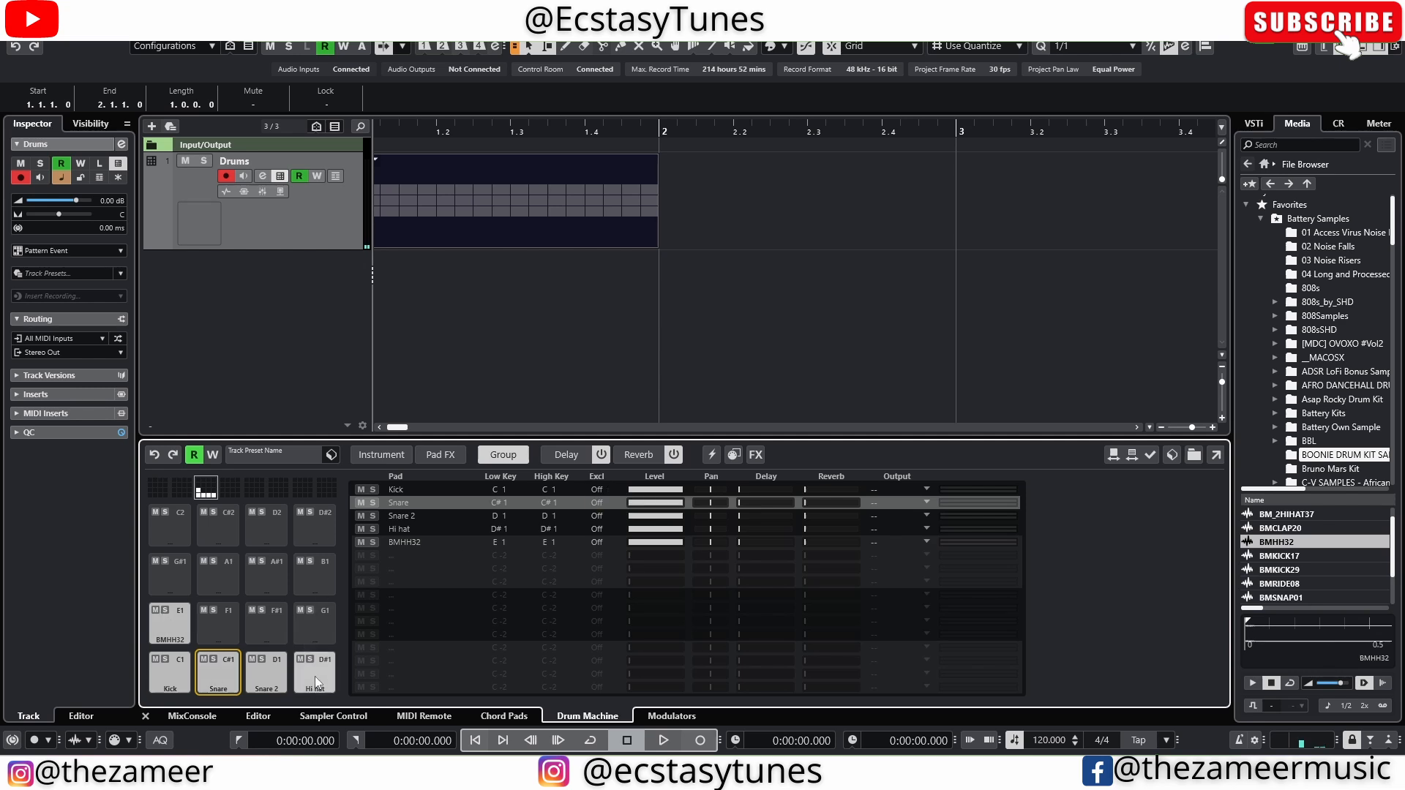
click(314, 671)
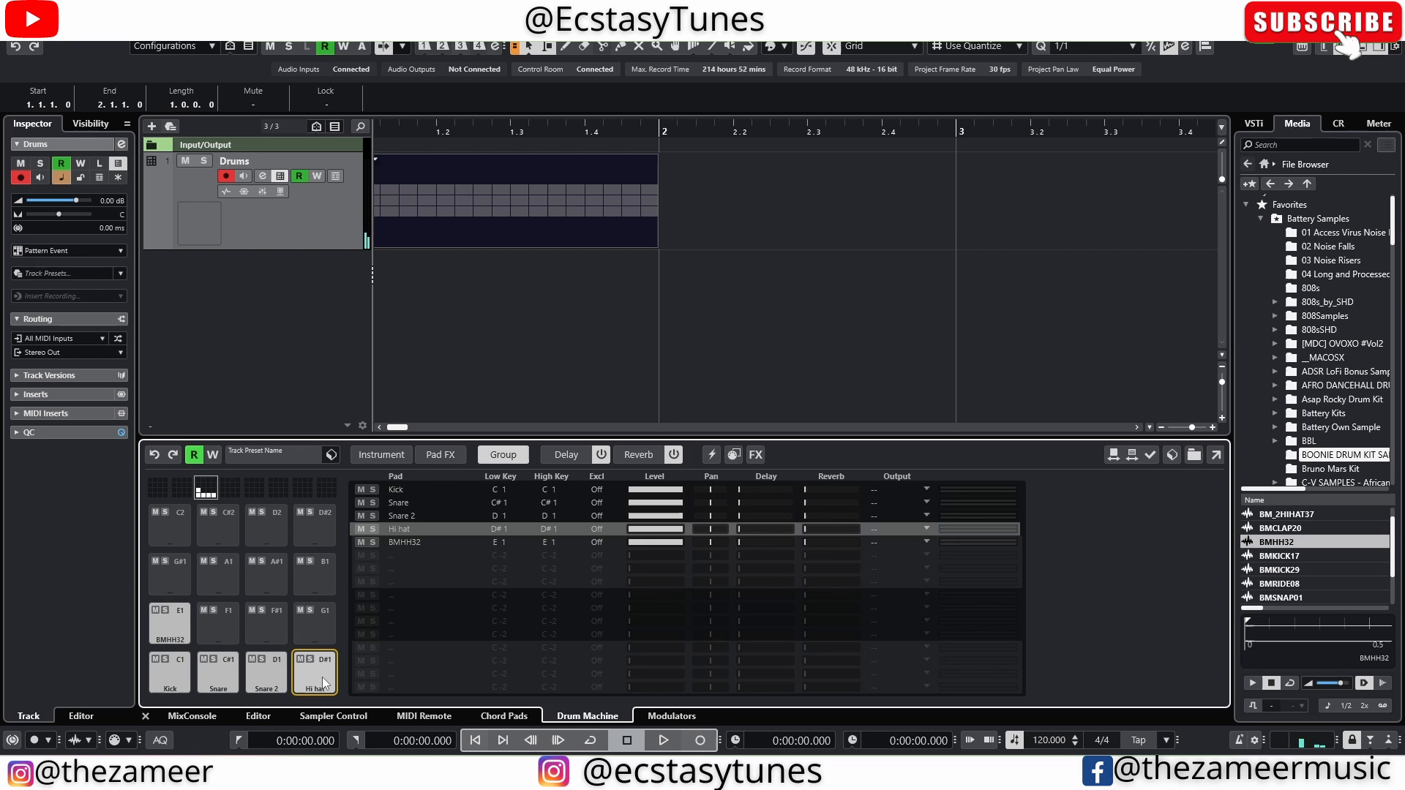
mouse_move(608, 528)
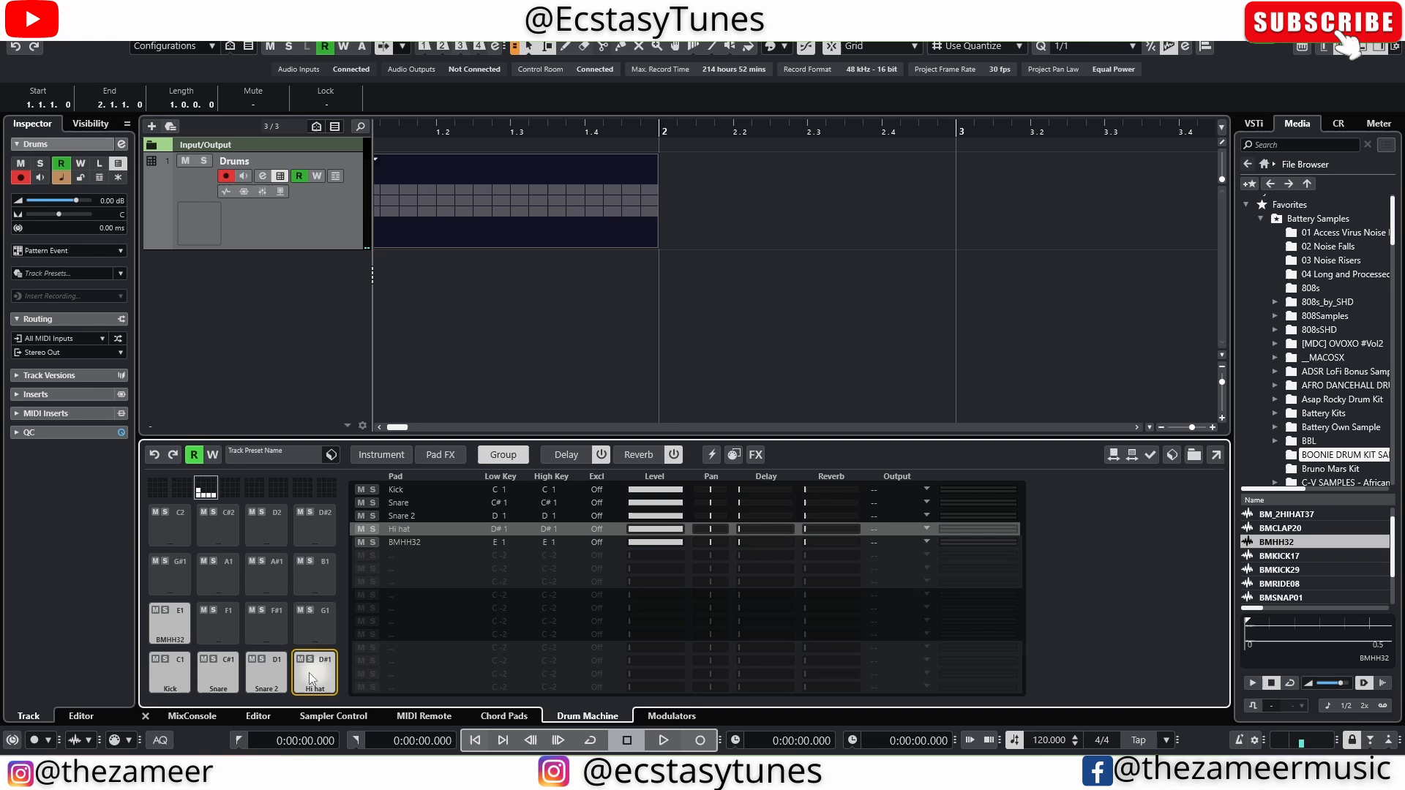
click(314, 671)
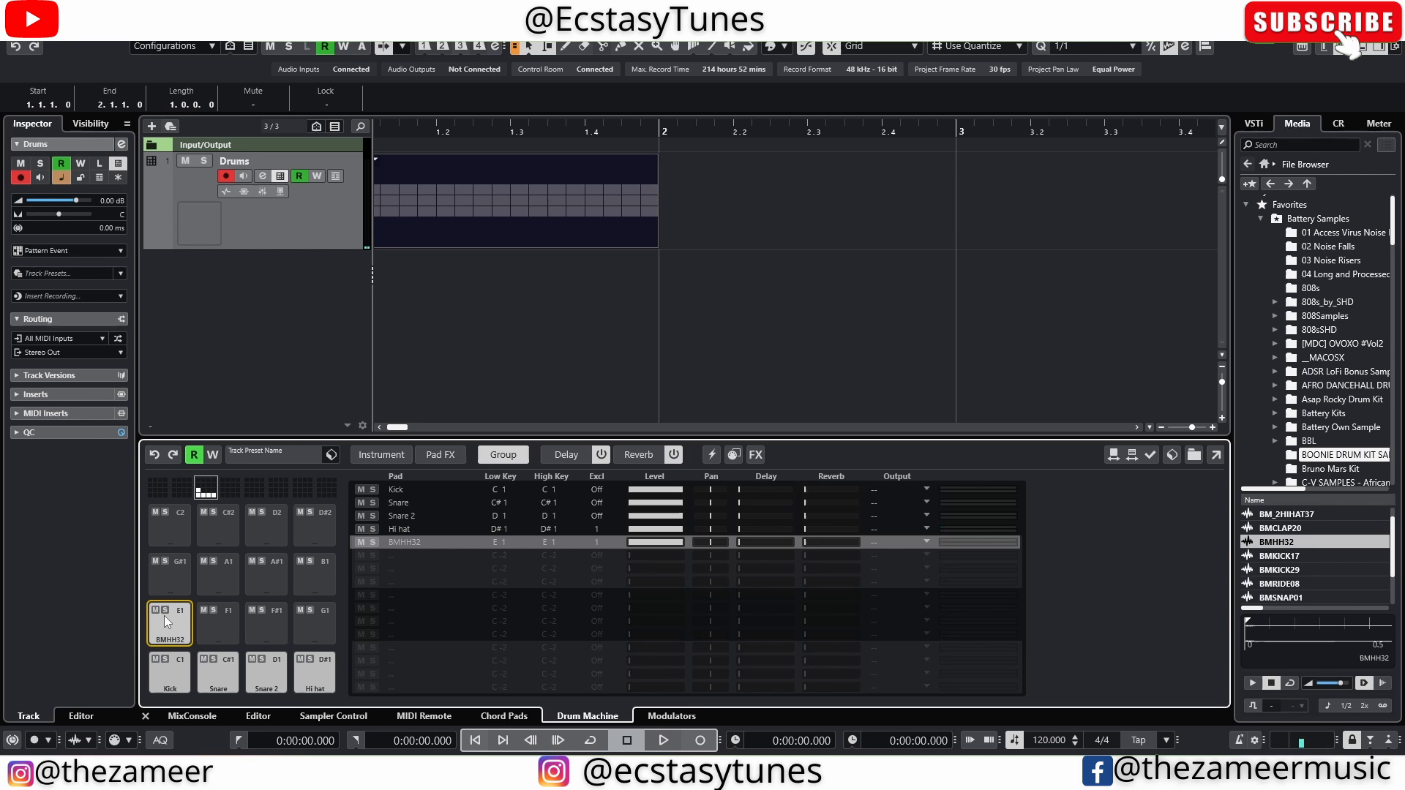
mouse_move(972, 610)
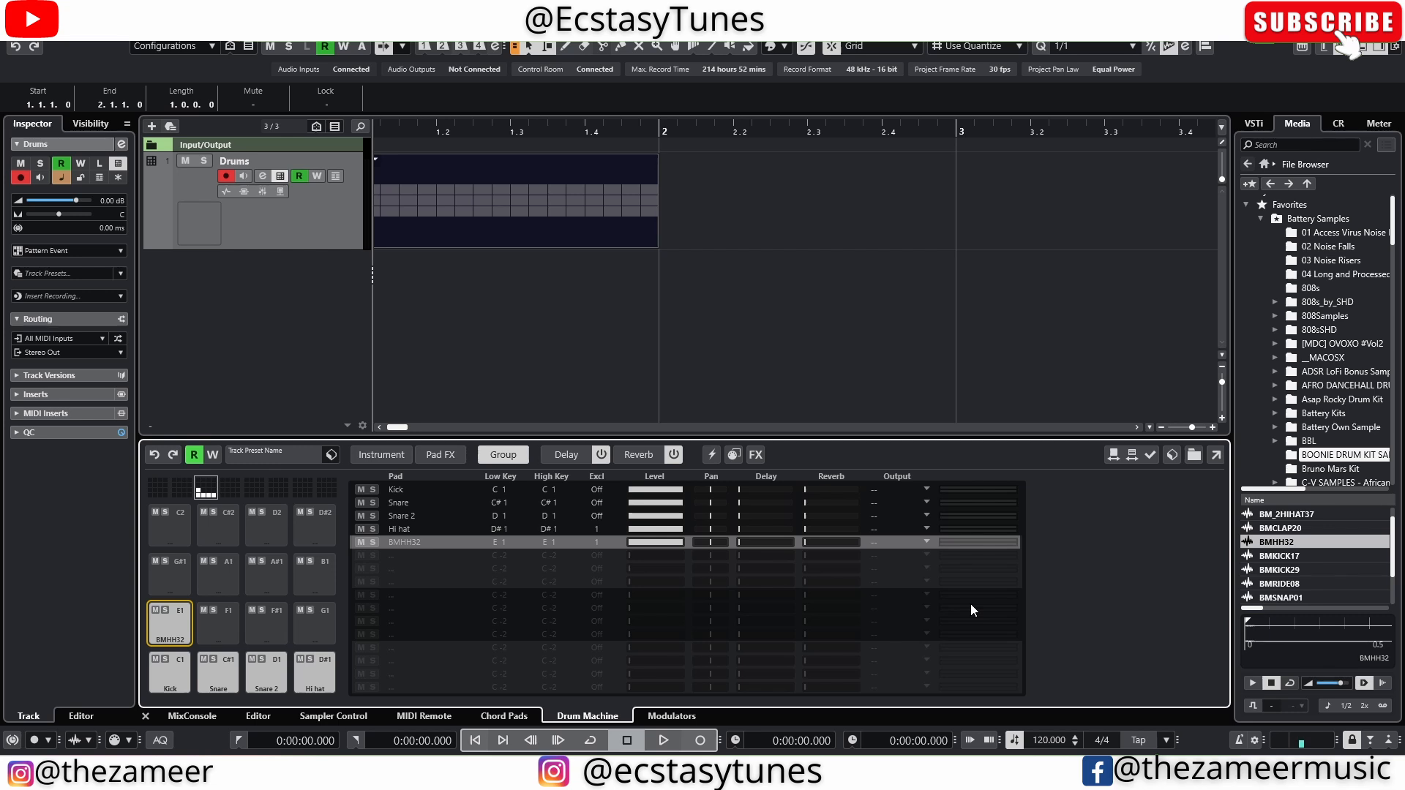
mouse_move(1348, 553)
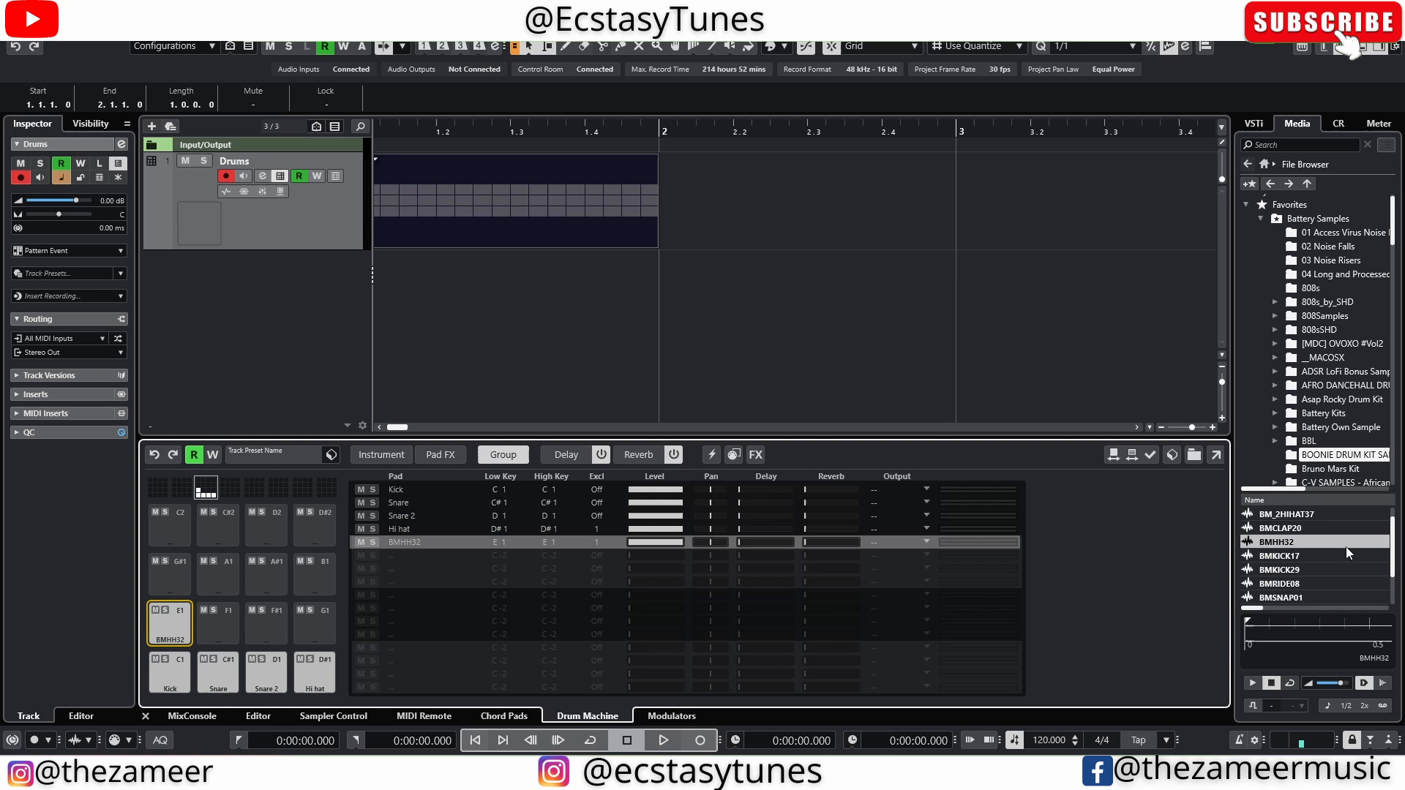
Search 'vocal' and load the vocal harmonies sample onto pads F1 and F#1 as separate slices.
text(vocal)
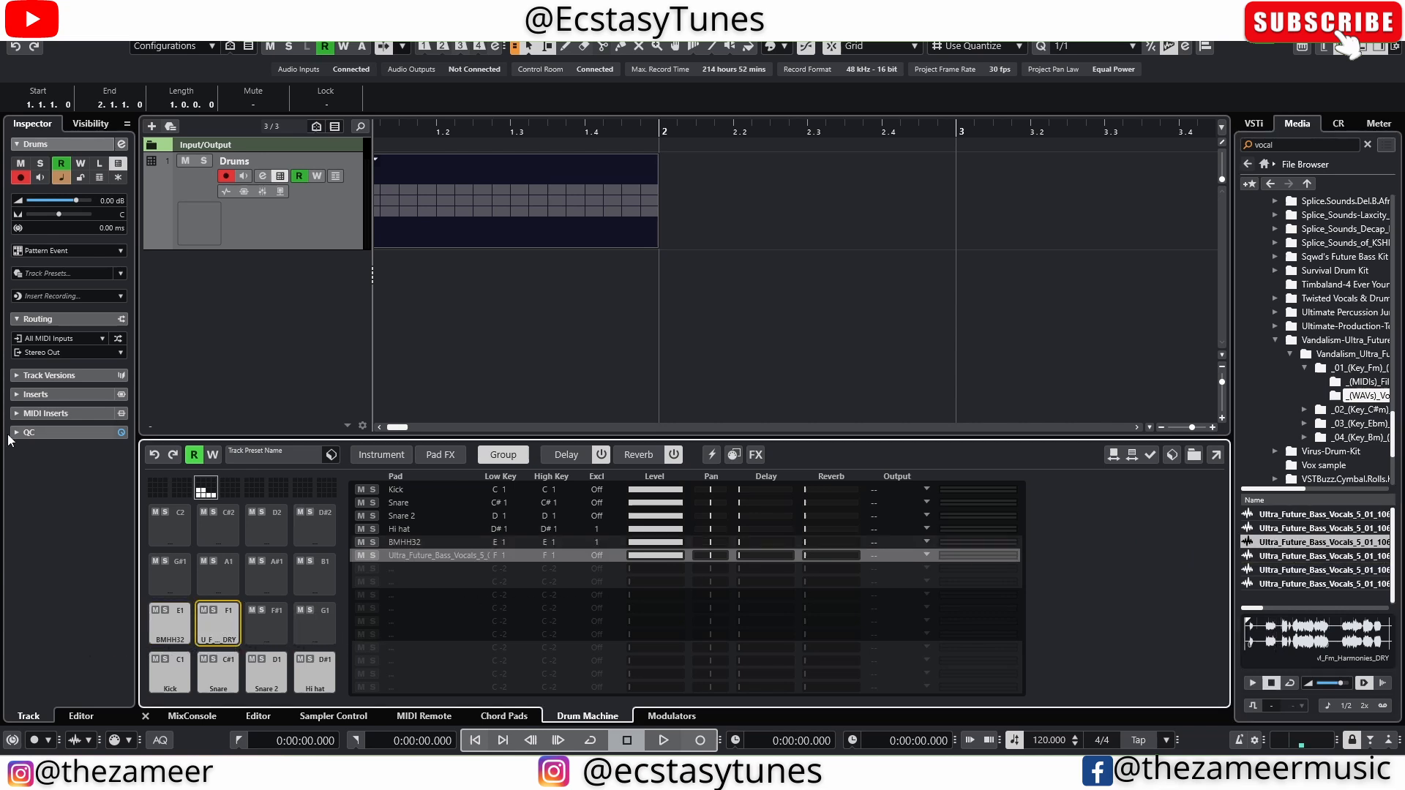
click(380, 454)
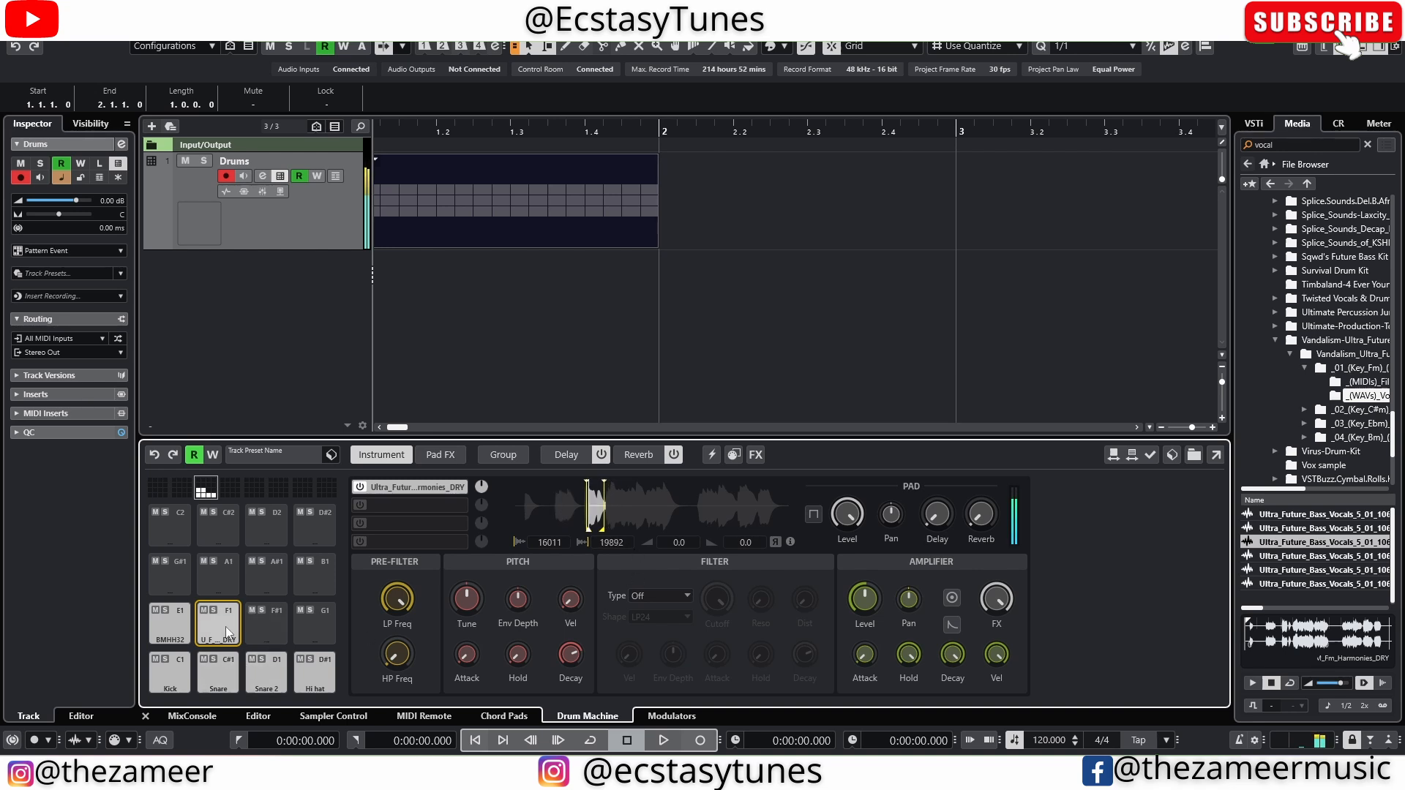
mouse_move(636, 520)
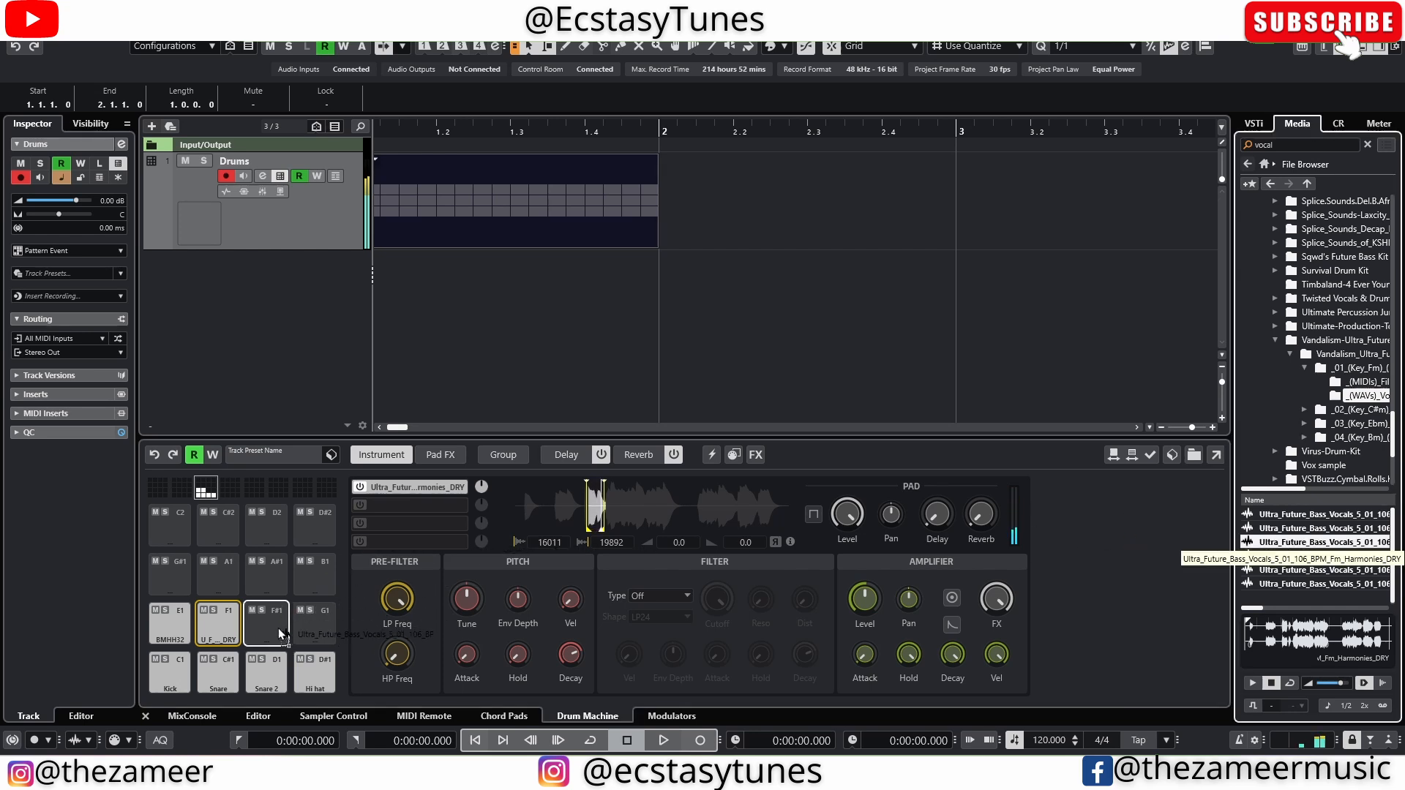
click(266, 623)
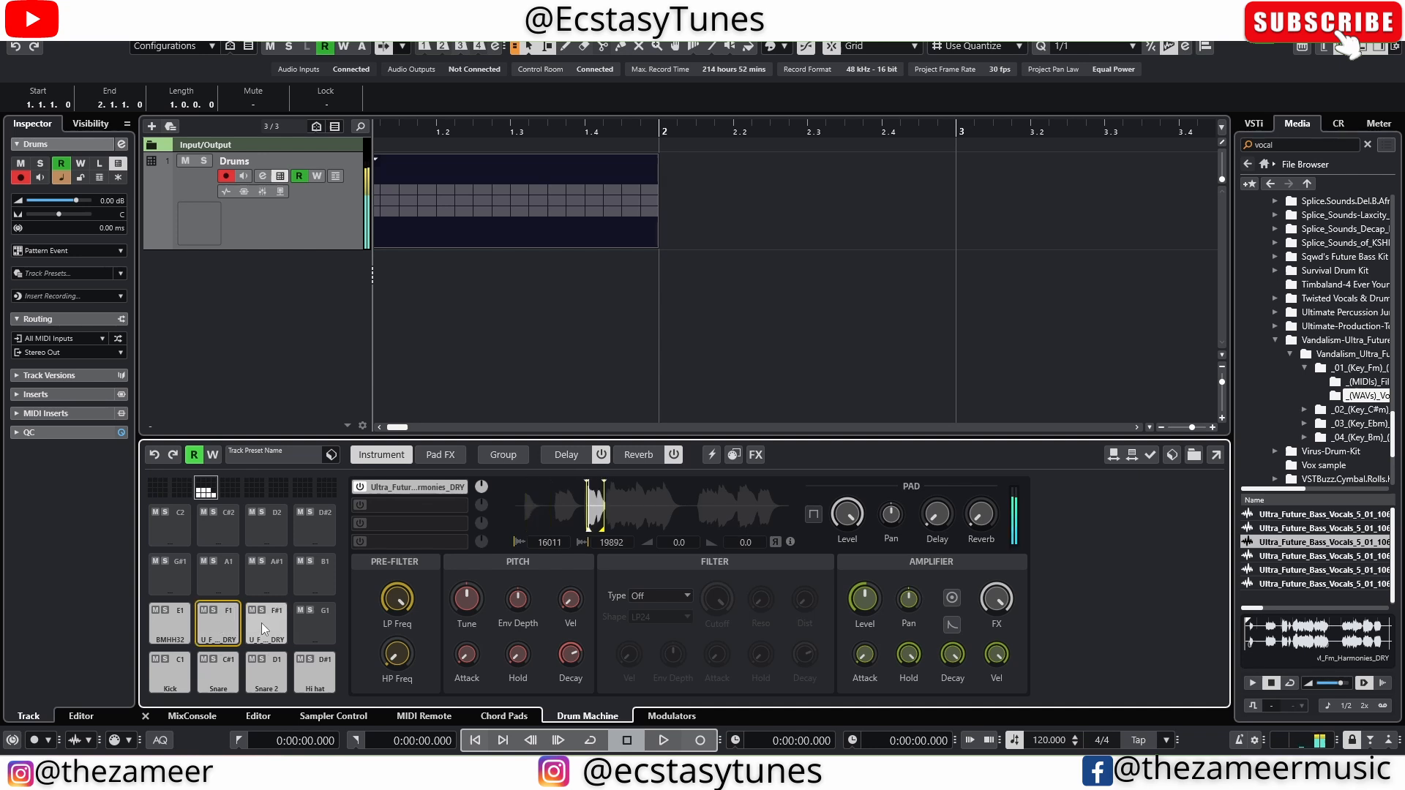
click(267, 622)
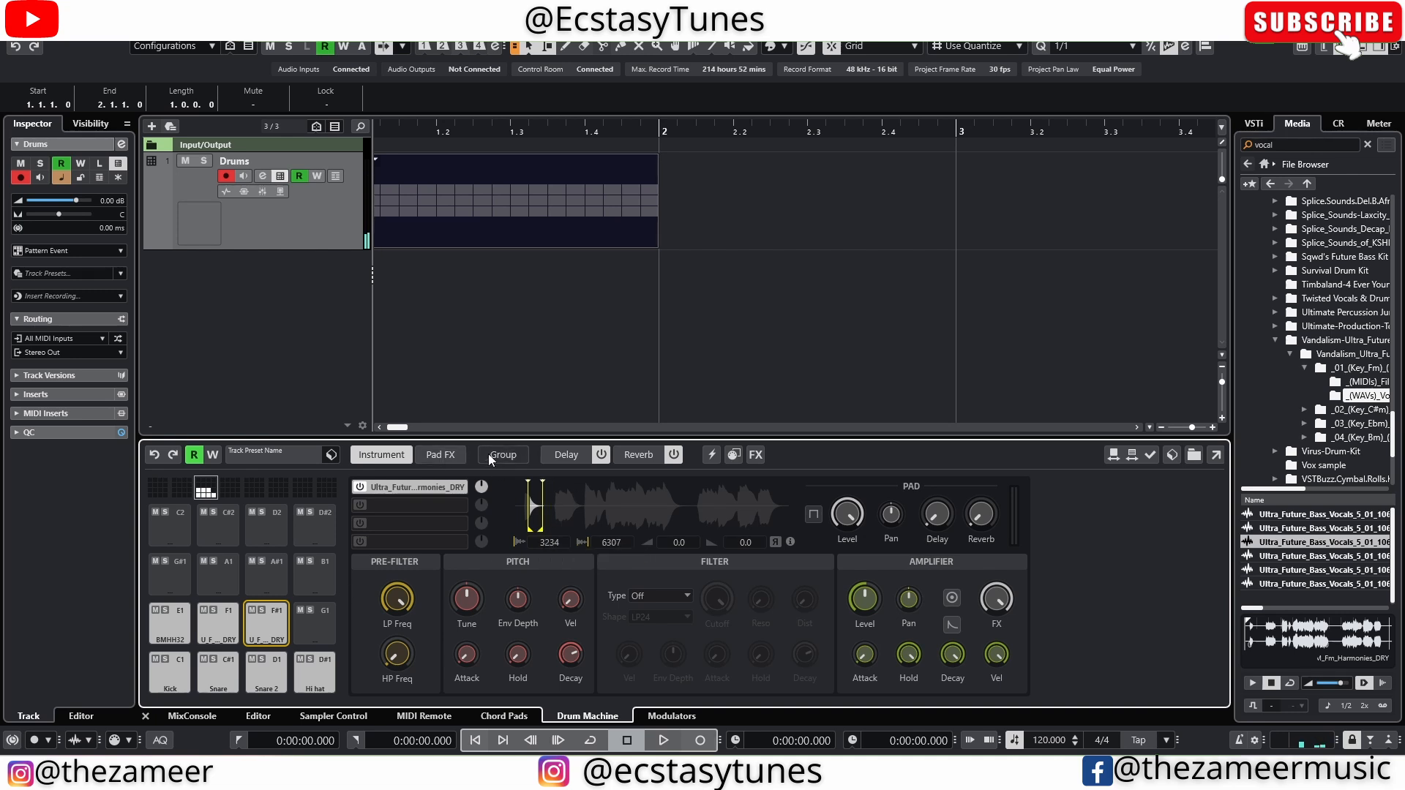
Put both vocal pads in exclusive group 2 and show a vocal pad's sound settings.
click(502, 454)
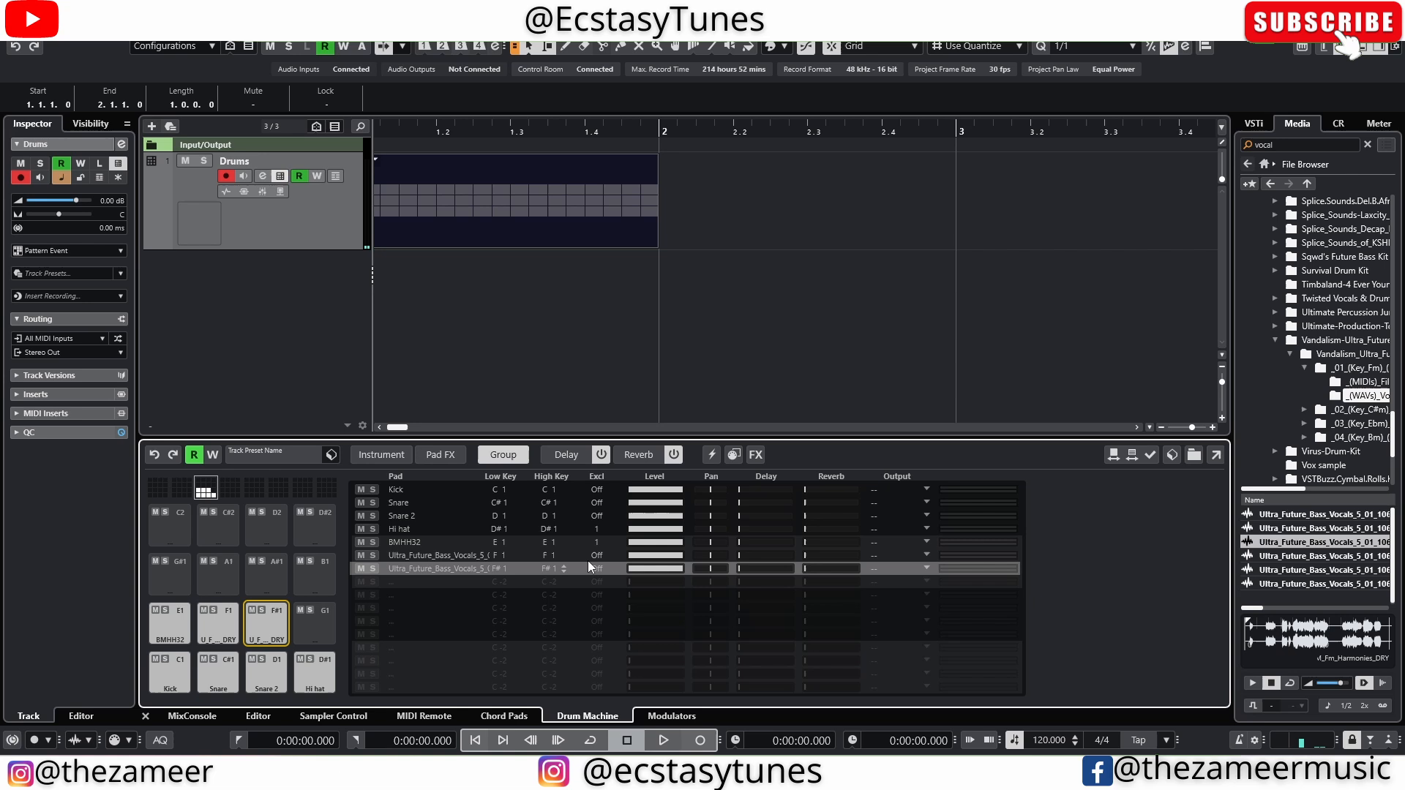
click(596, 568)
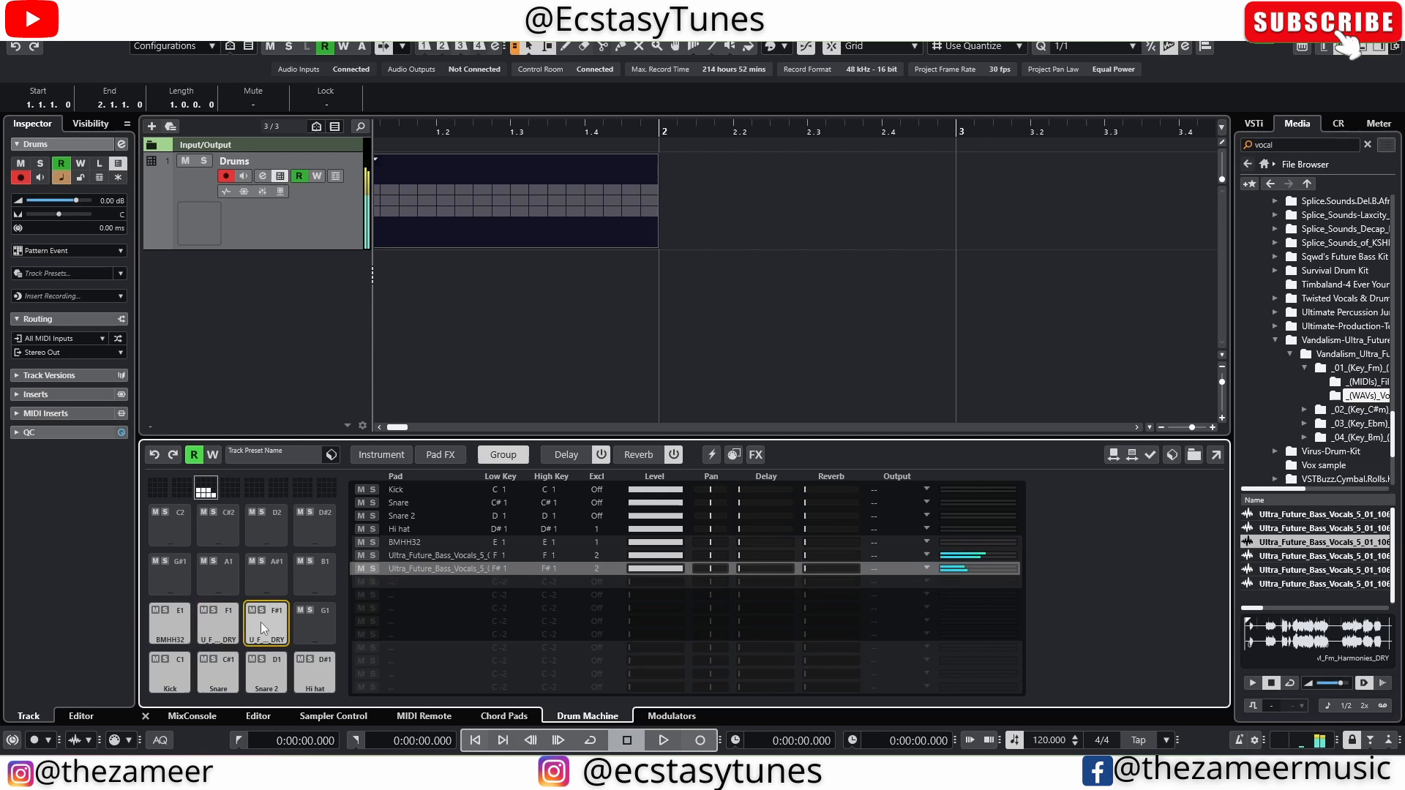
click(217, 623)
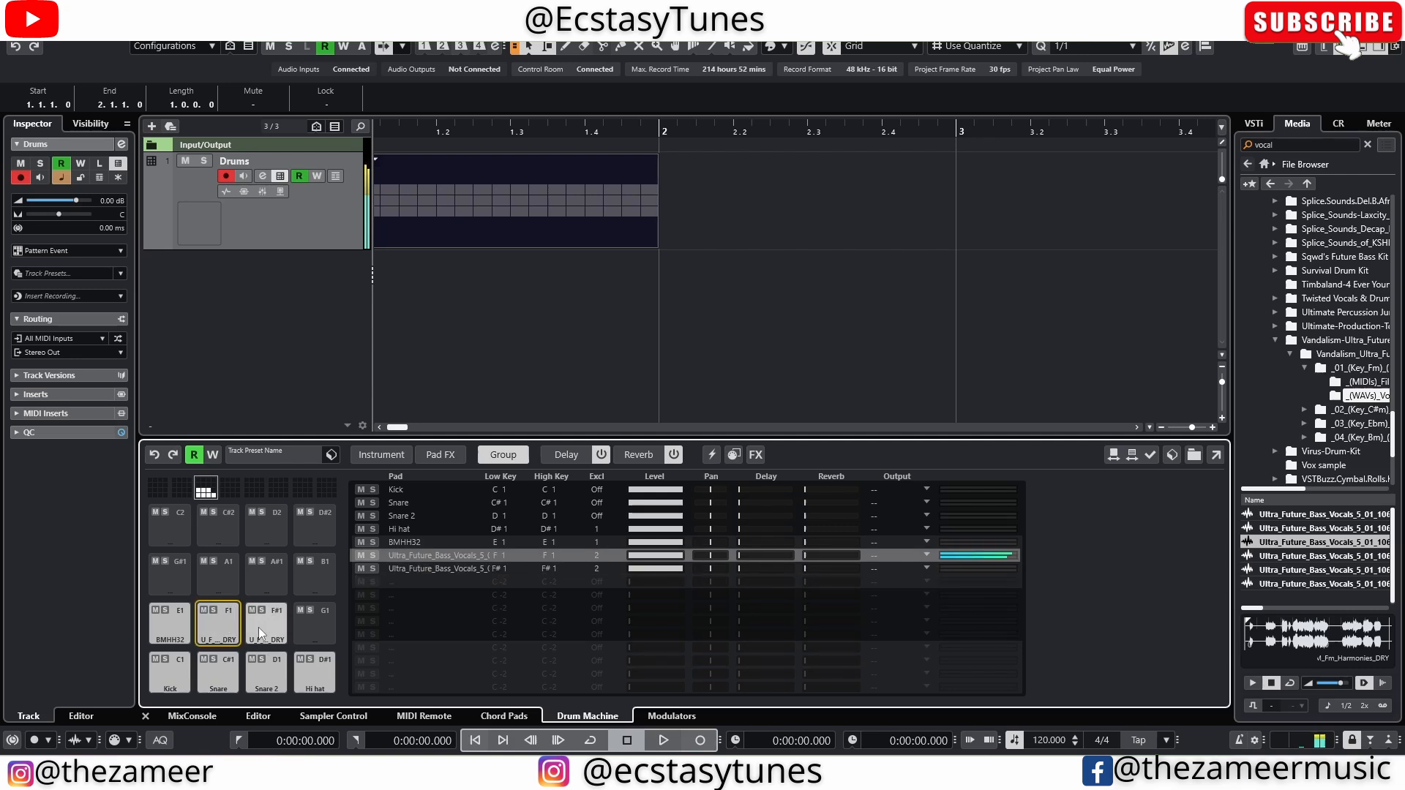
click(267, 623)
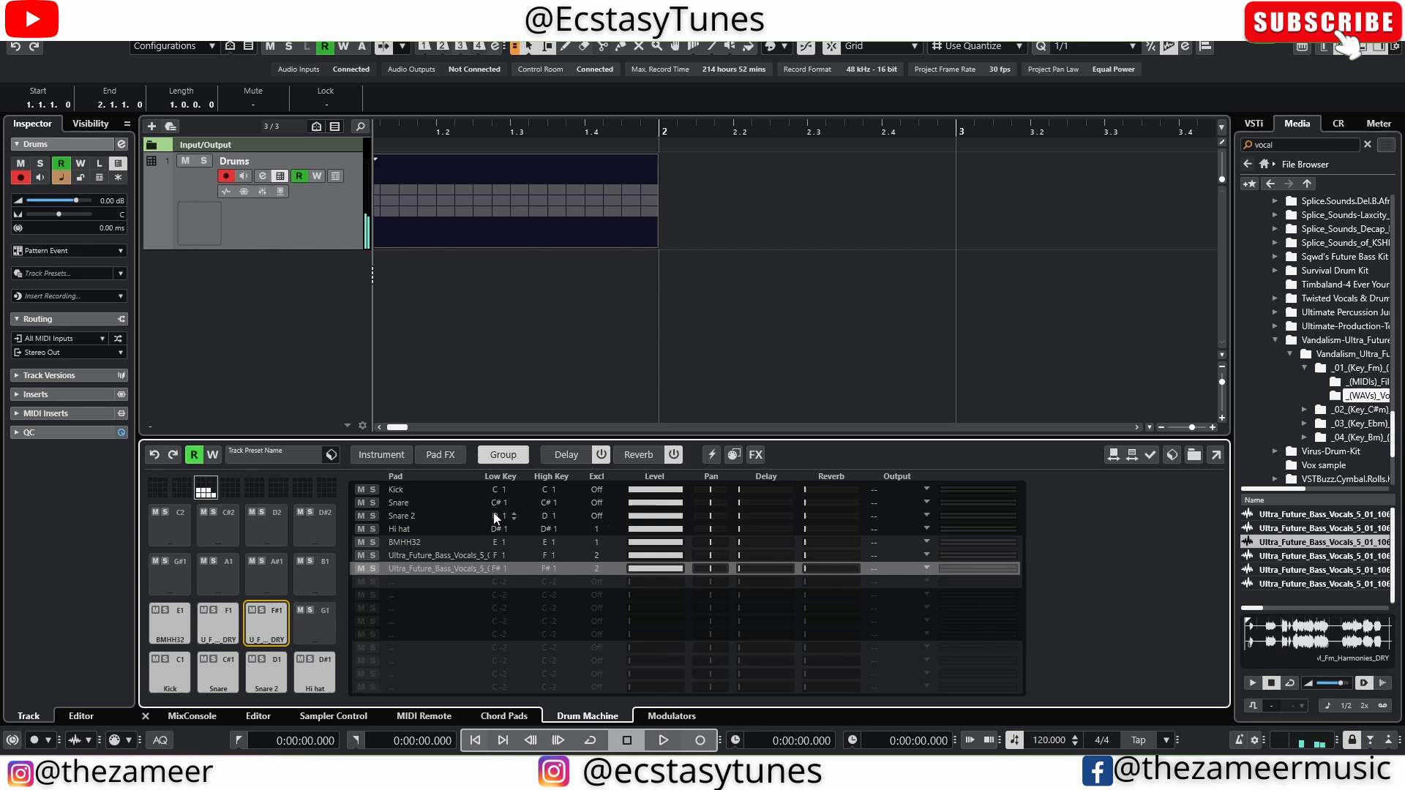
mouse_move(607, 569)
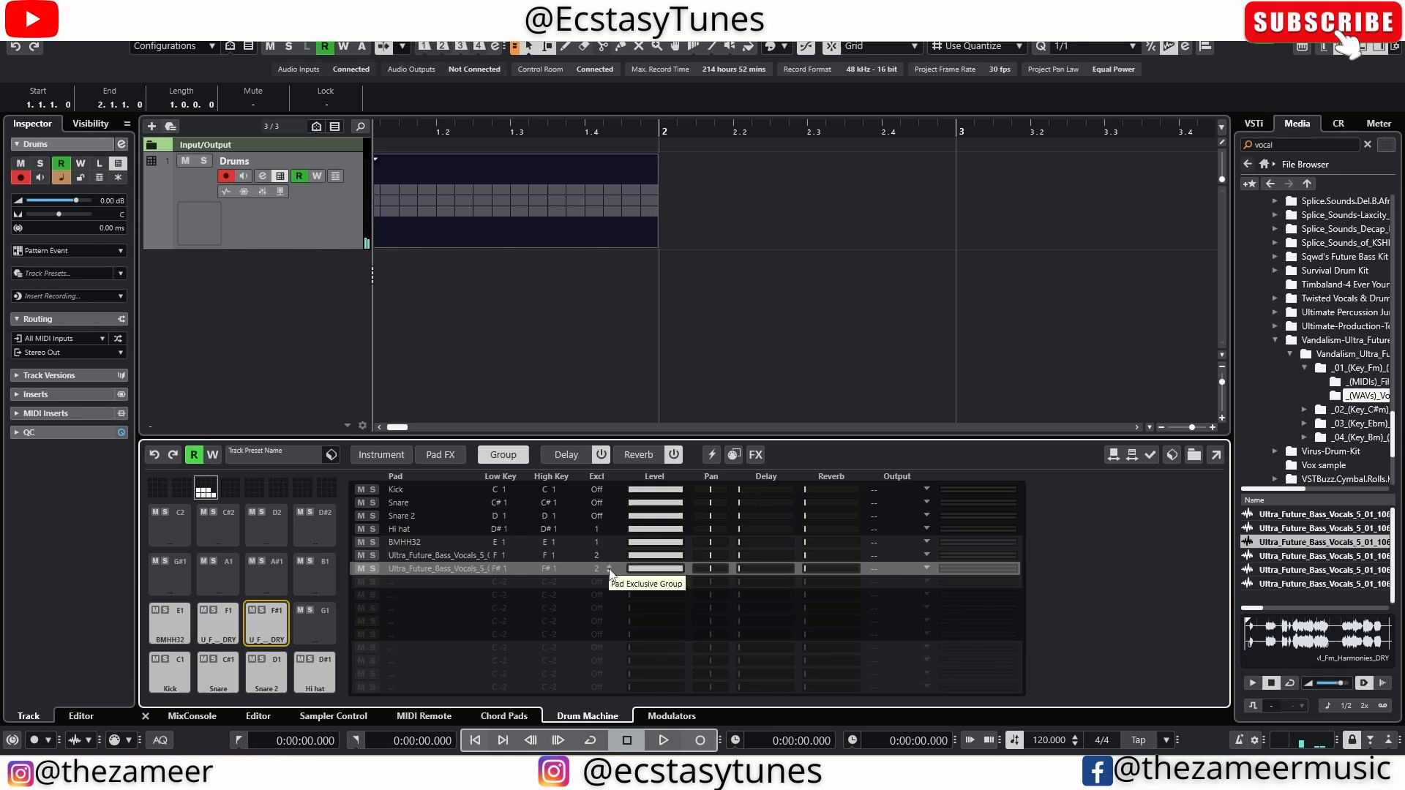
mouse_move(686, 499)
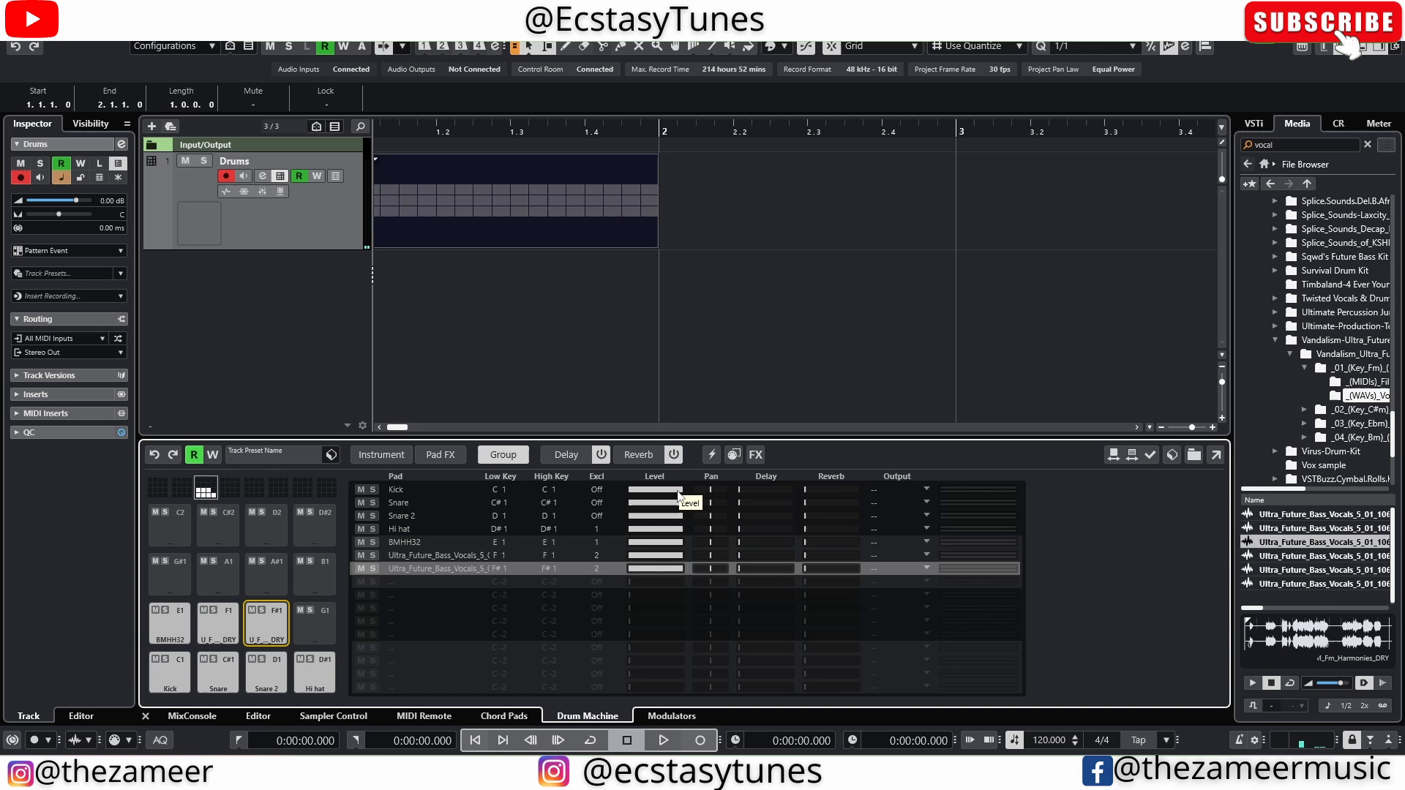
mouse_move(450, 583)
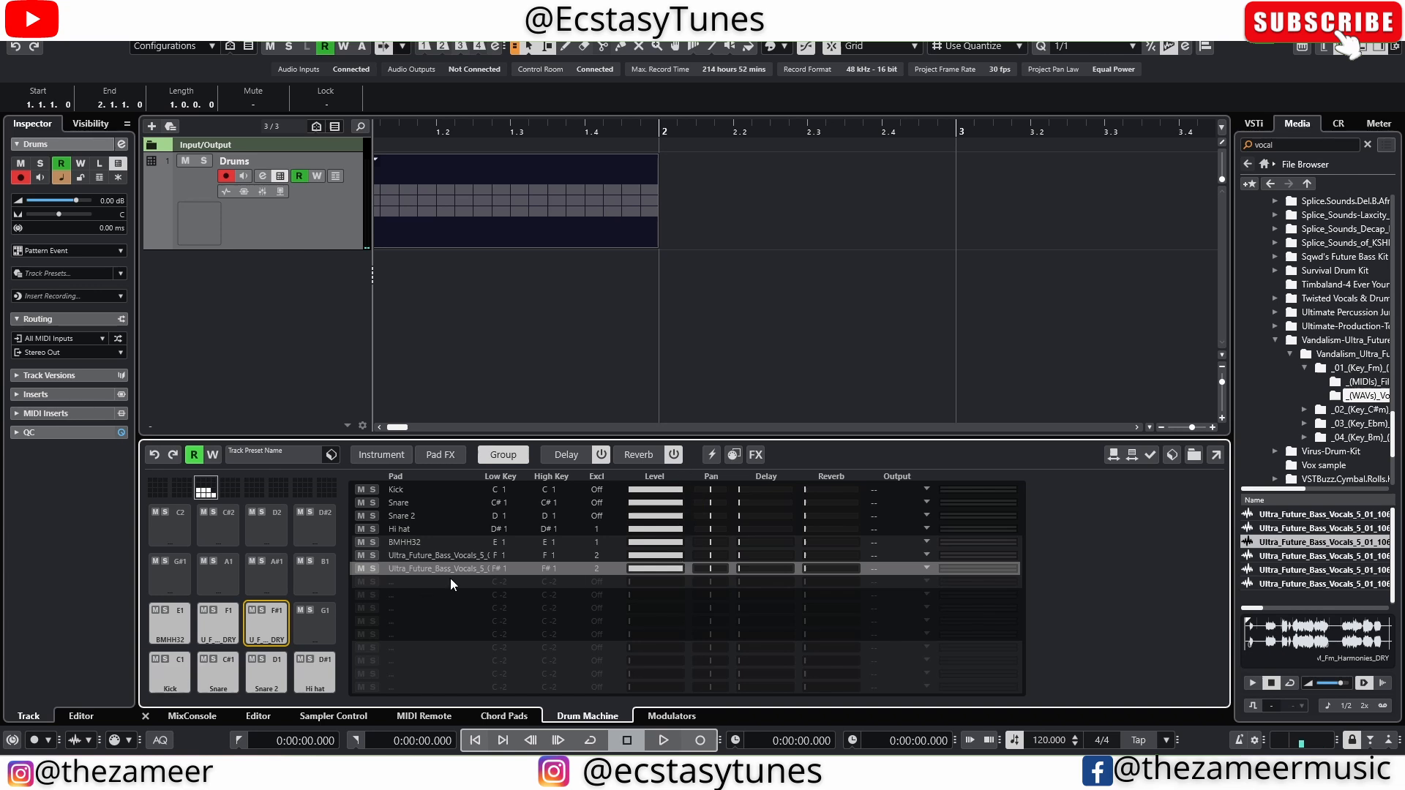
click(380, 455)
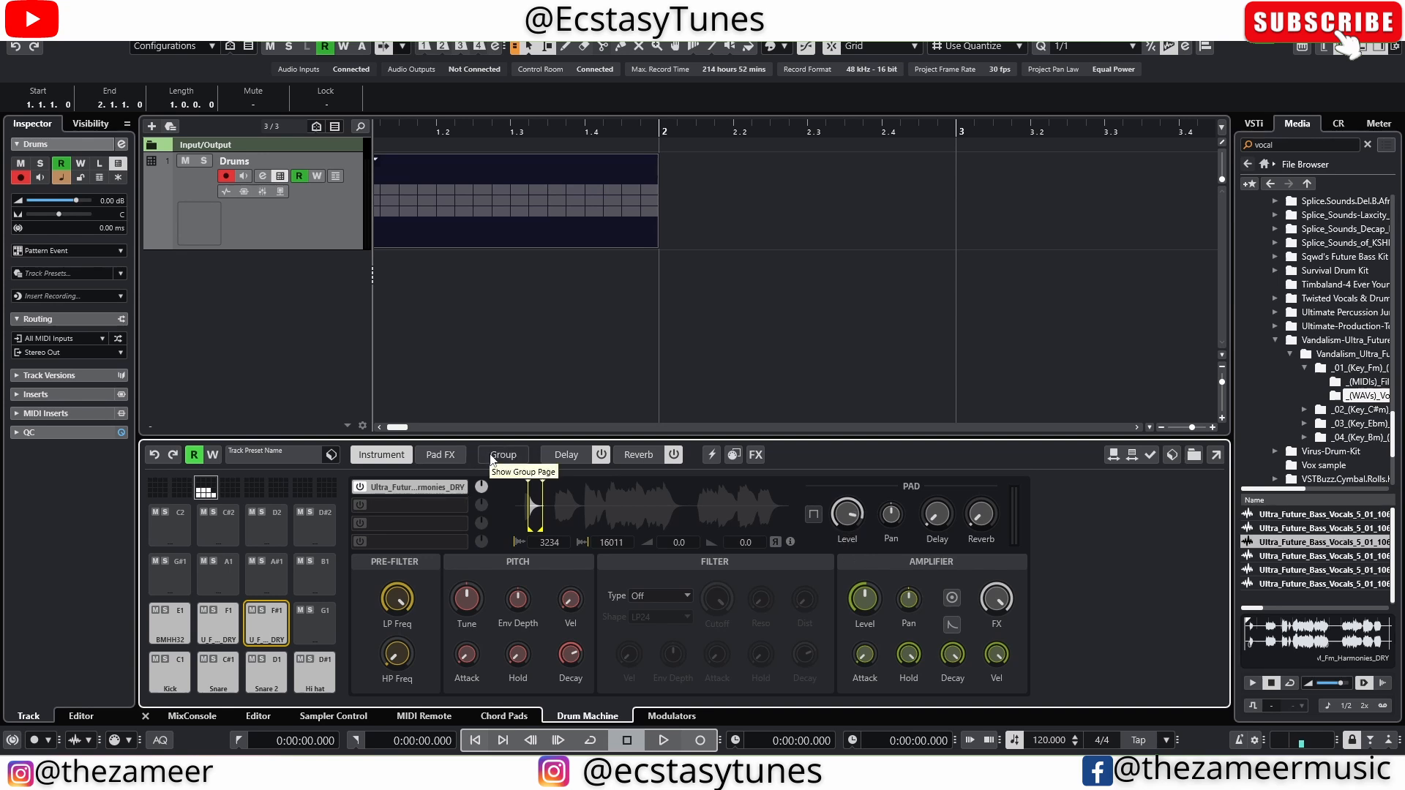
Switch back to the Group page listing all seven pads.
click(503, 455)
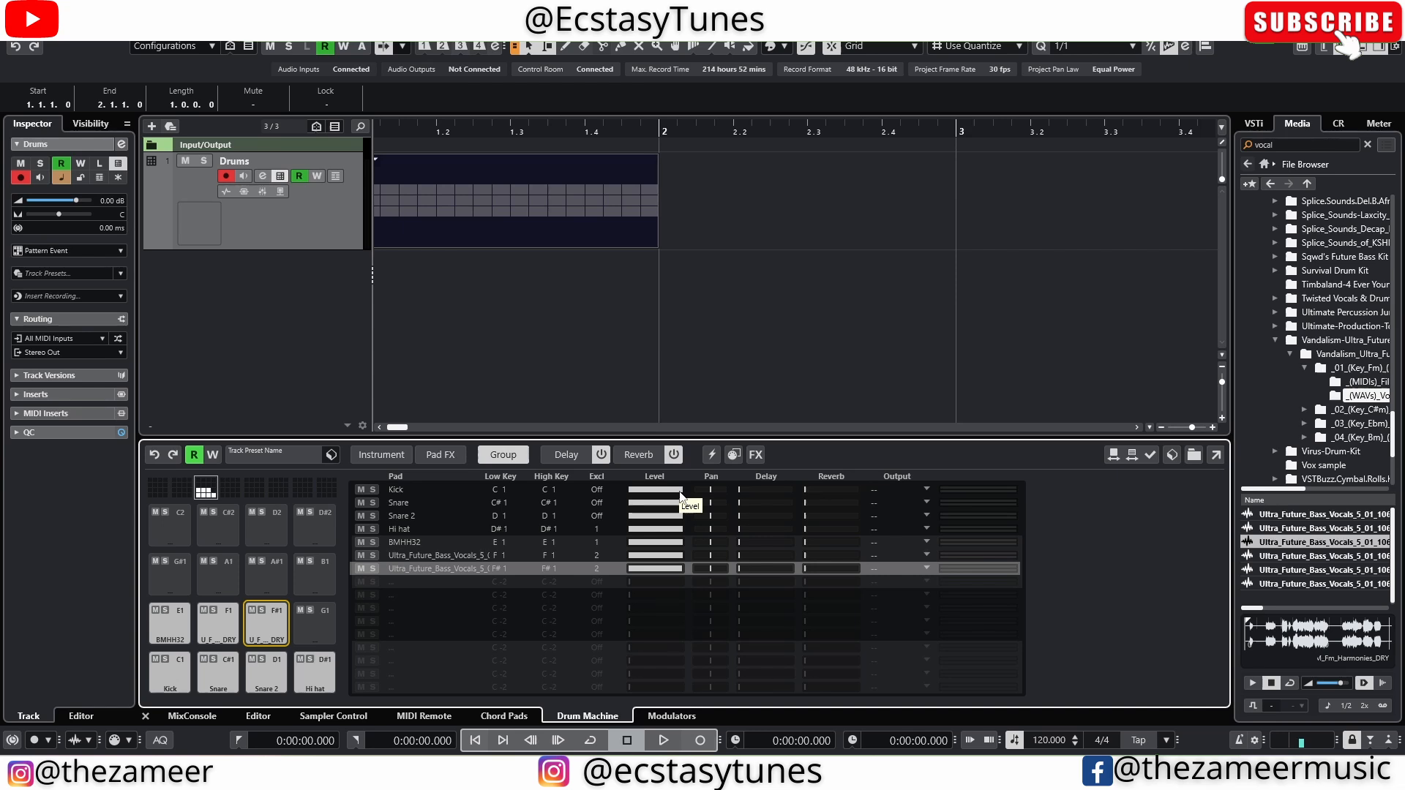
mouse_move(714, 504)
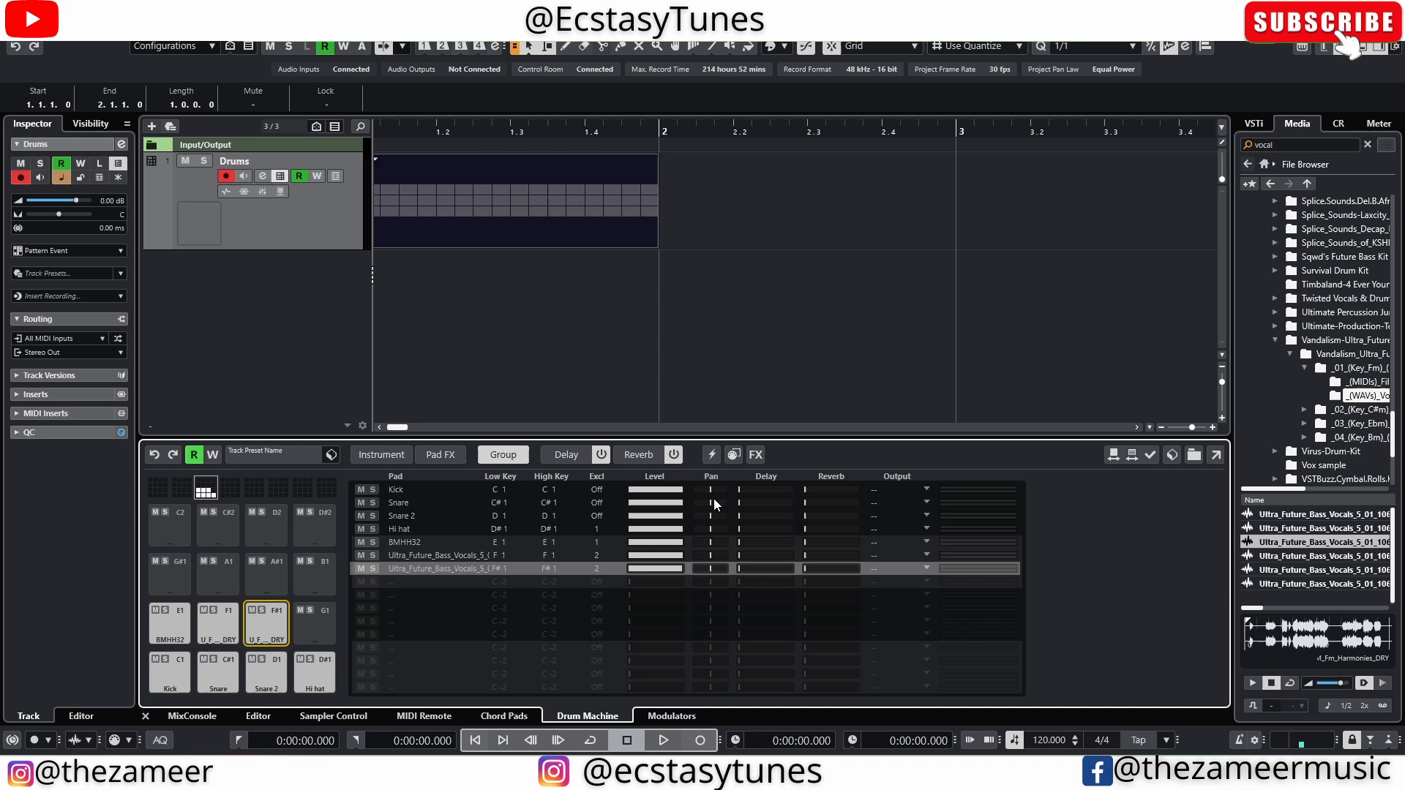
mouse_move(722, 521)
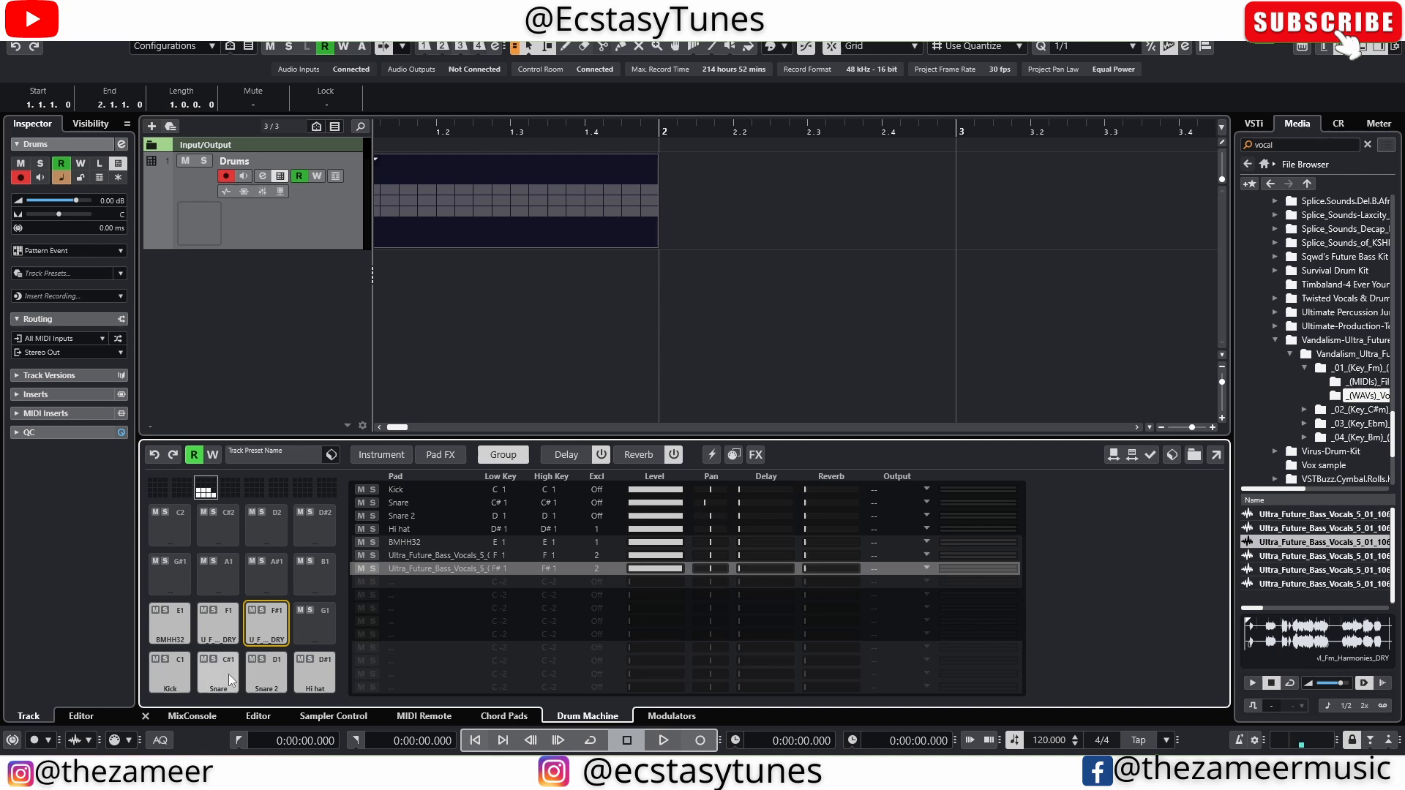
Select the Snare pad and adjust its pan position.
click(217, 672)
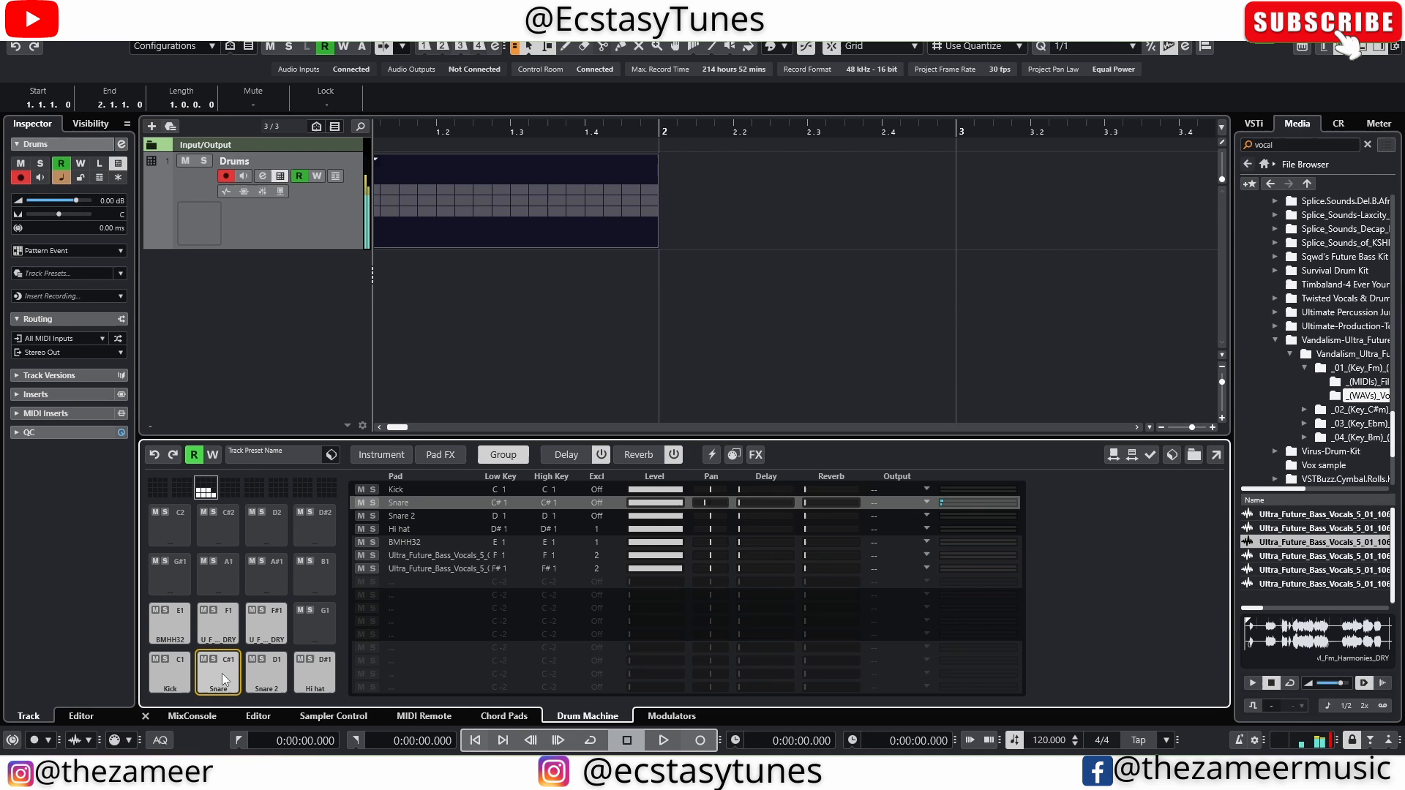
click(267, 671)
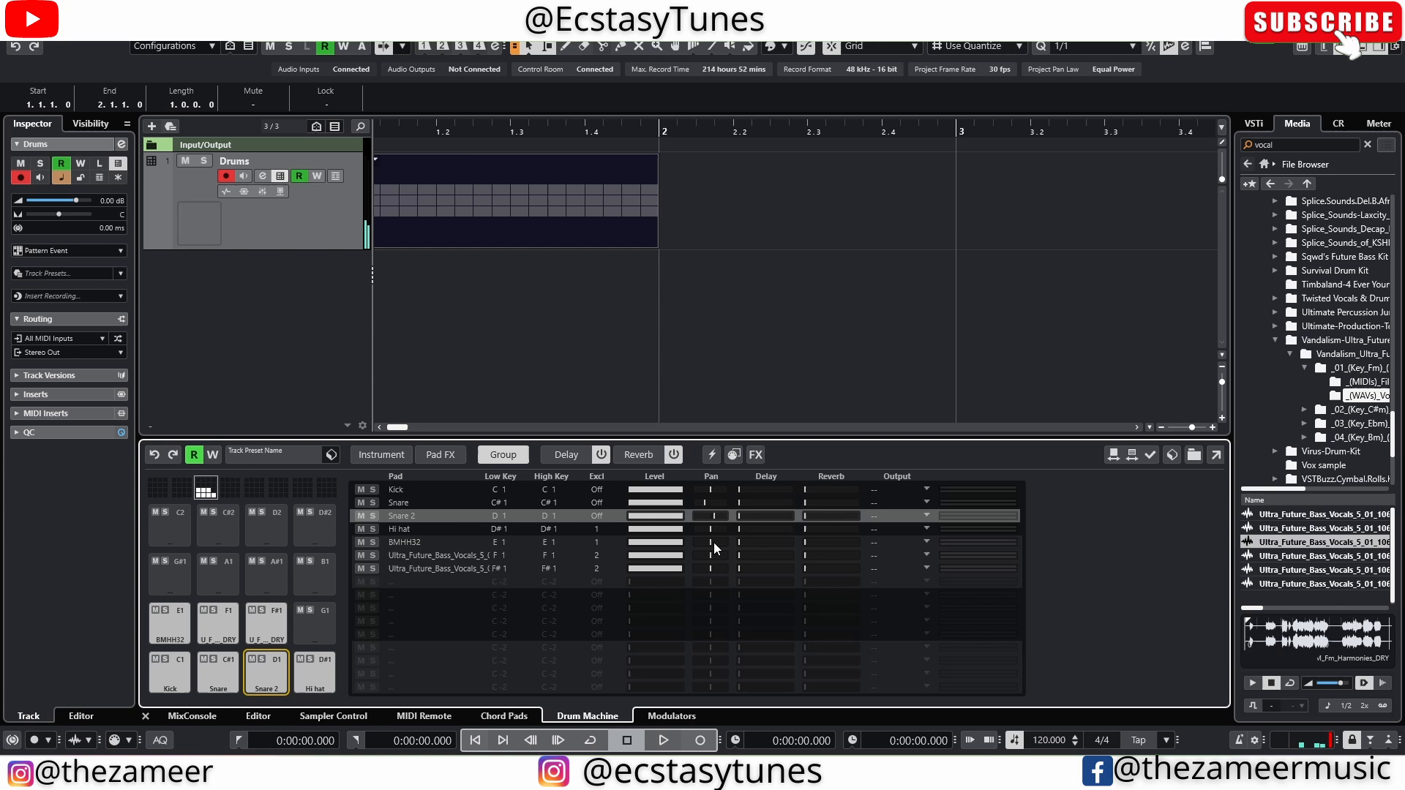
mouse_move(739, 518)
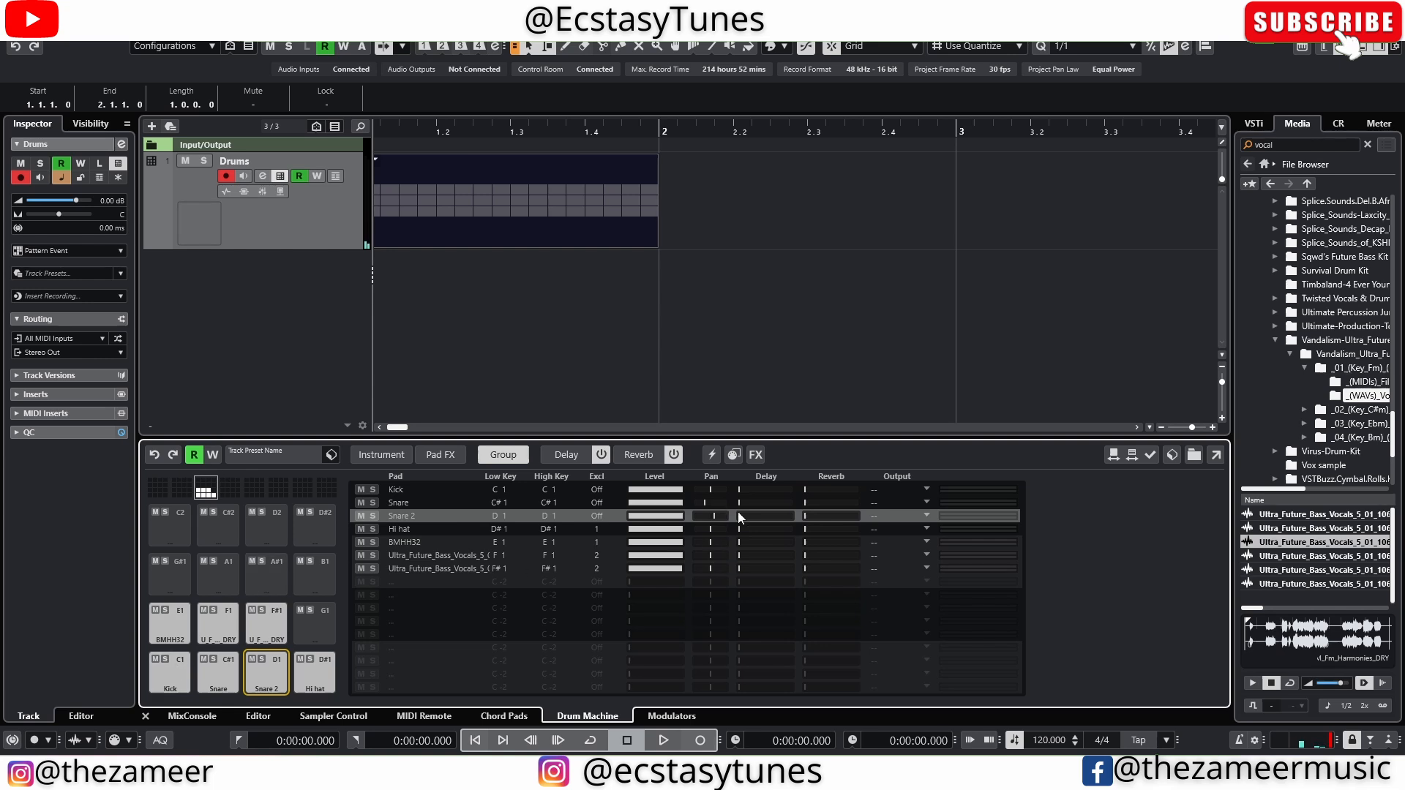
mouse_move(786, 452)
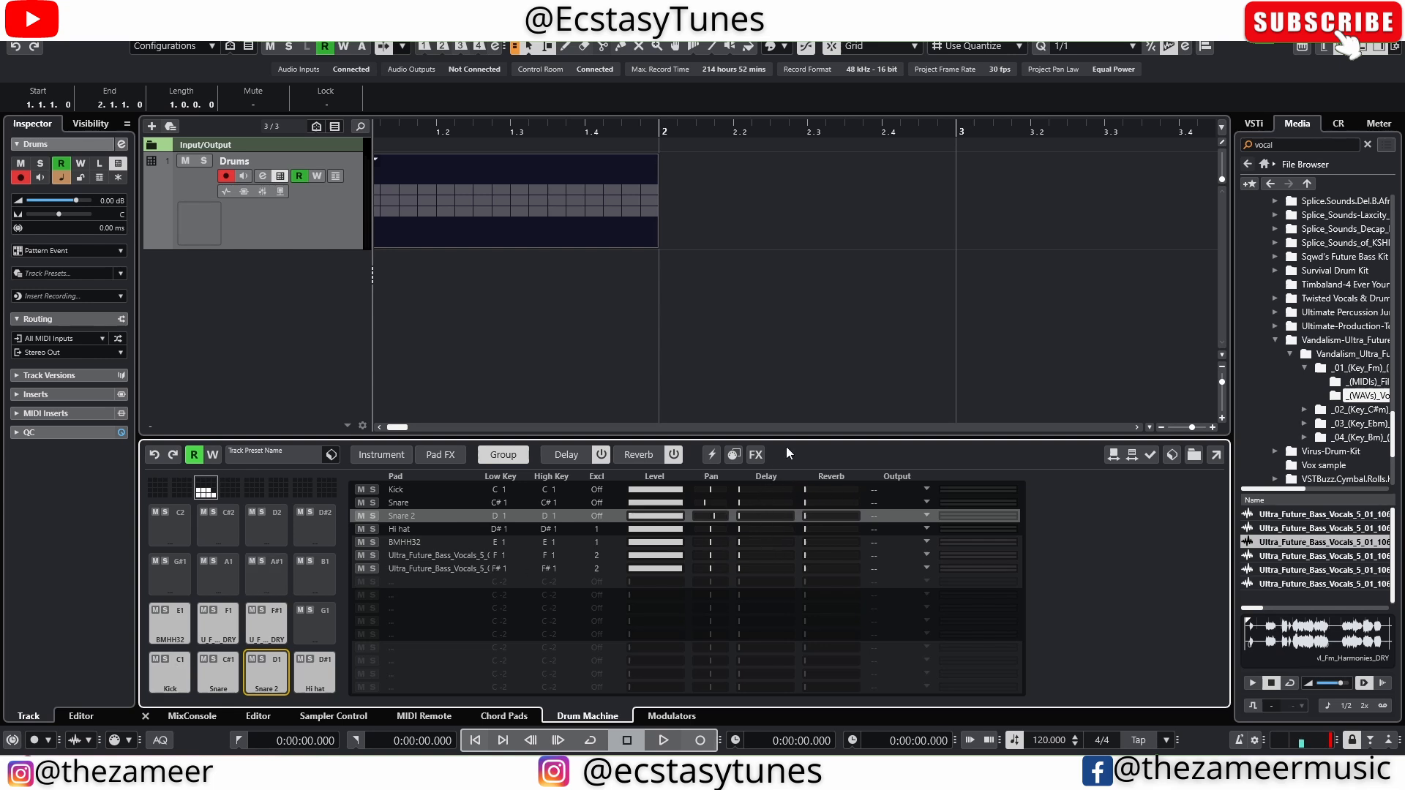
mouse_move(822, 526)
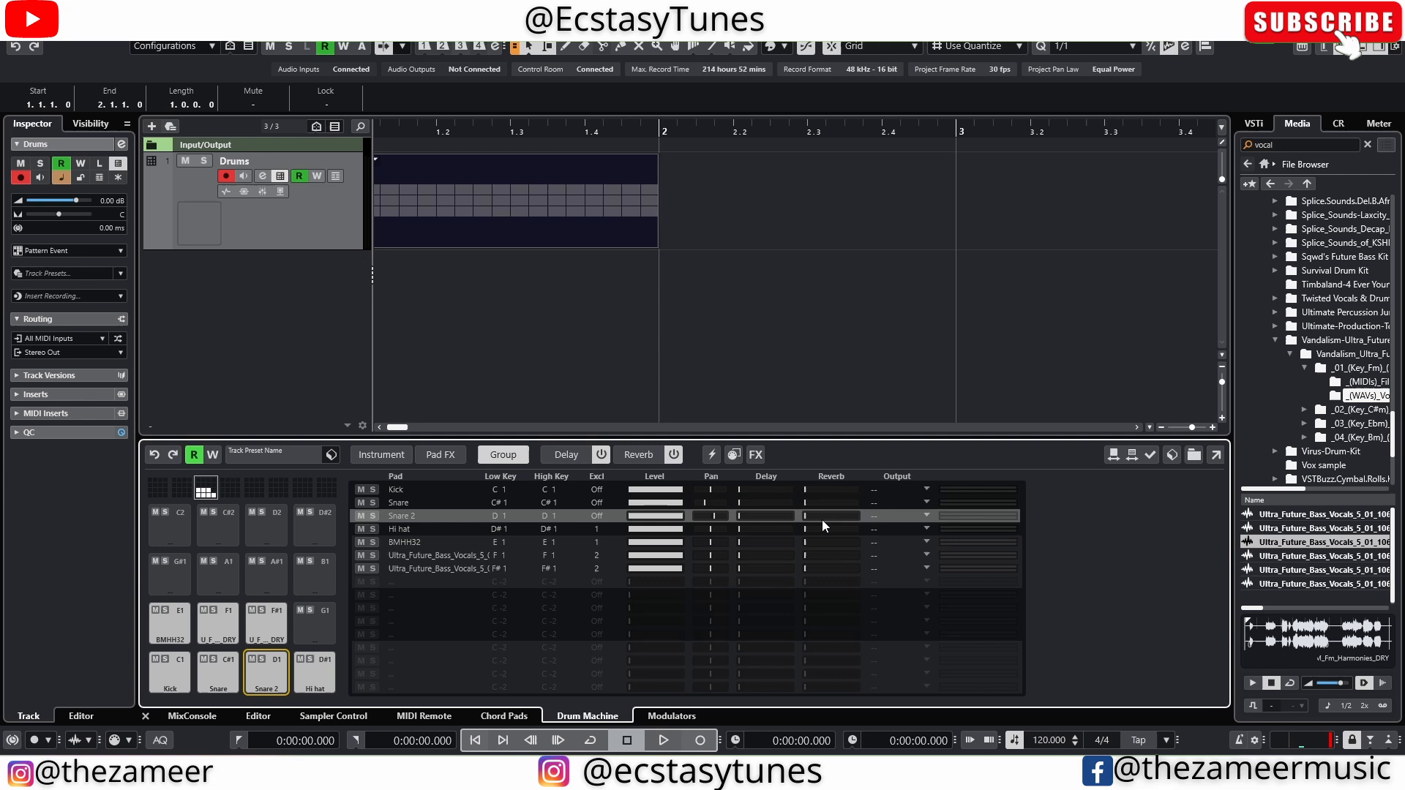
mouse_move(777, 513)
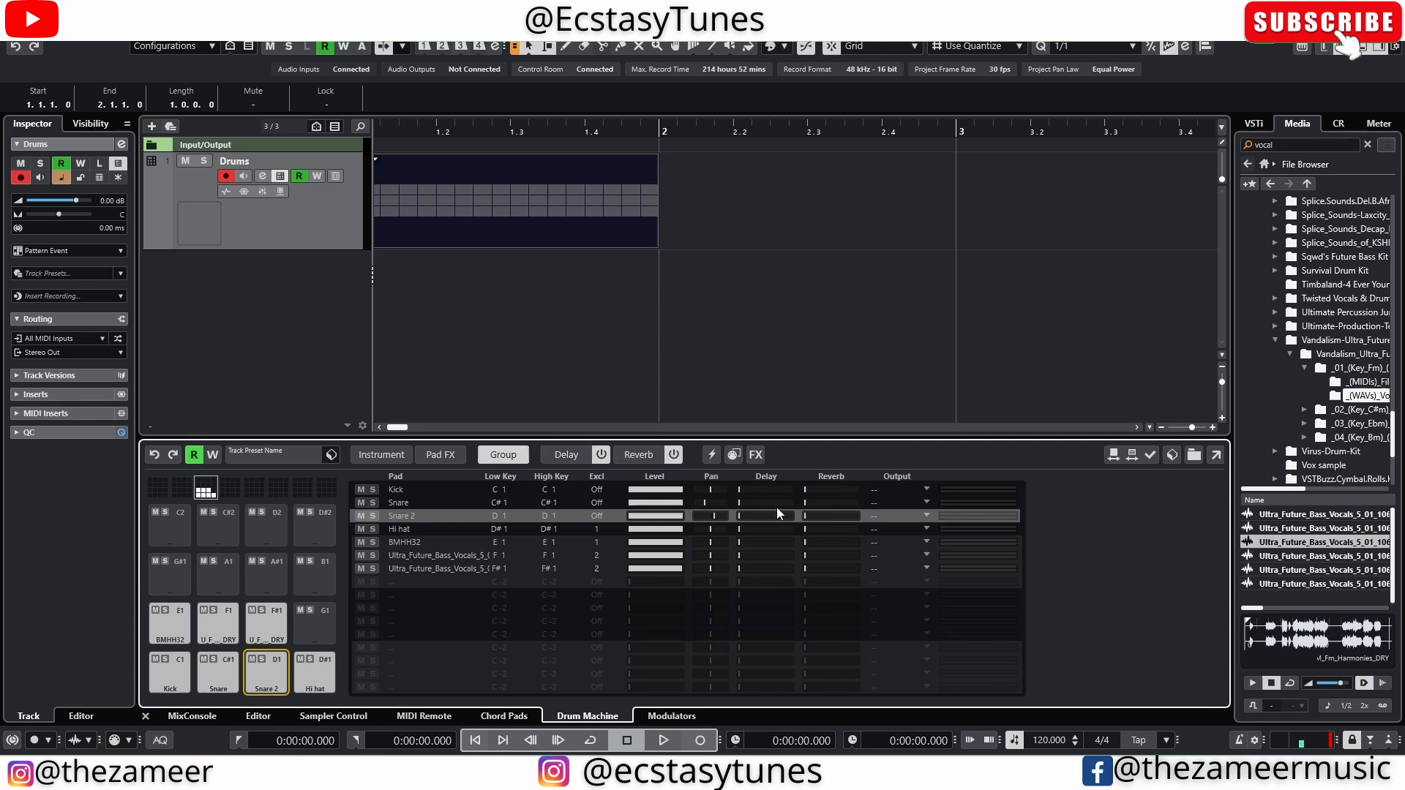
mouse_move(774, 519)
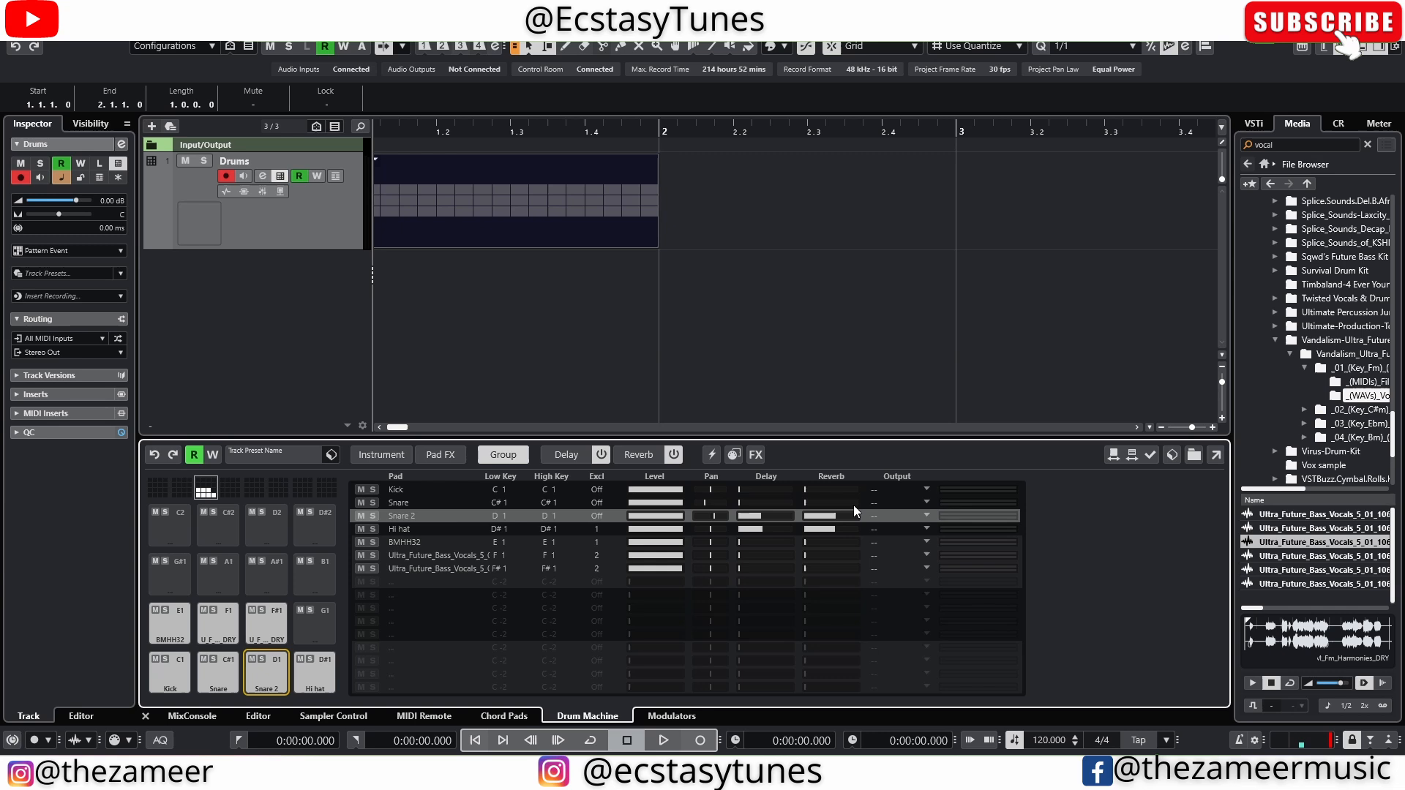
mouse_move(726, 551)
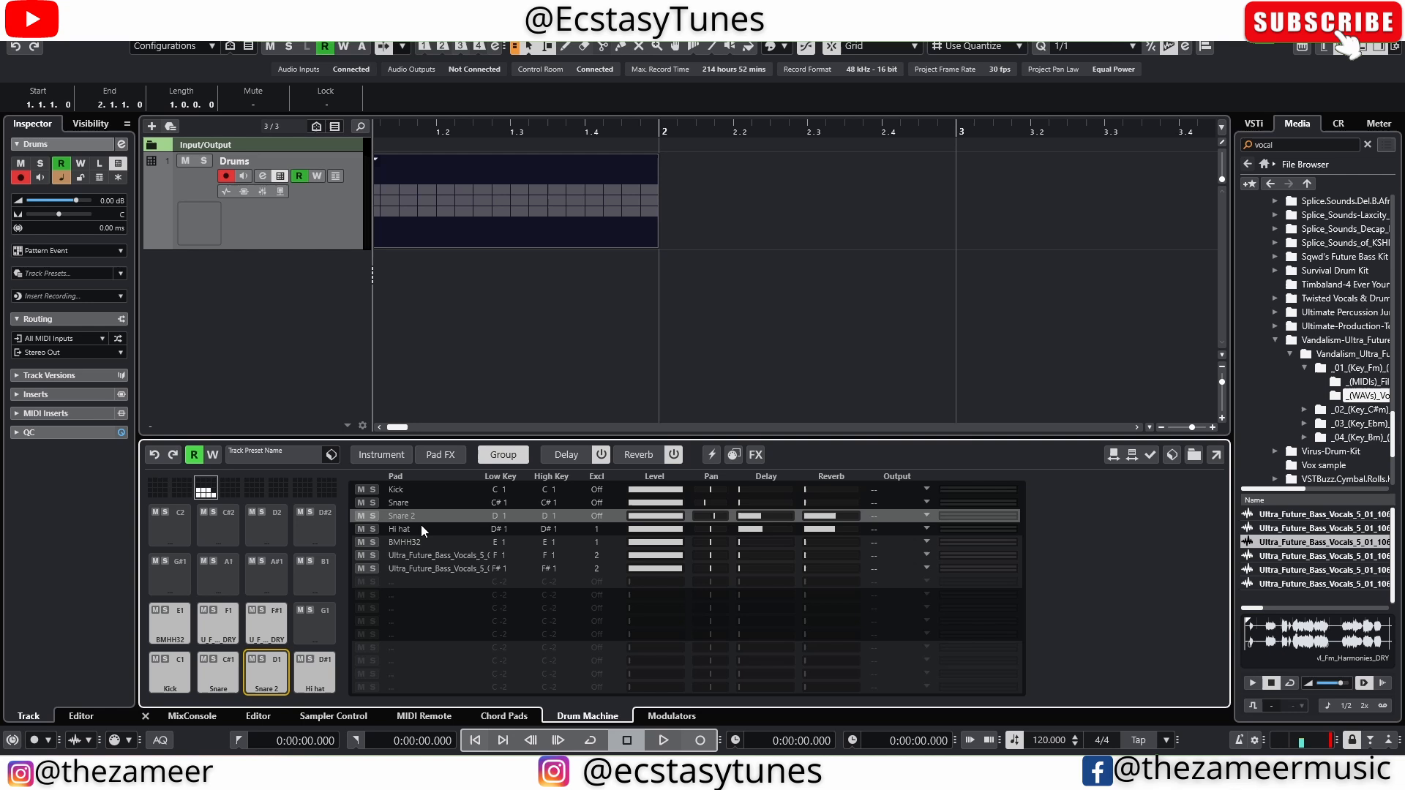
Route Snare 2 to a separate output and keep Kick on the master output.
click(927, 515)
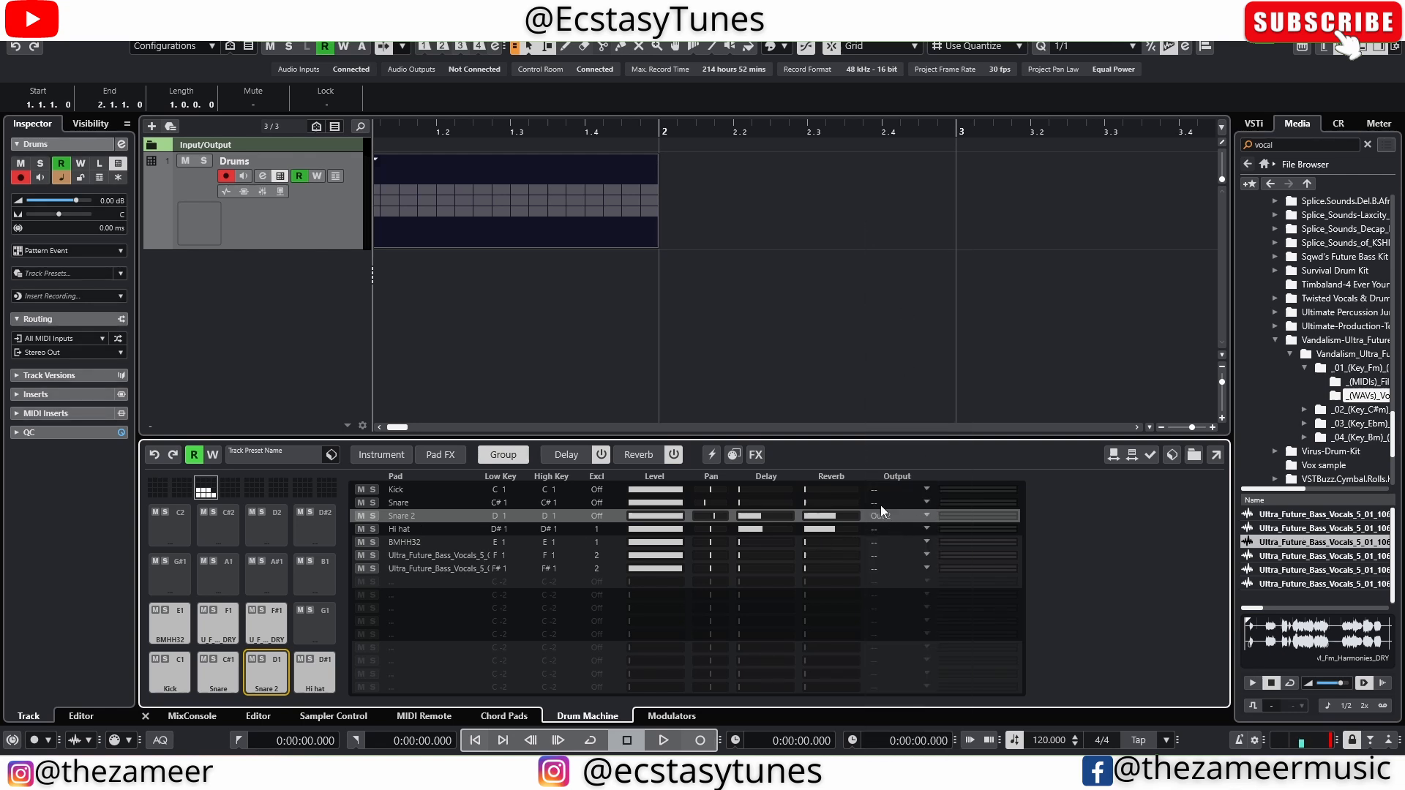
click(927, 515)
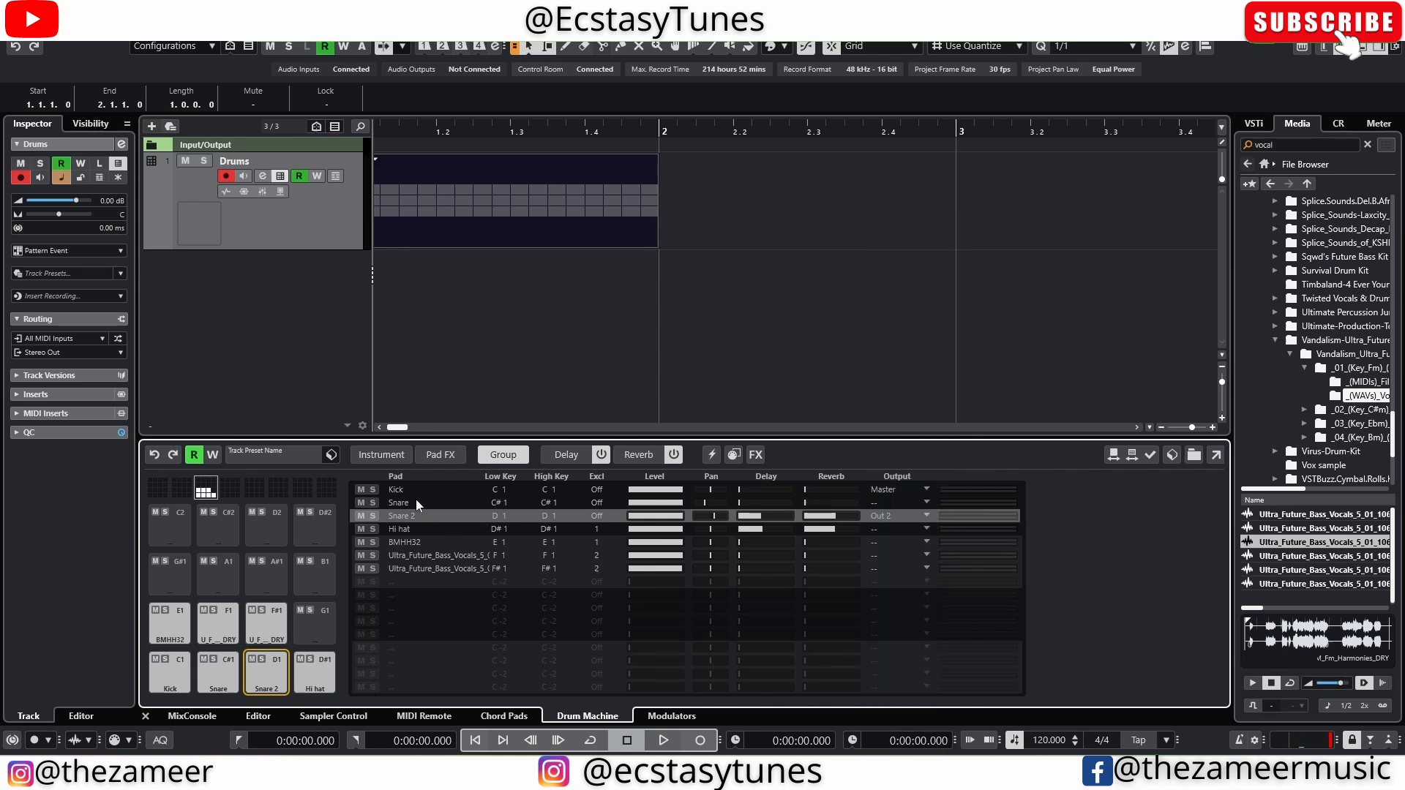
click(168, 671)
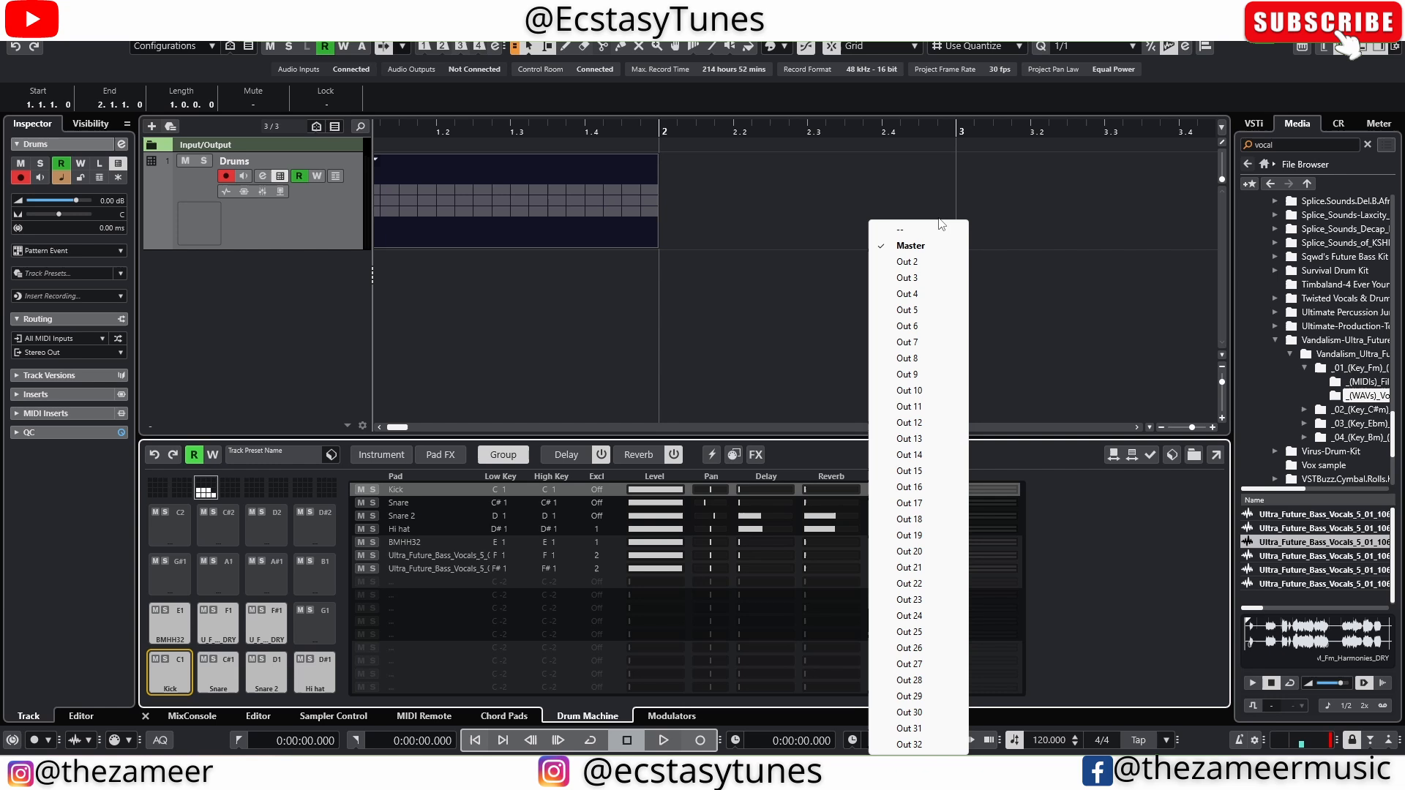
click(906, 260)
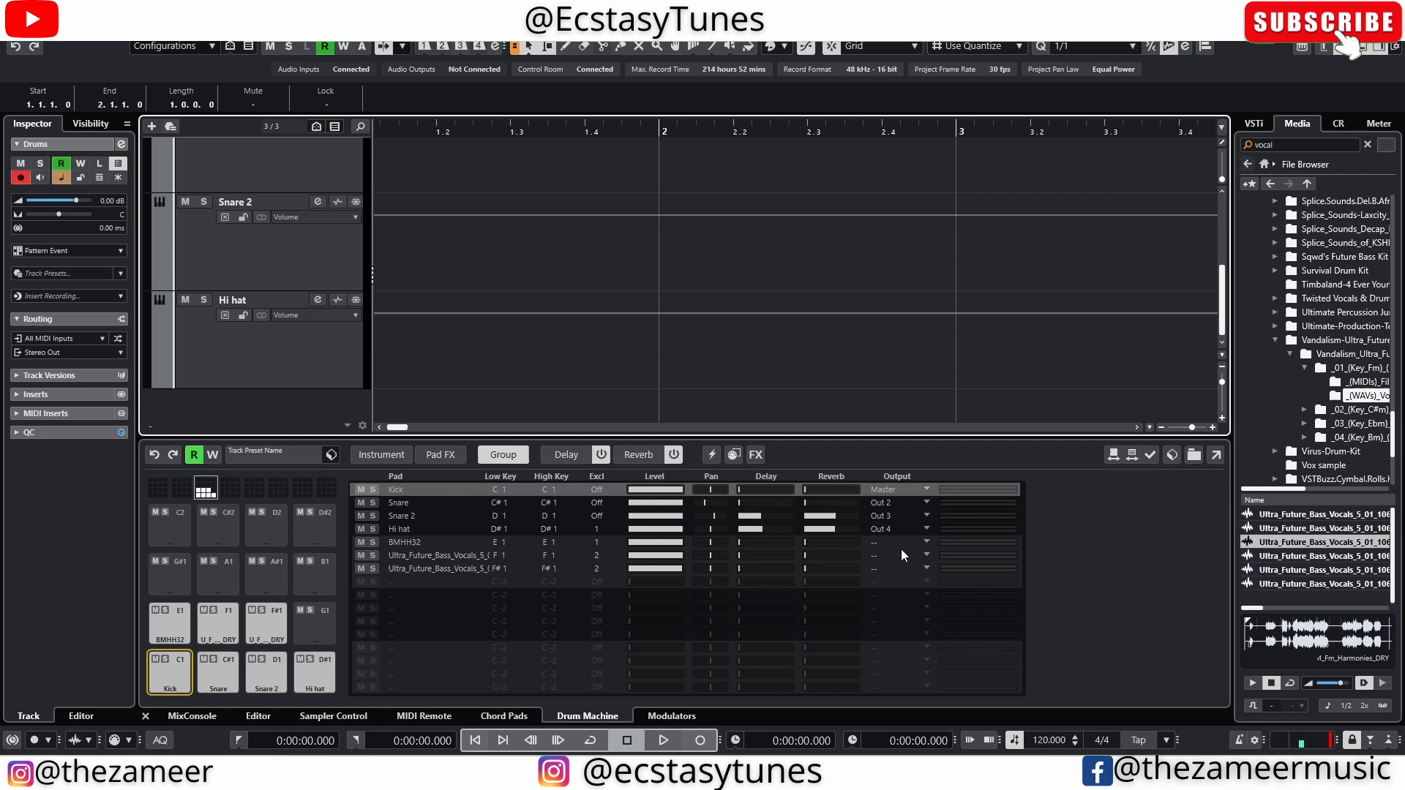
Check a new output track, then route BMHH32 to Out 5 from the Drums pads.
click(898, 542)
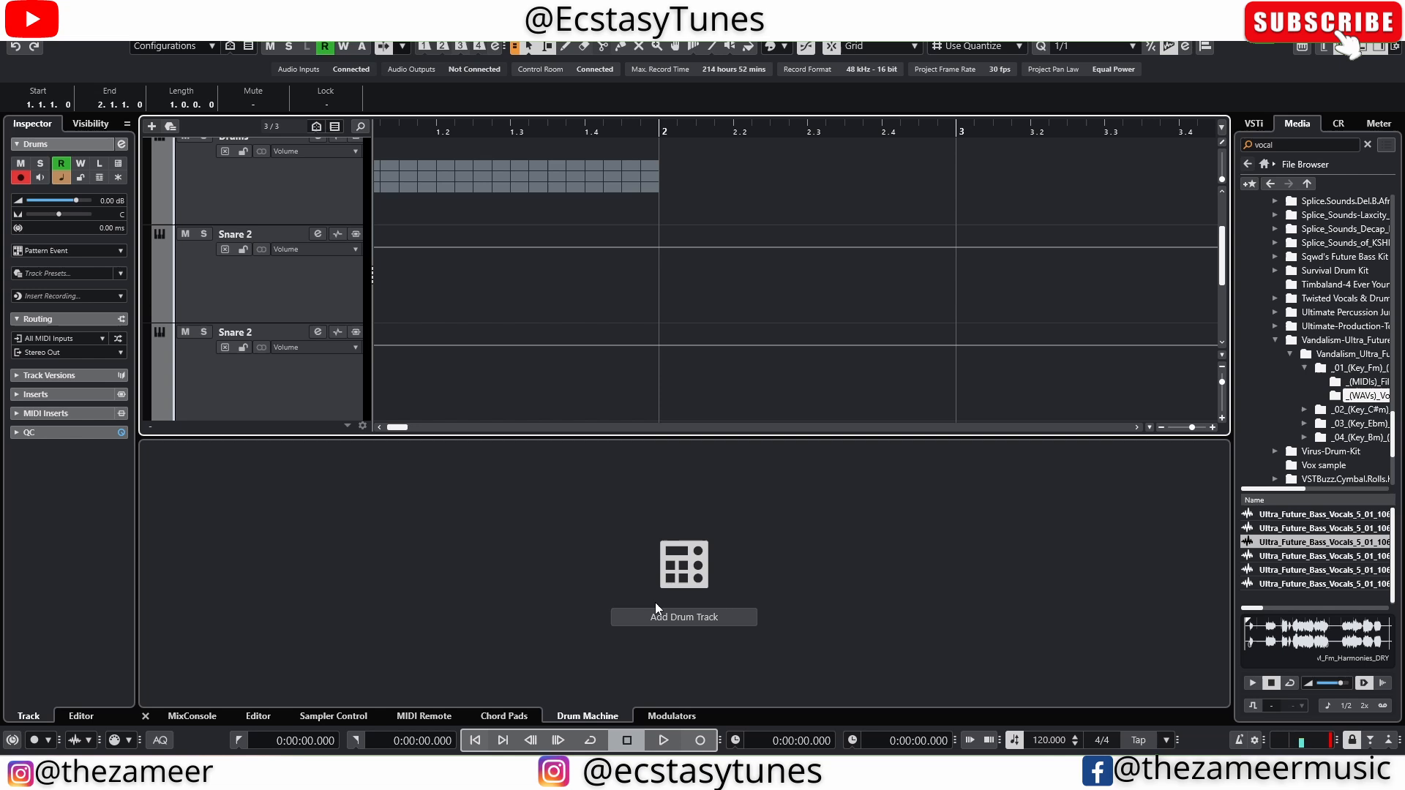
click(586, 715)
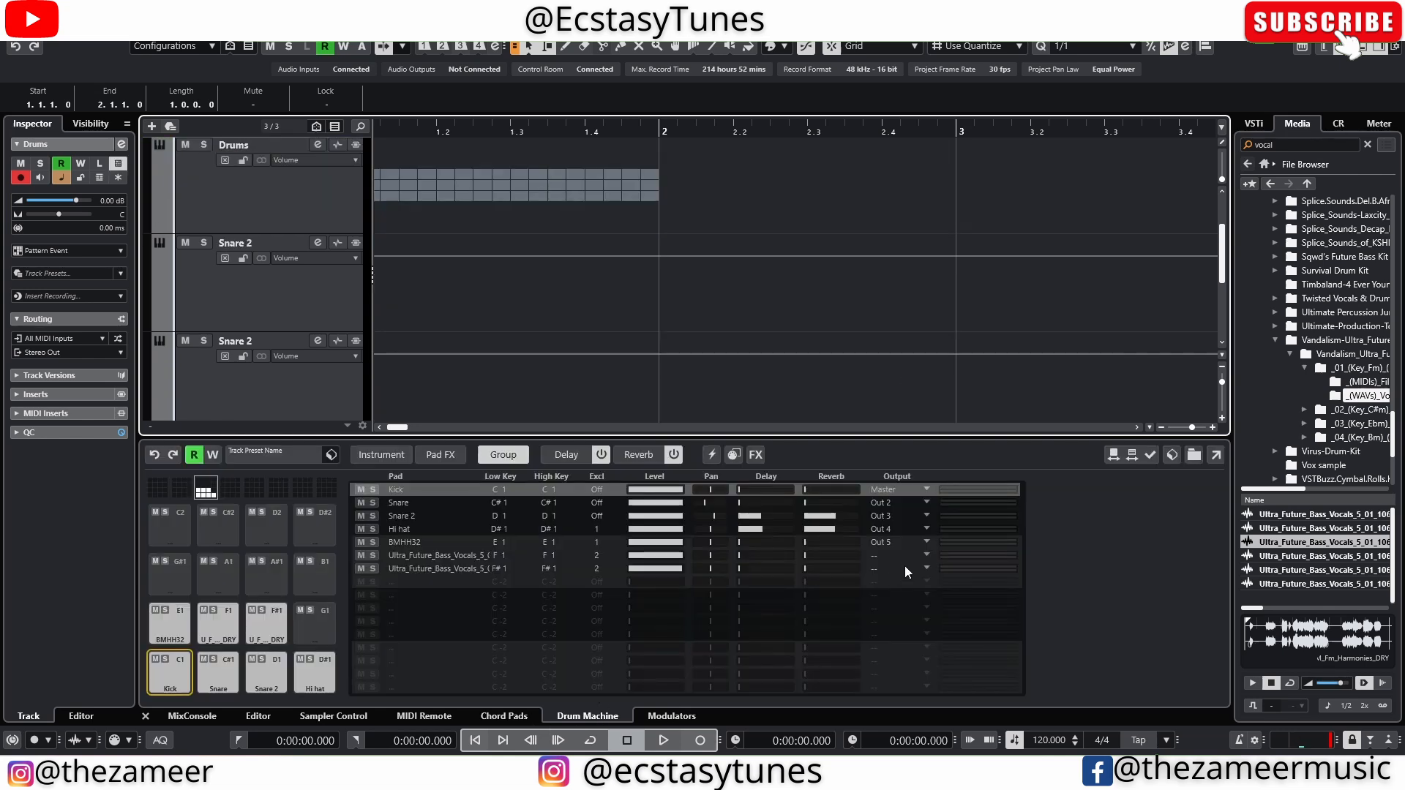
click(896, 569)
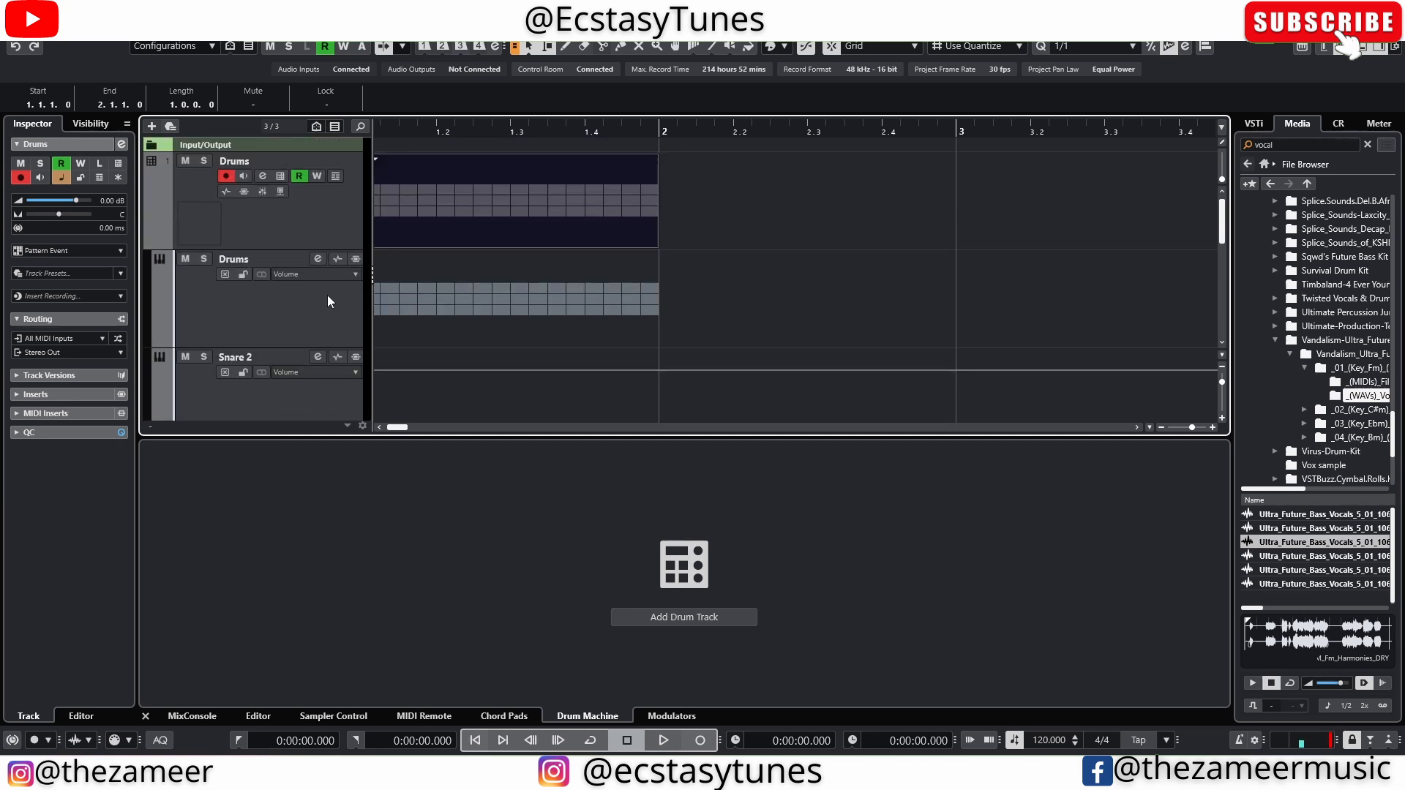
click(587, 715)
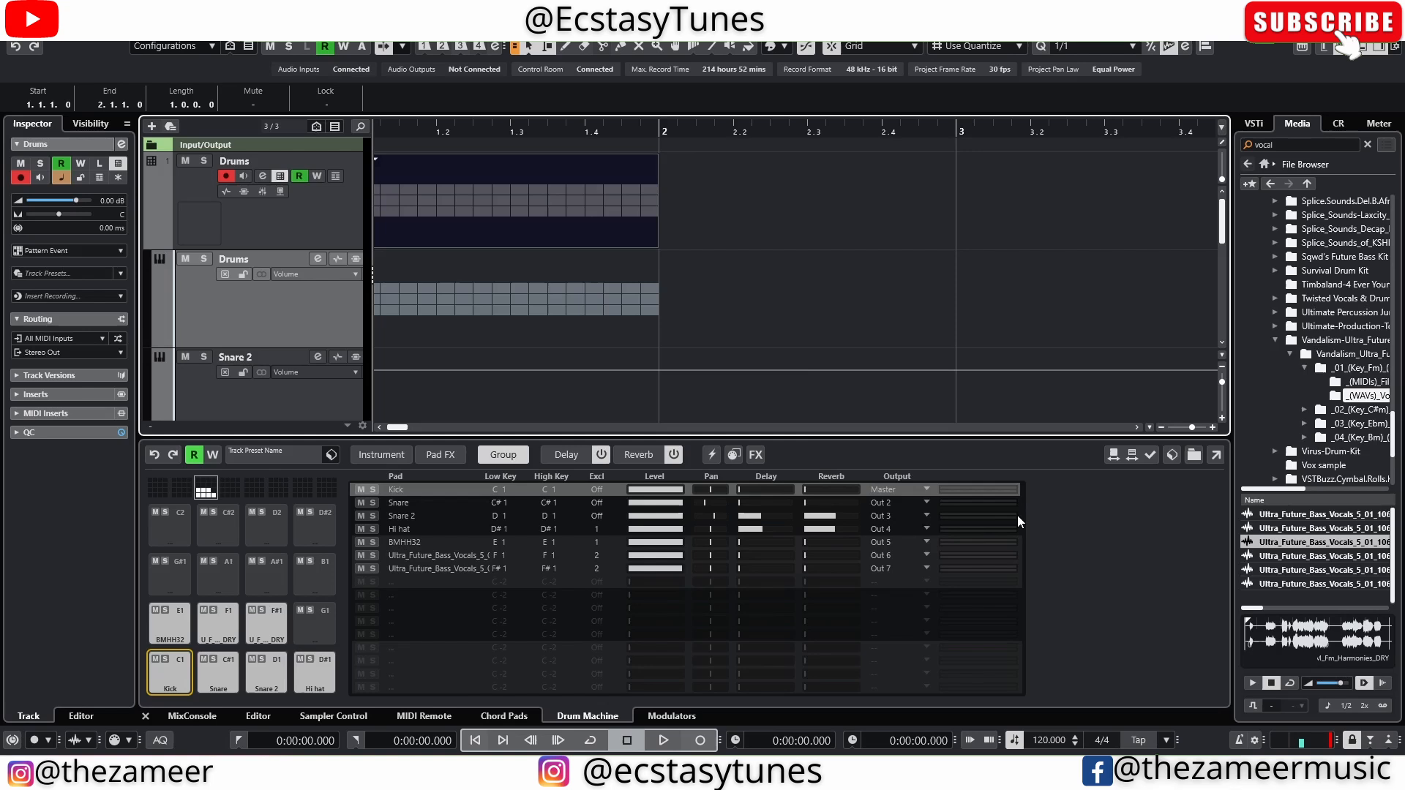
mouse_move(530, 559)
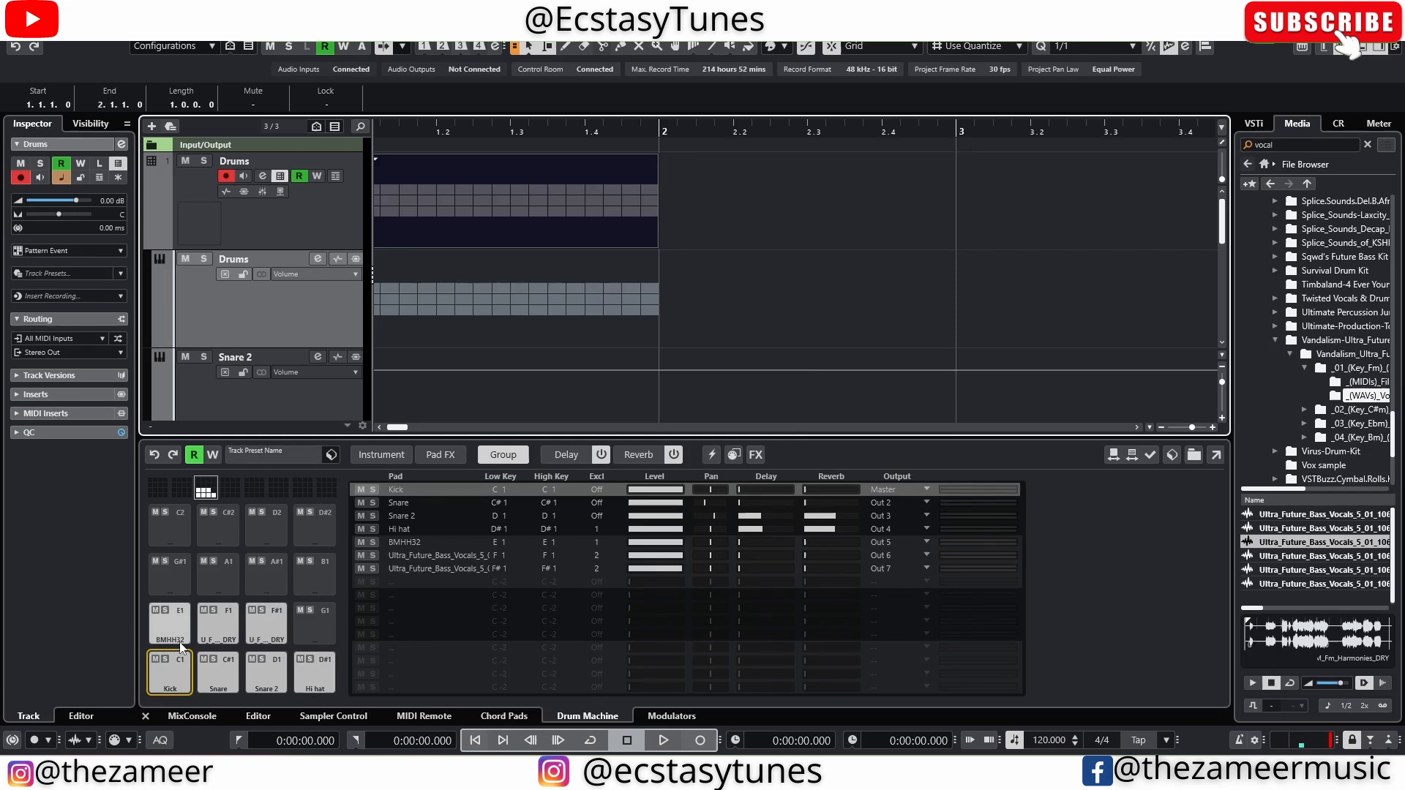
Show the F1 vocal pad's Assign Output submenu, currently on Out 6.
right_click(218, 624)
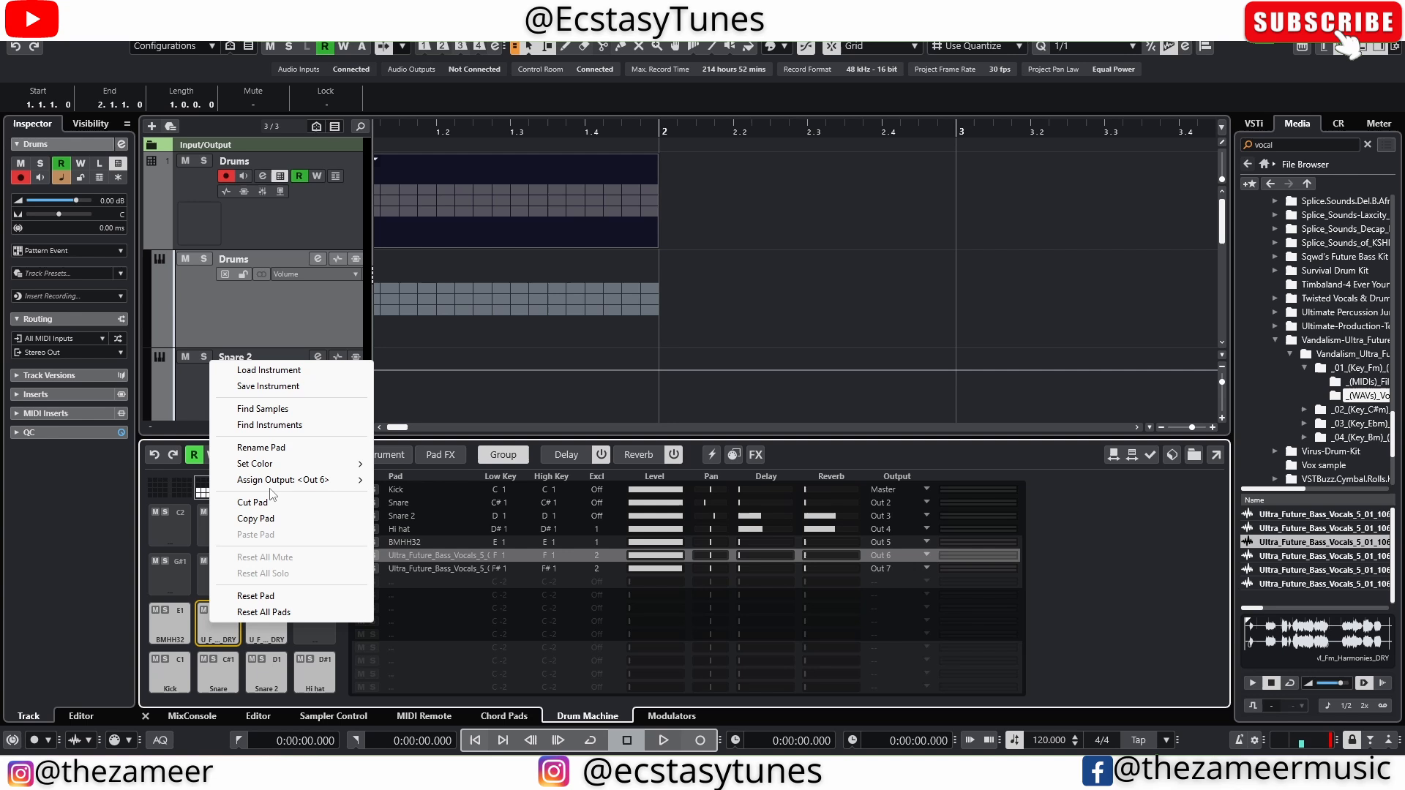
click(280, 479)
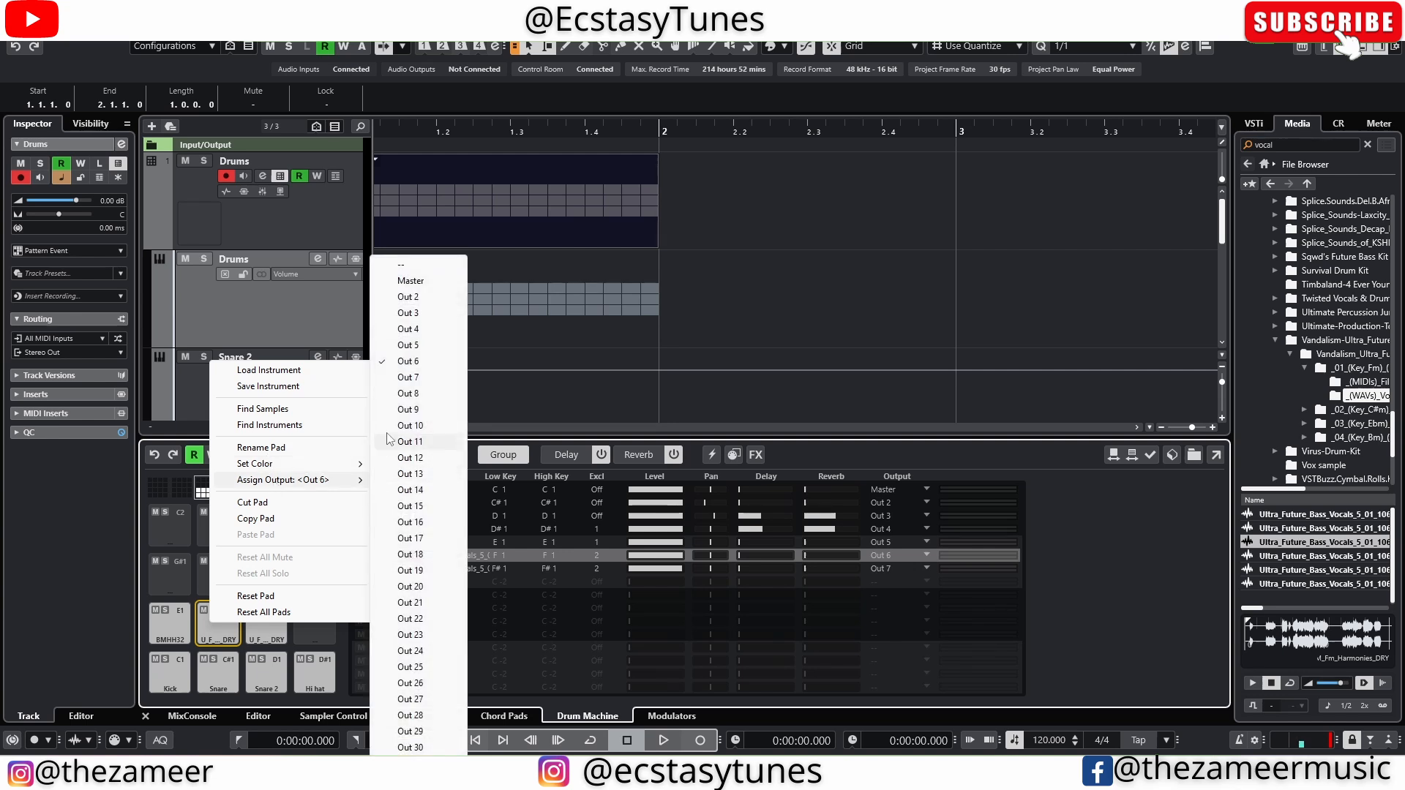